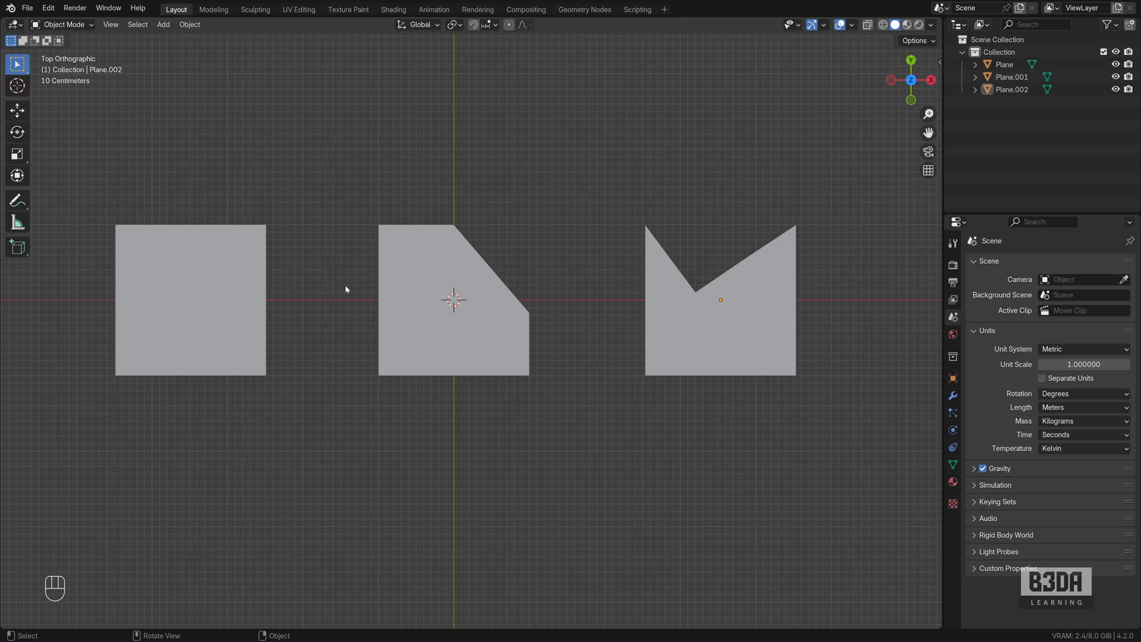
mouse_move(99, 500)
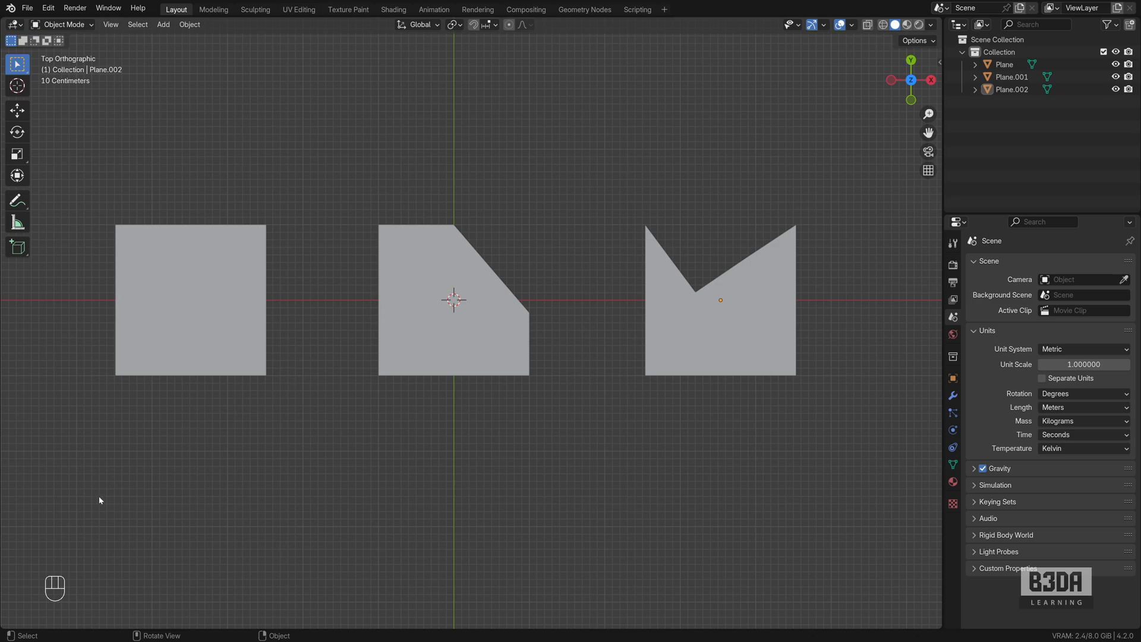
mouse_move(116, 554)
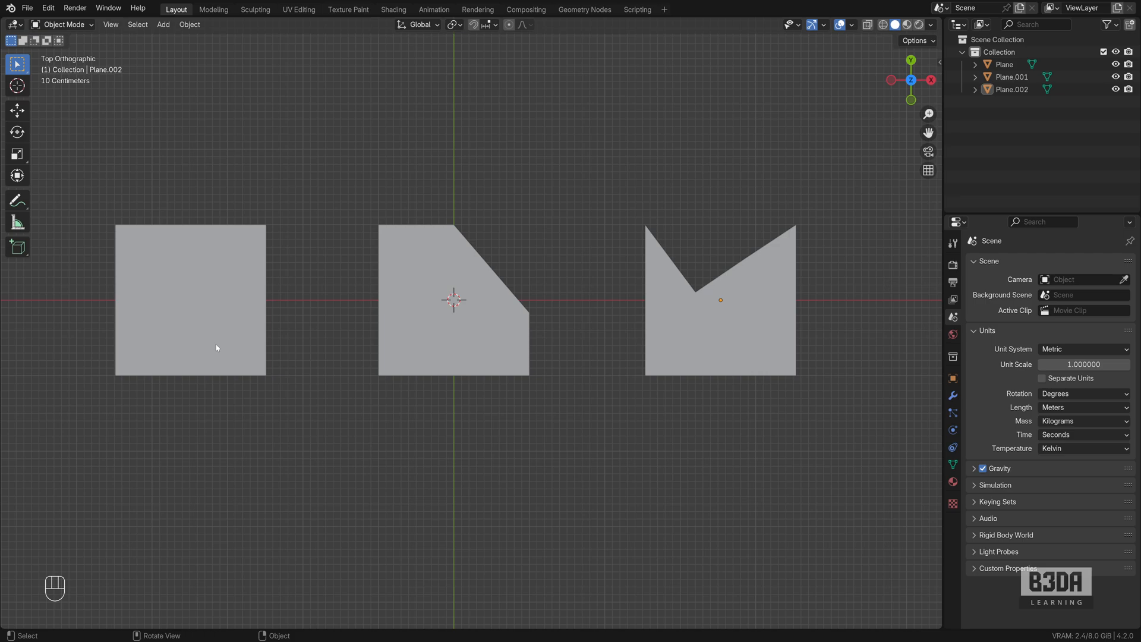
mouse_move(1026, 337)
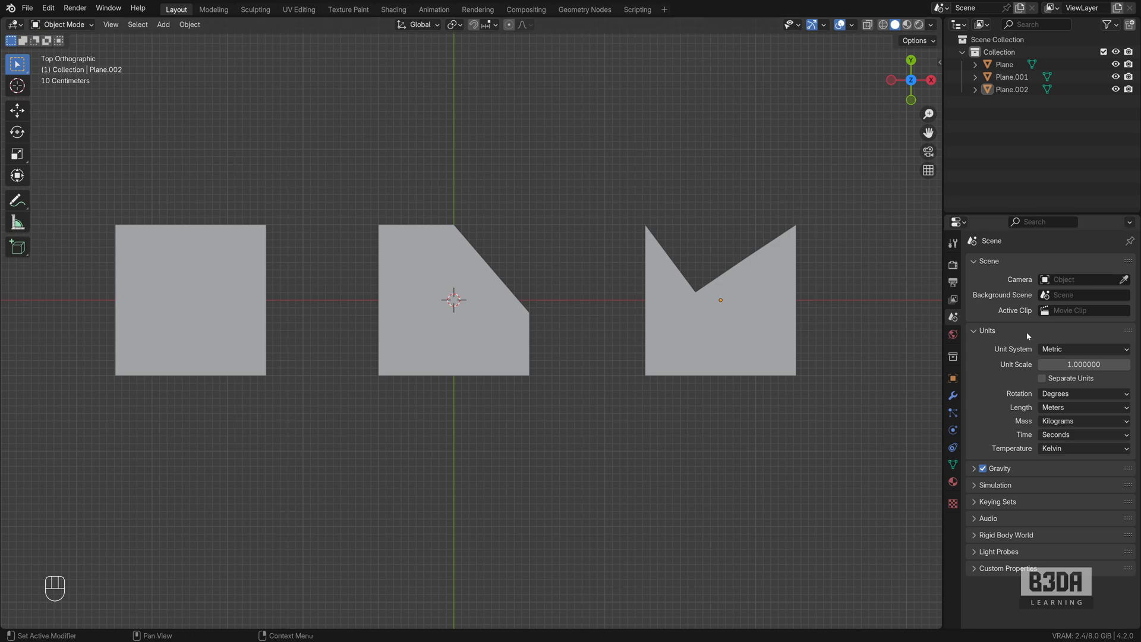
mouse_move(990, 423)
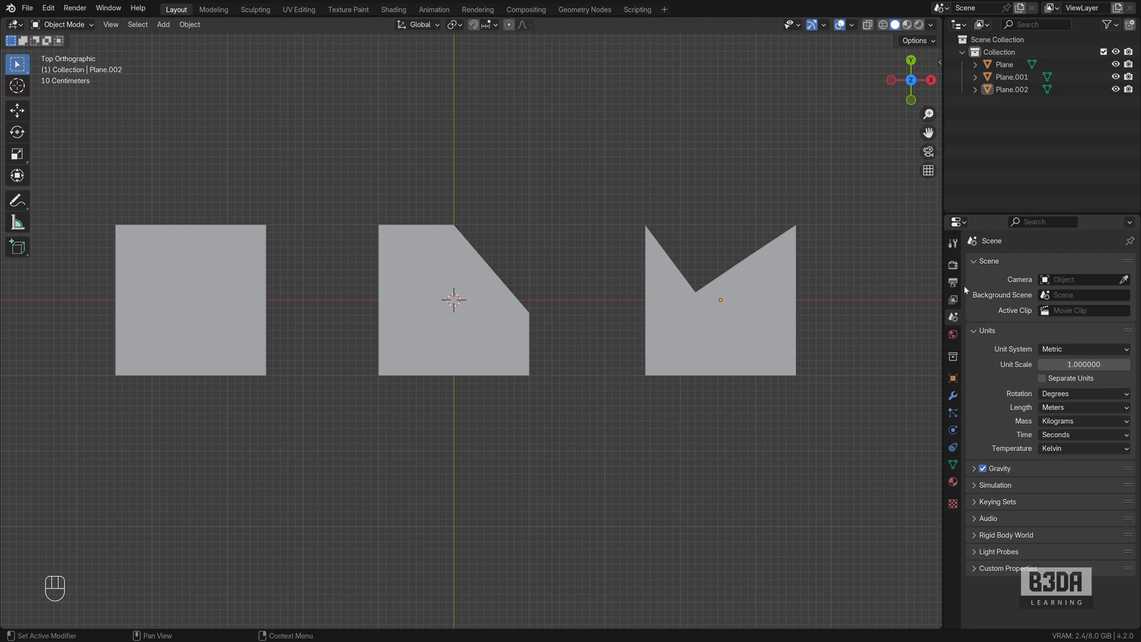
mouse_move(953, 317)
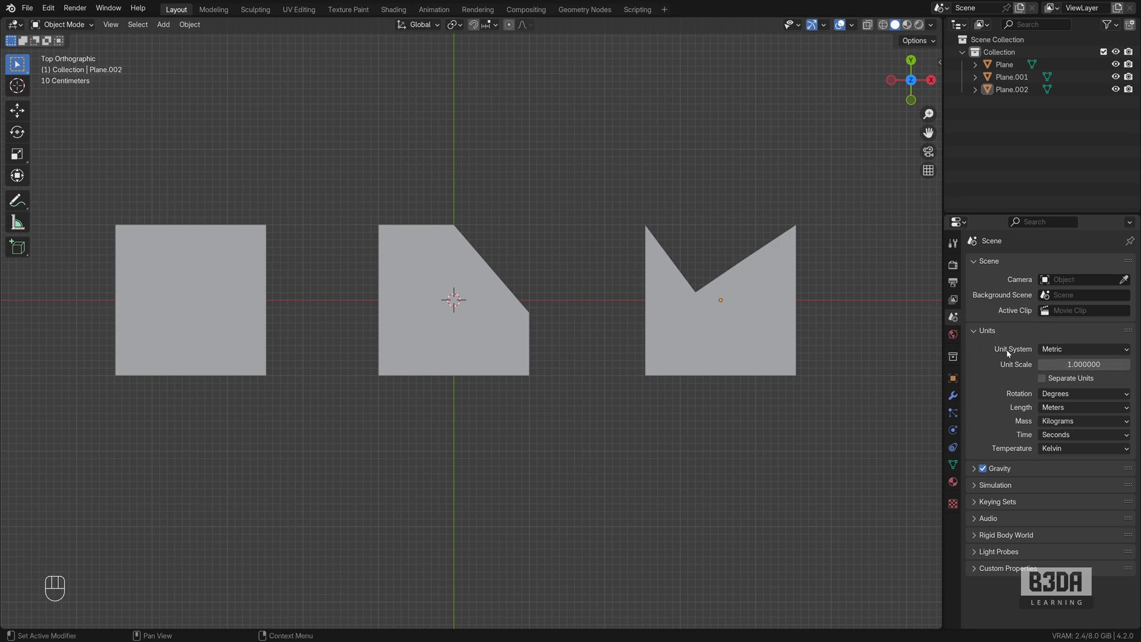
mouse_move(994, 340)
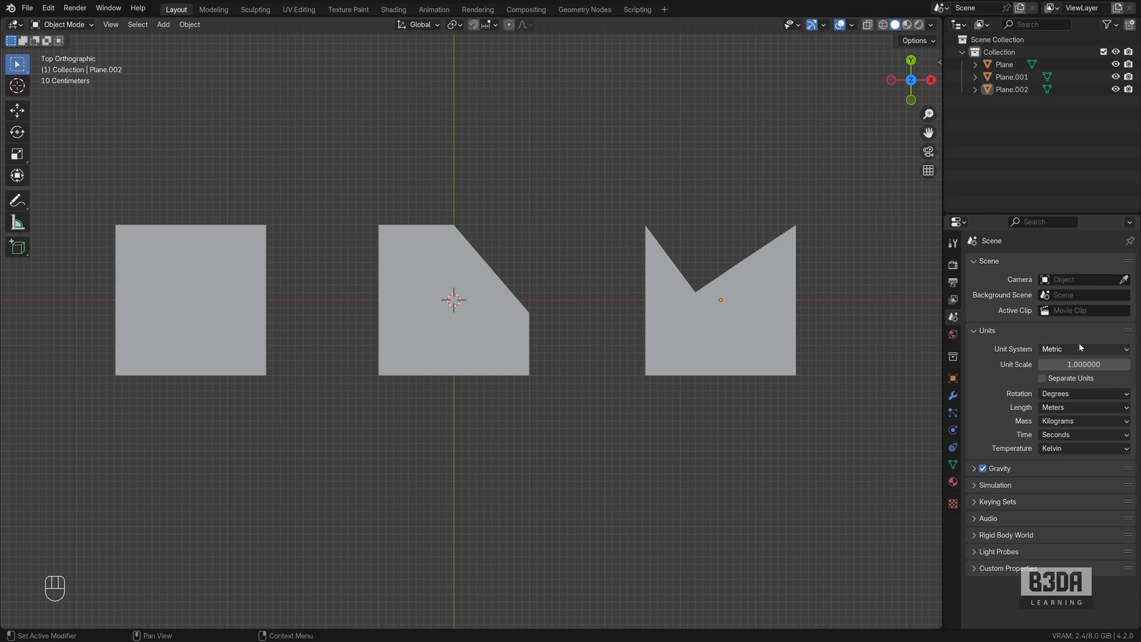
Keep the Metric unit system and set the Length unit to Millimeters.
click(1083, 349)
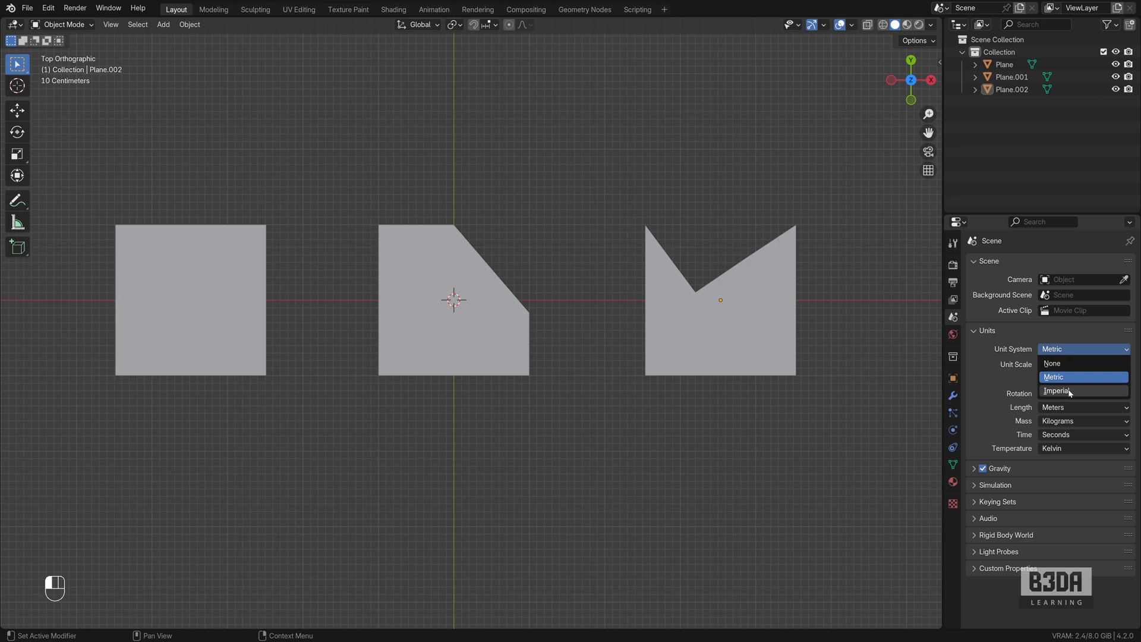
click(1052, 377)
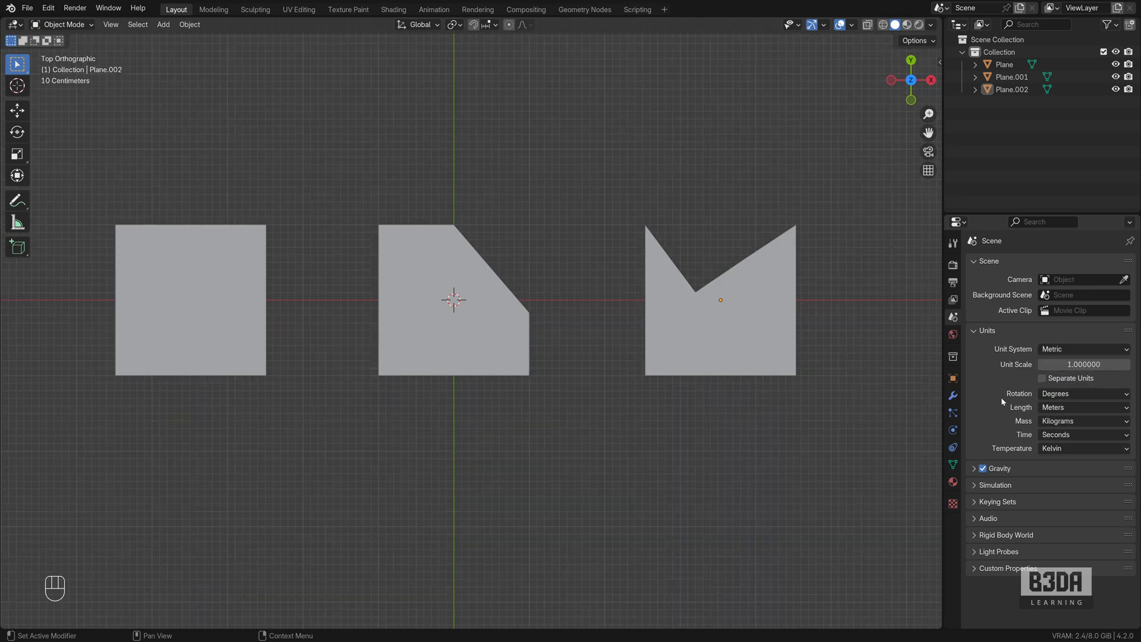
mouse_move(1027, 405)
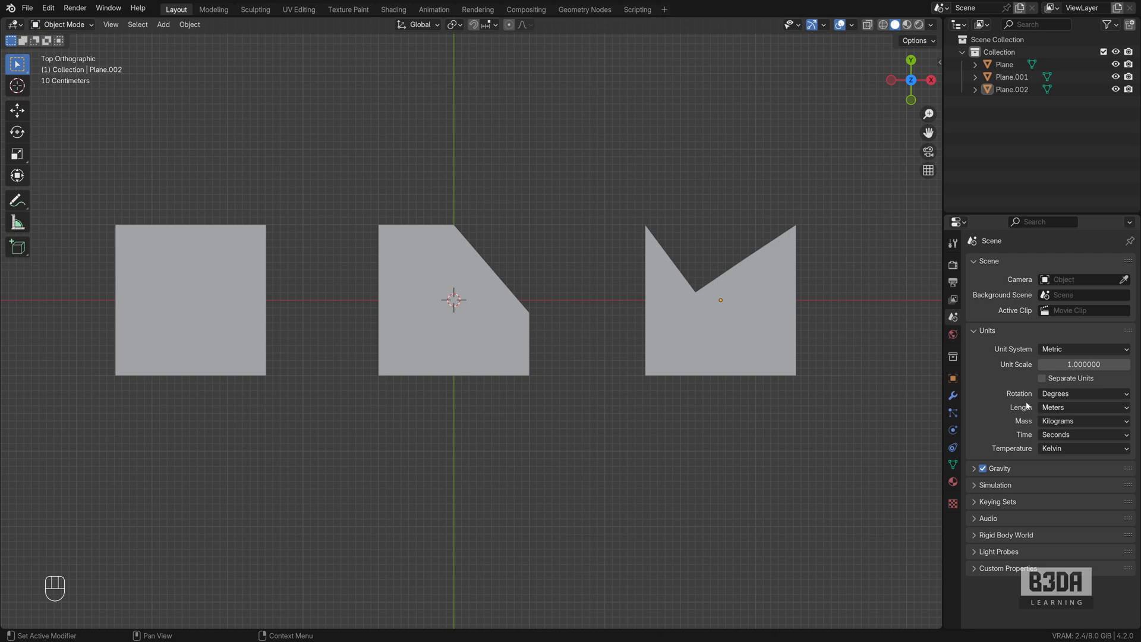
click(1082, 407)
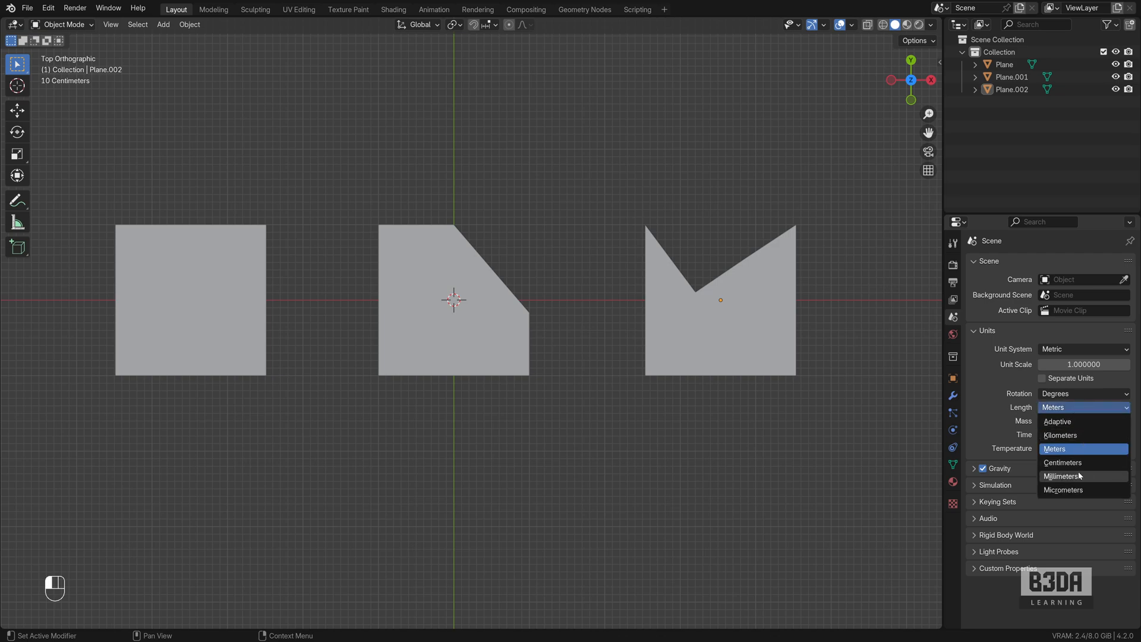
click(1061, 476)
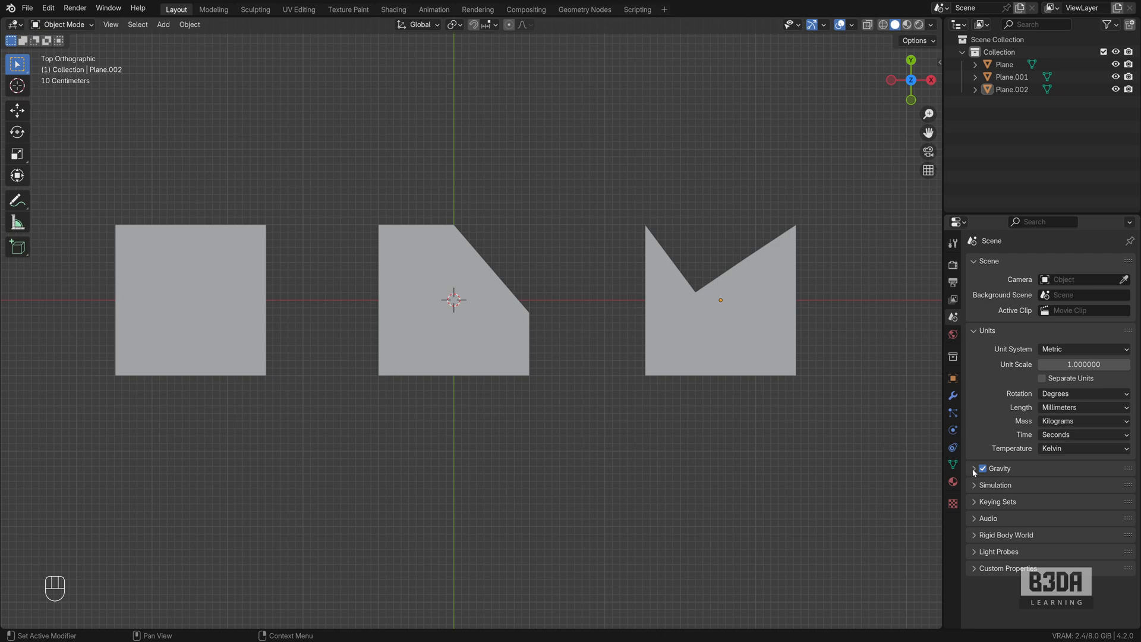
mouse_move(876, 456)
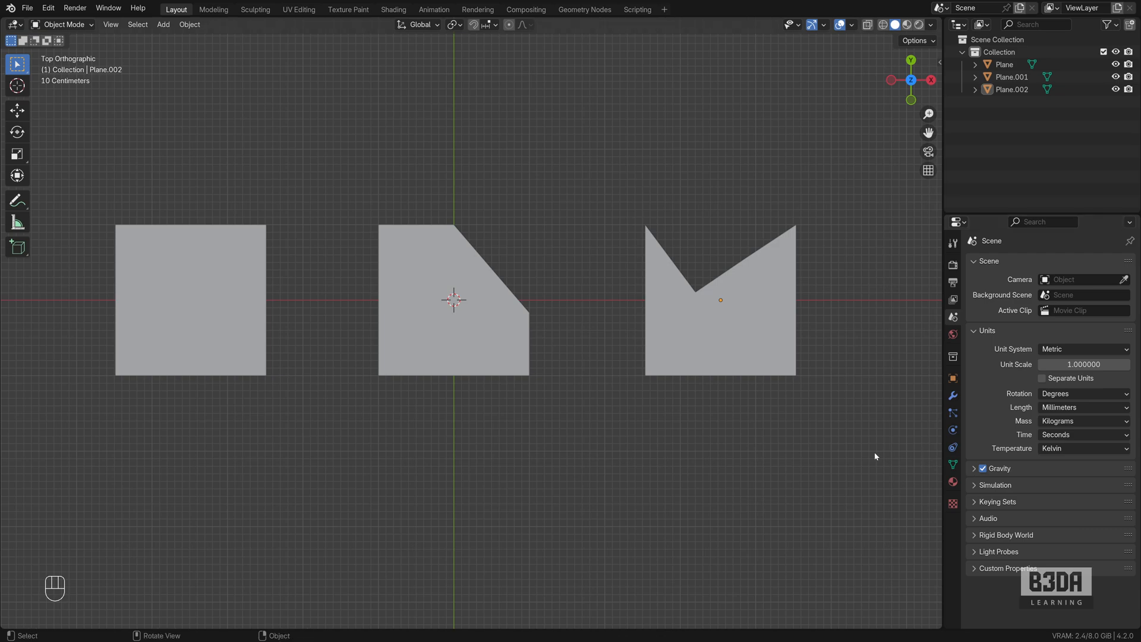
Try Imperial units with Separate Units toggled on and off, then switch back to Metric.
click(1082, 349)
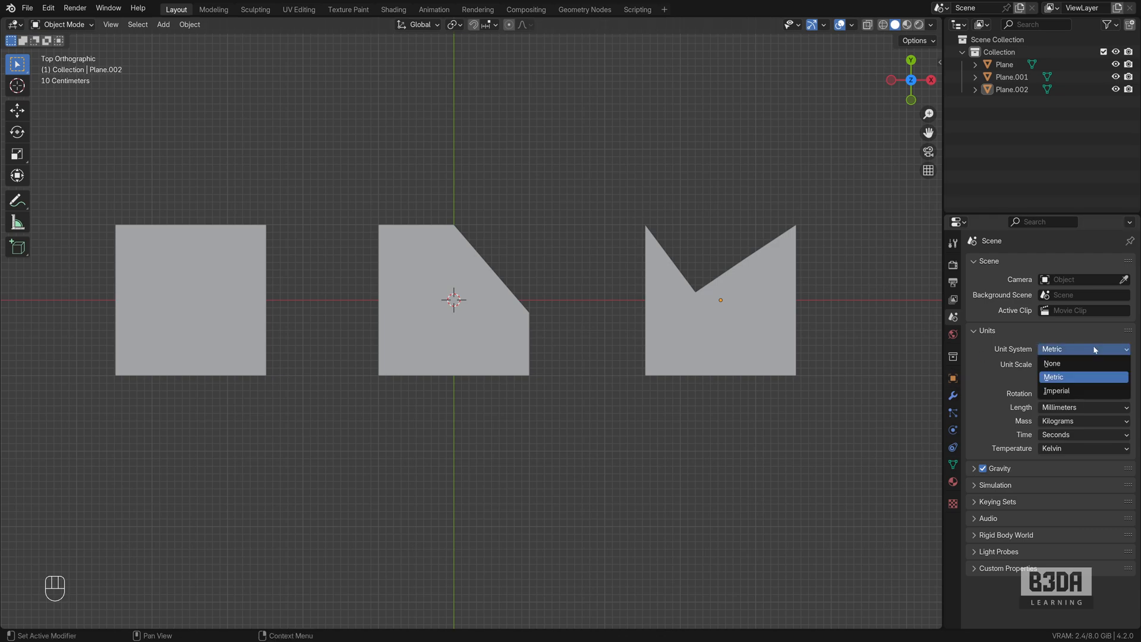
click(1056, 390)
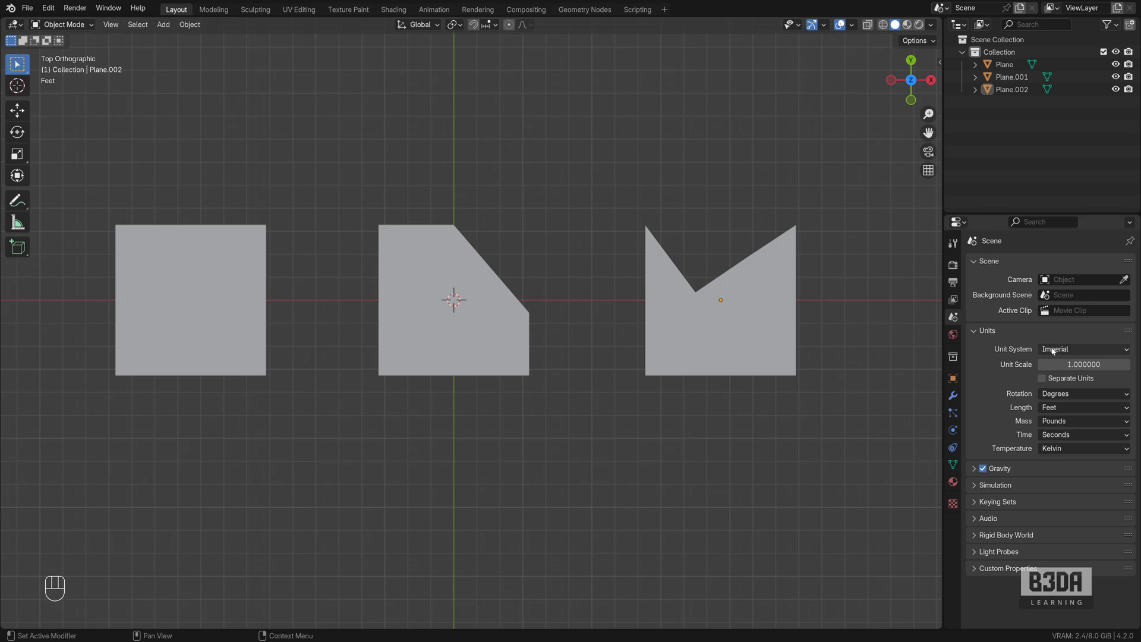
mouse_move(1083, 406)
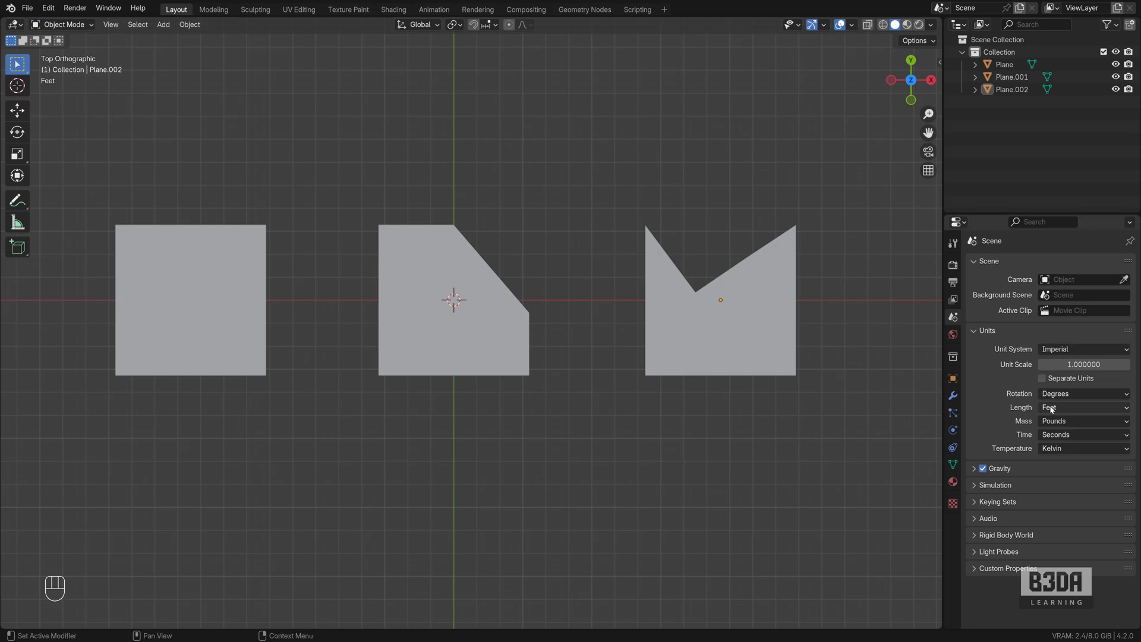
click(1041, 378)
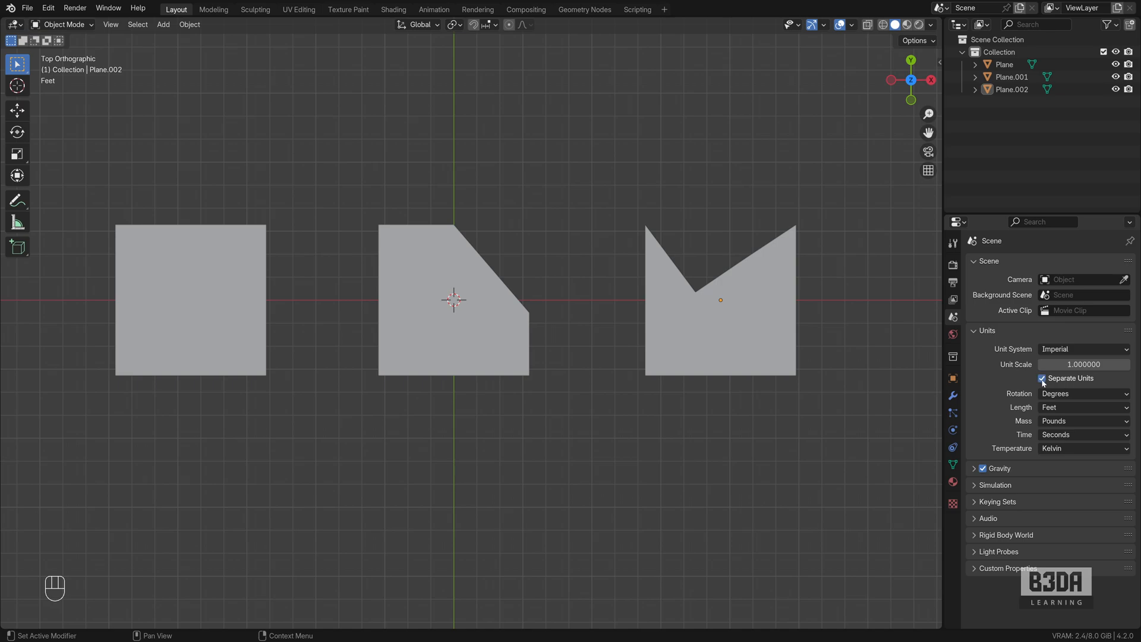
mouse_move(1041, 378)
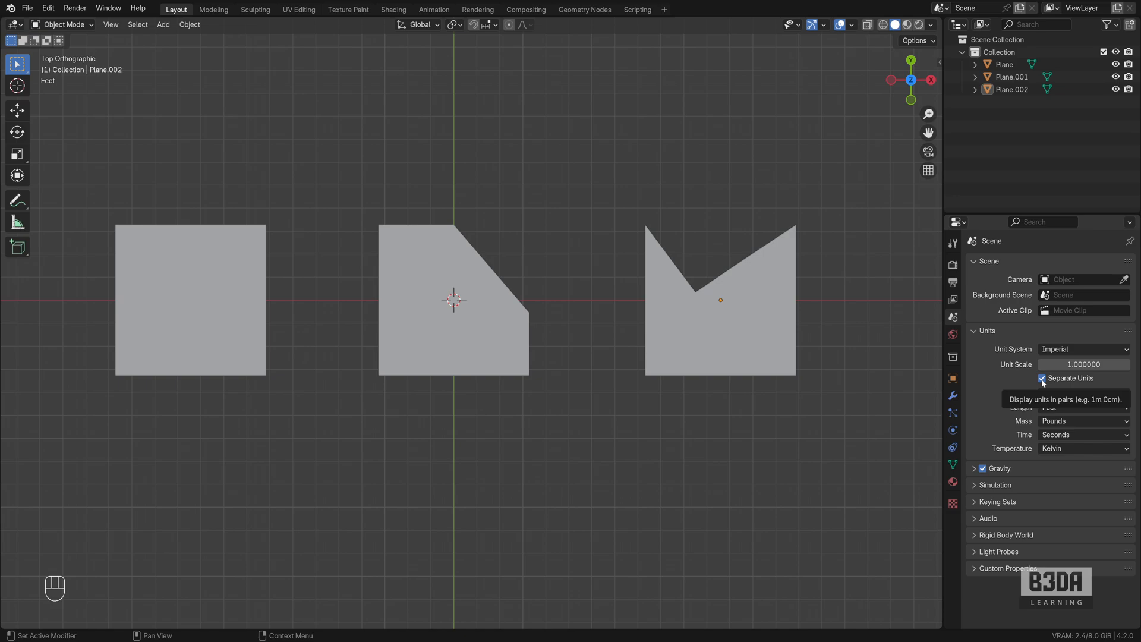
click(1042, 378)
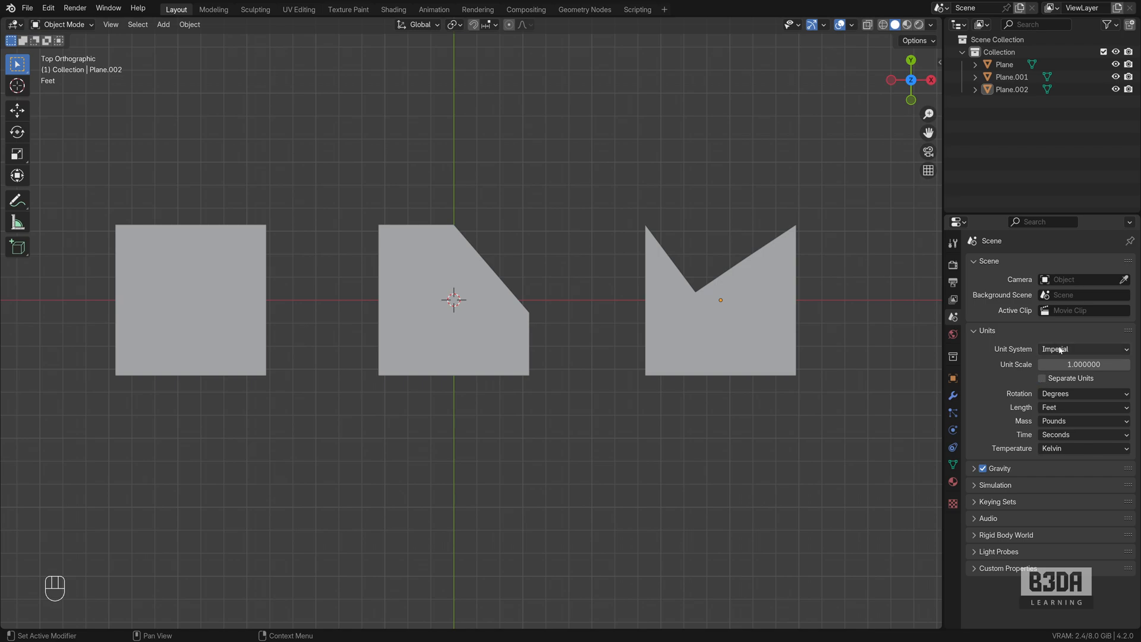
click(1083, 349)
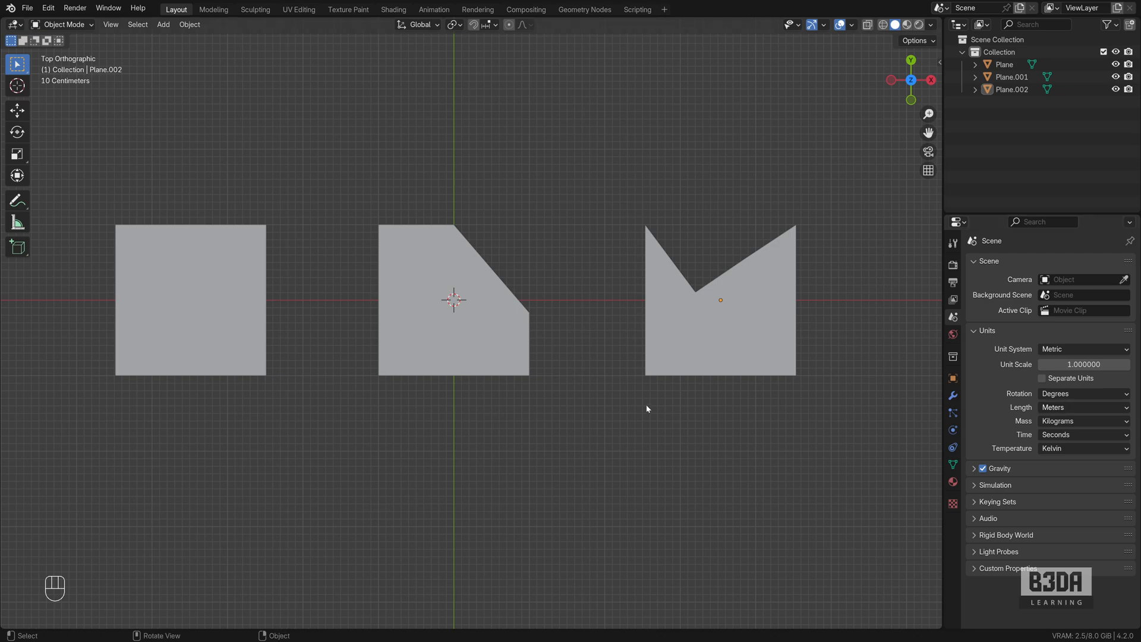
Select the square plane, switch to Edit Mode, and open the mesh overlay options.
click(191, 301)
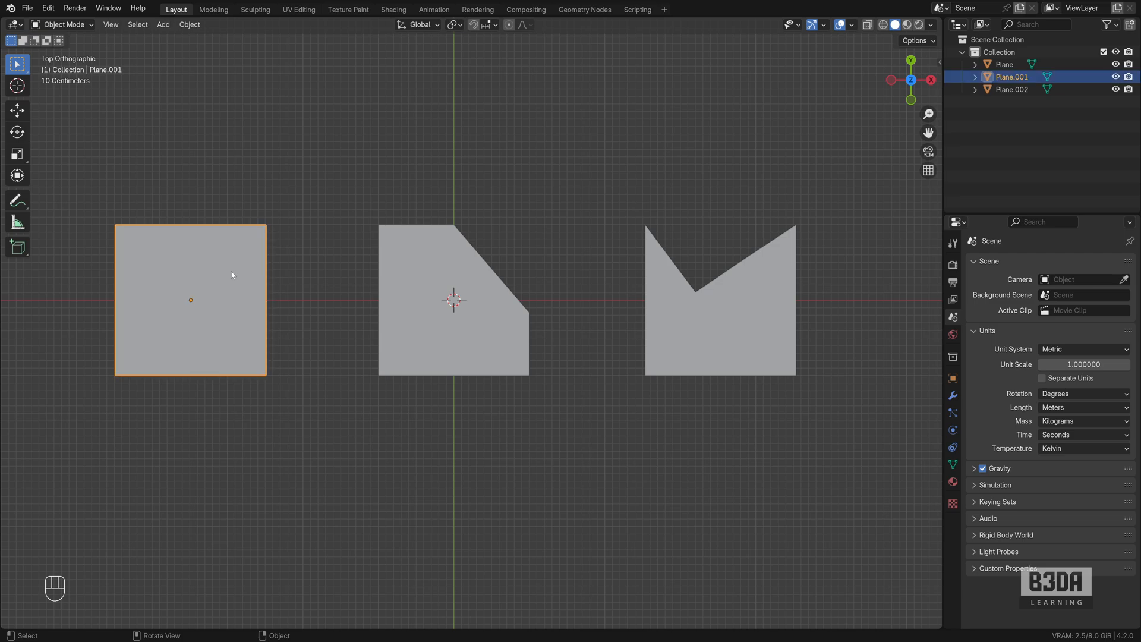
mouse_move(93, 143)
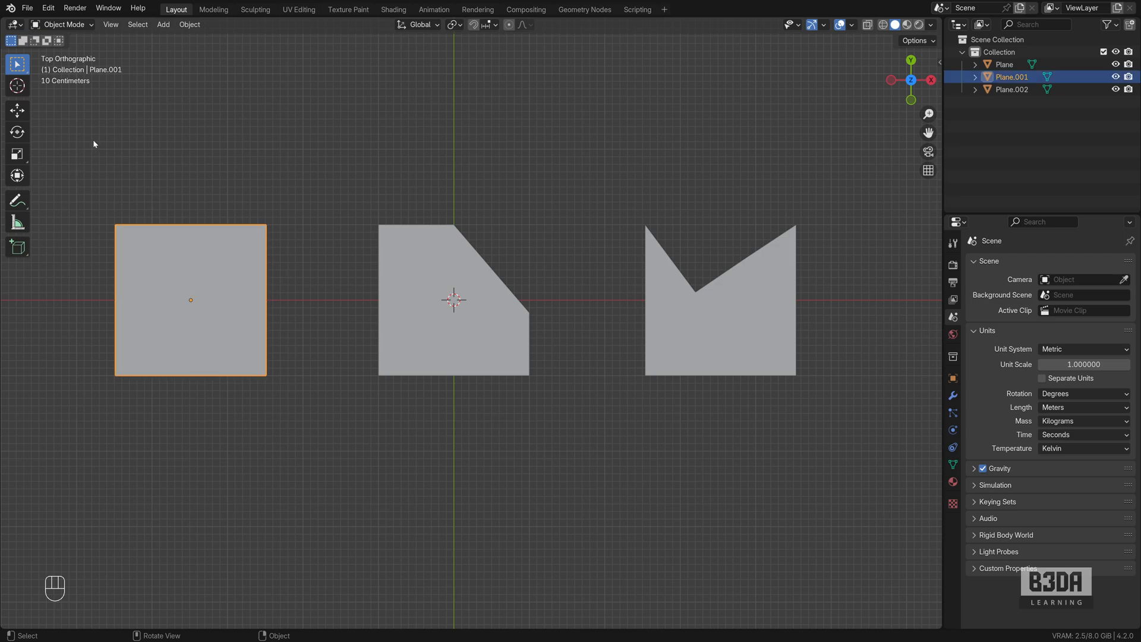
click(62, 24)
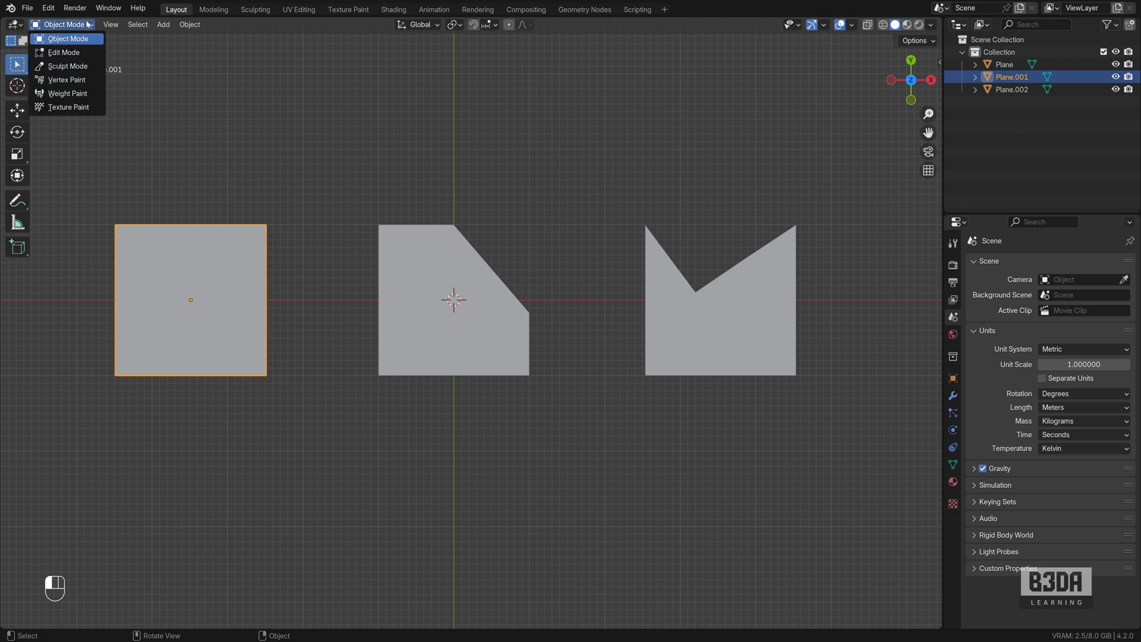
click(64, 52)
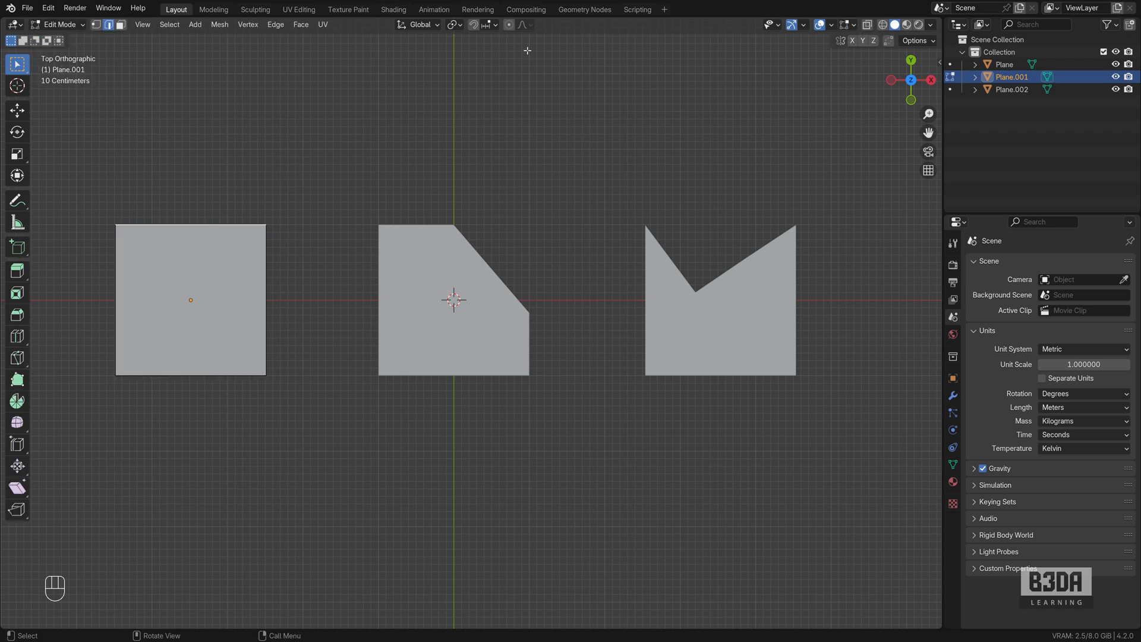
click(855, 24)
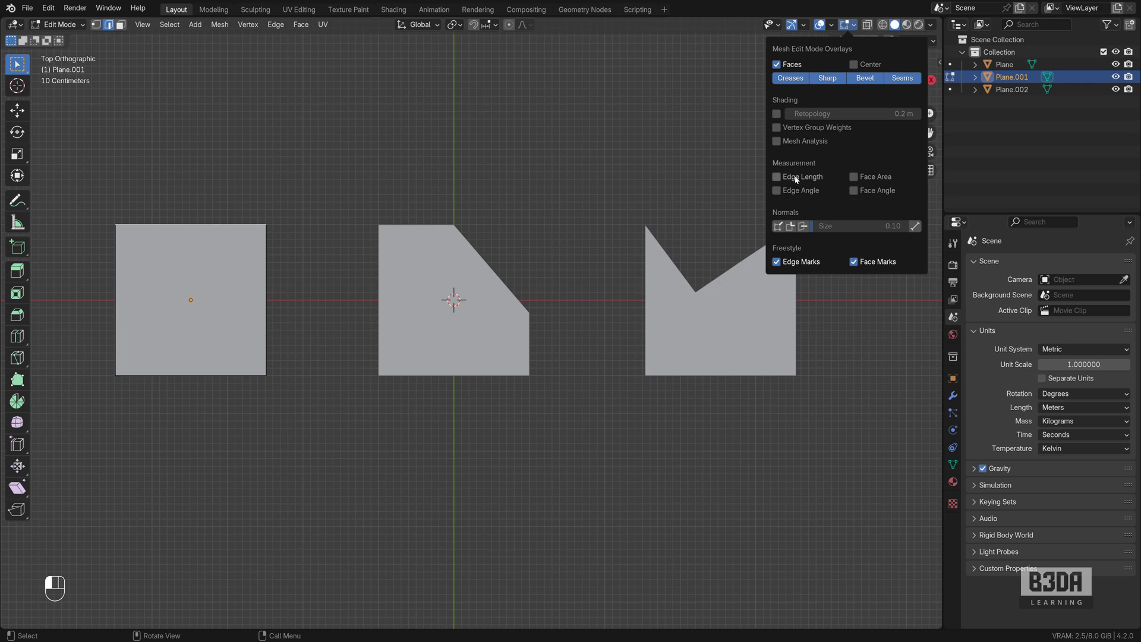
mouse_move(793, 179)
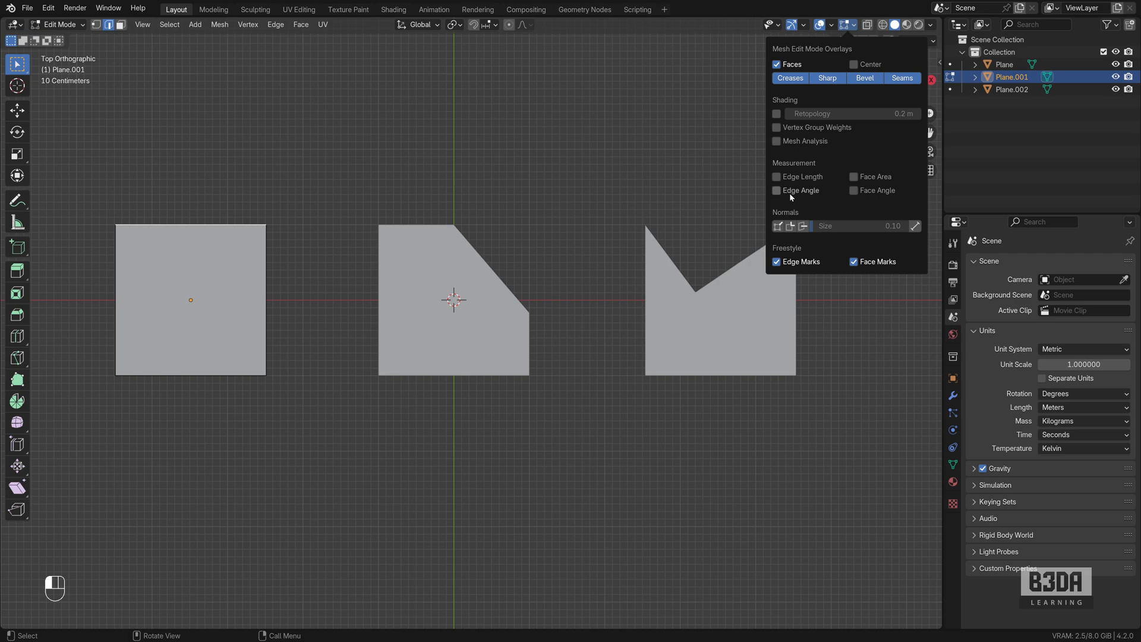
mouse_move(800, 190)
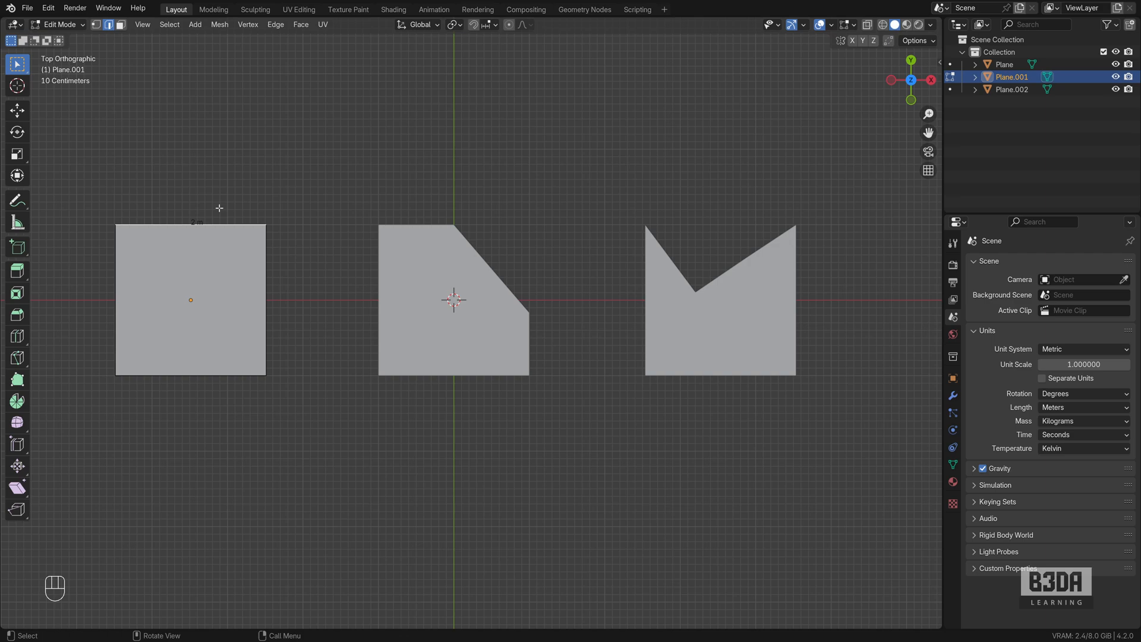
mouse_move(116, 273)
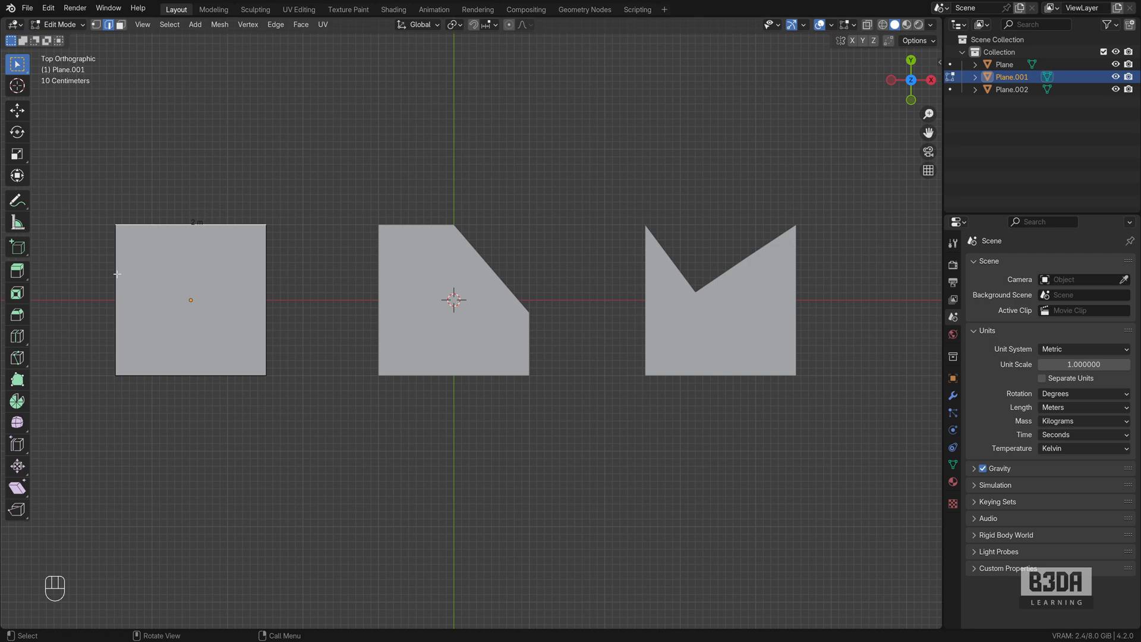
mouse_move(173, 372)
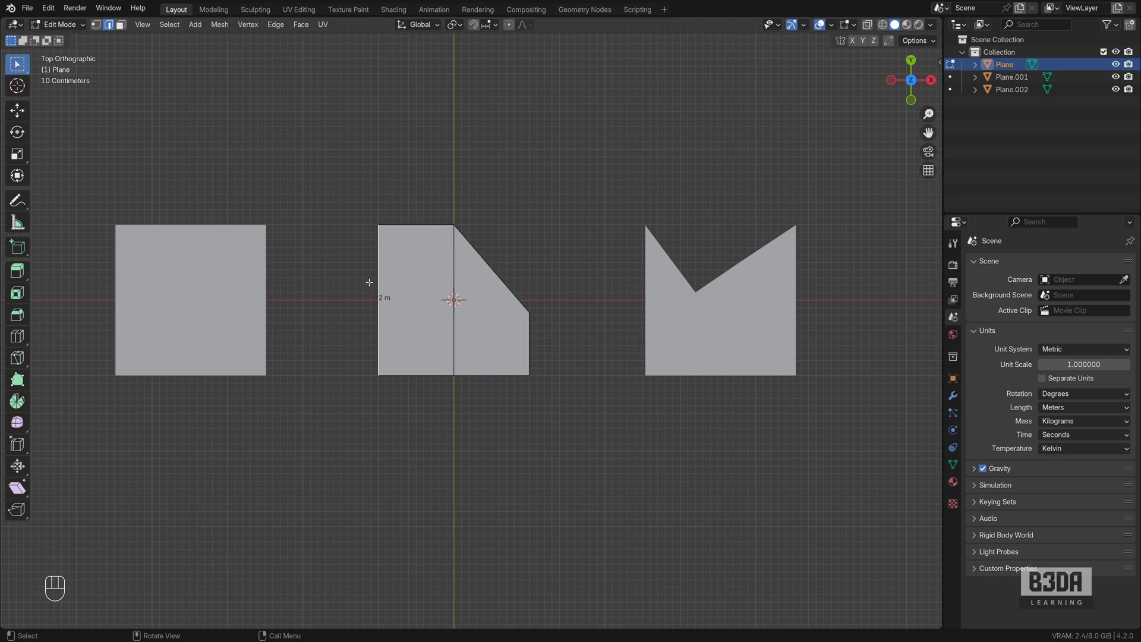
Check the notched shape in Edit Mode, then select the left square's face showing 2 m edges.
key(Tab)
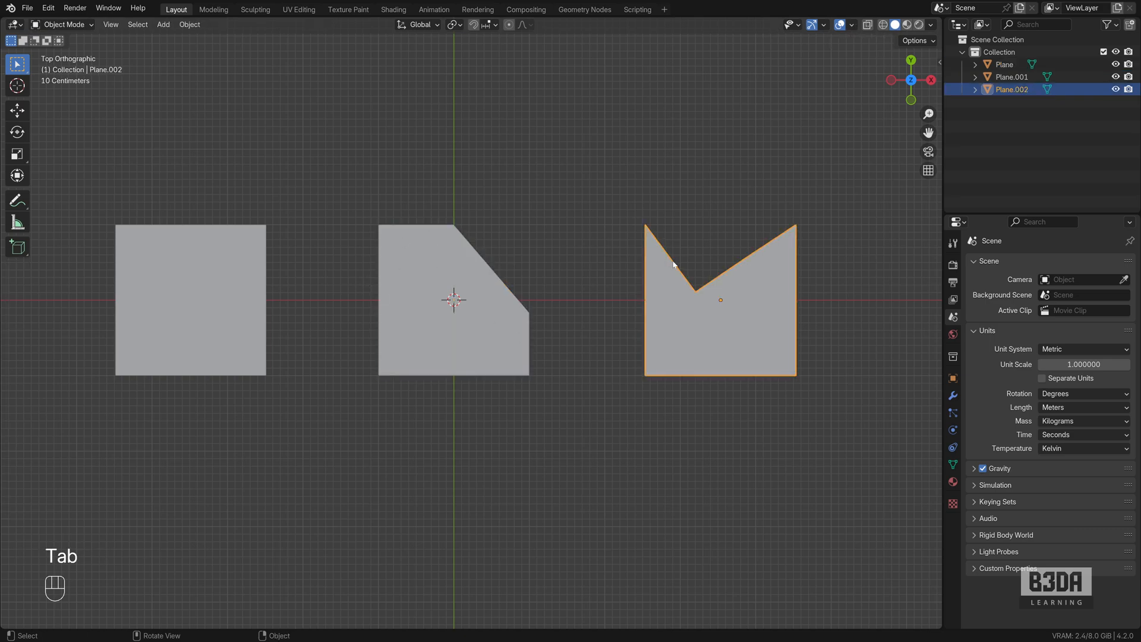
key(Tab)
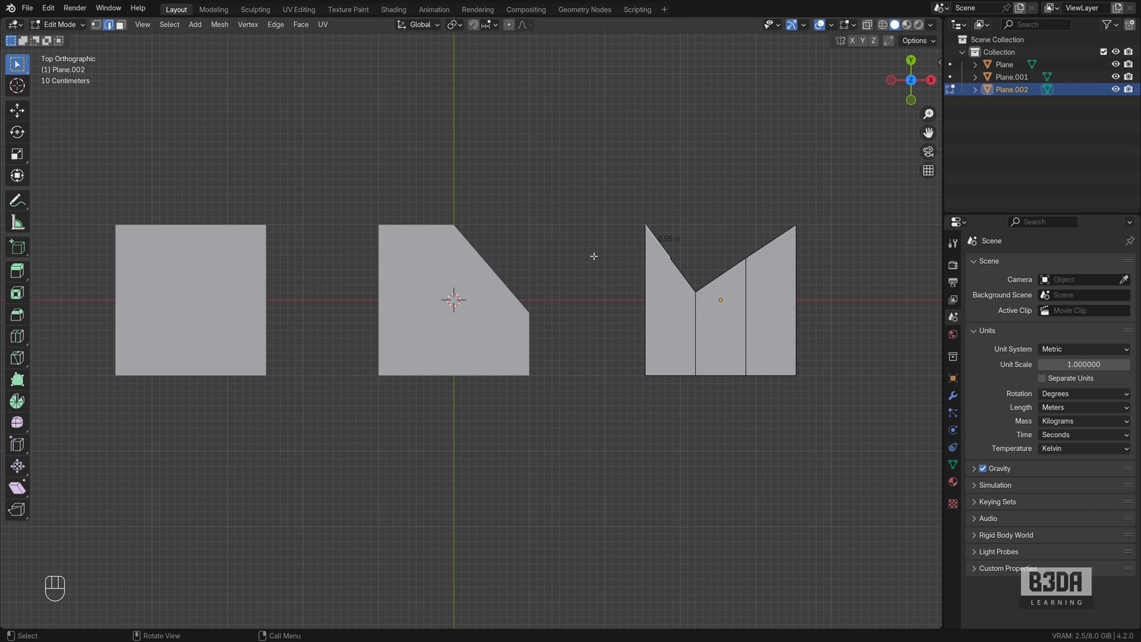
key(Tab)
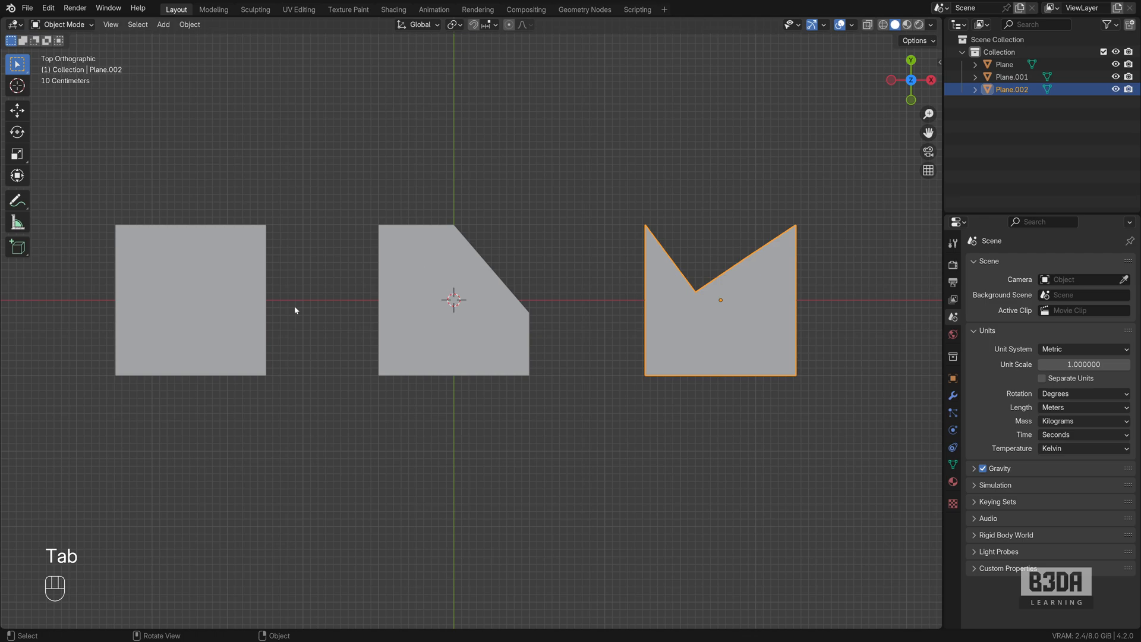
key(Tab)
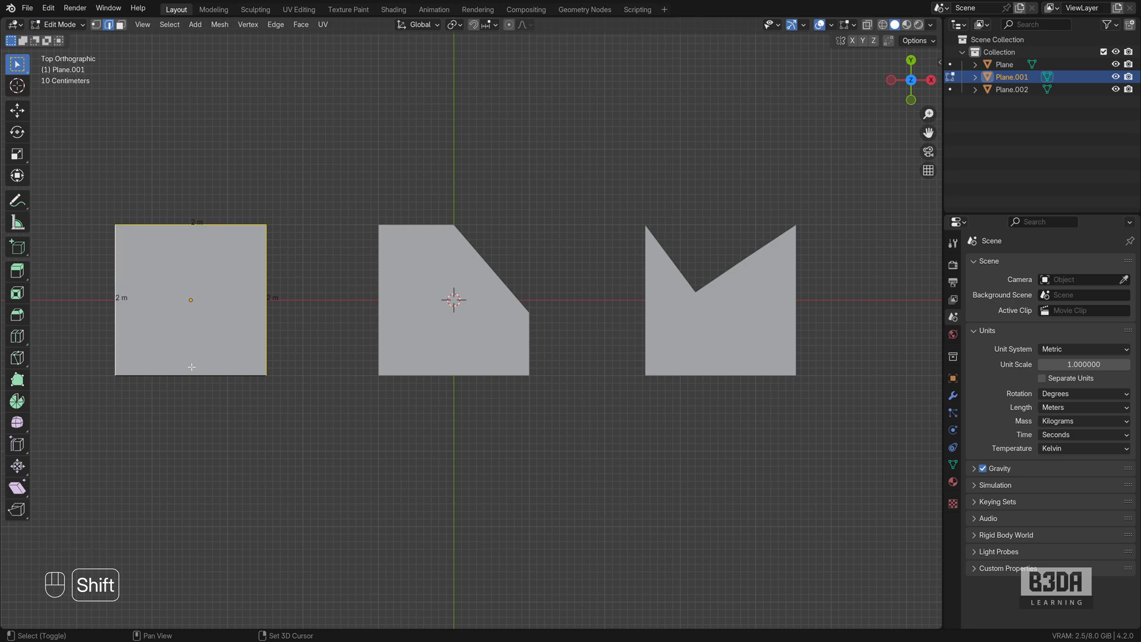
click(191, 298)
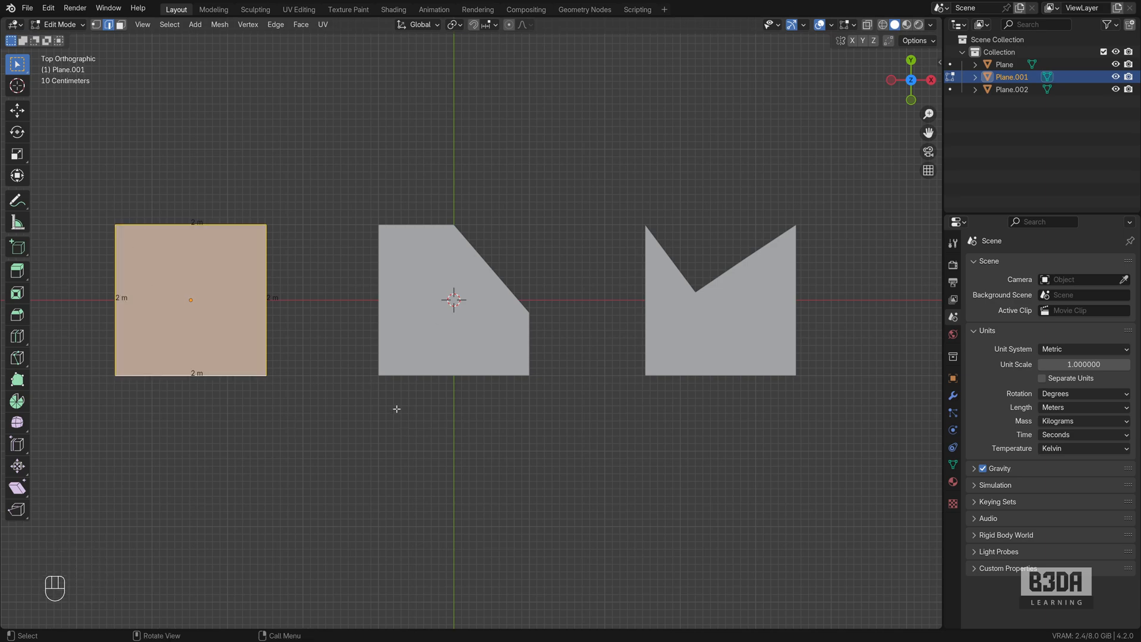
Duplicate the left square with Shift+D and show its transform values in the Item sidebar.
key(Tab)
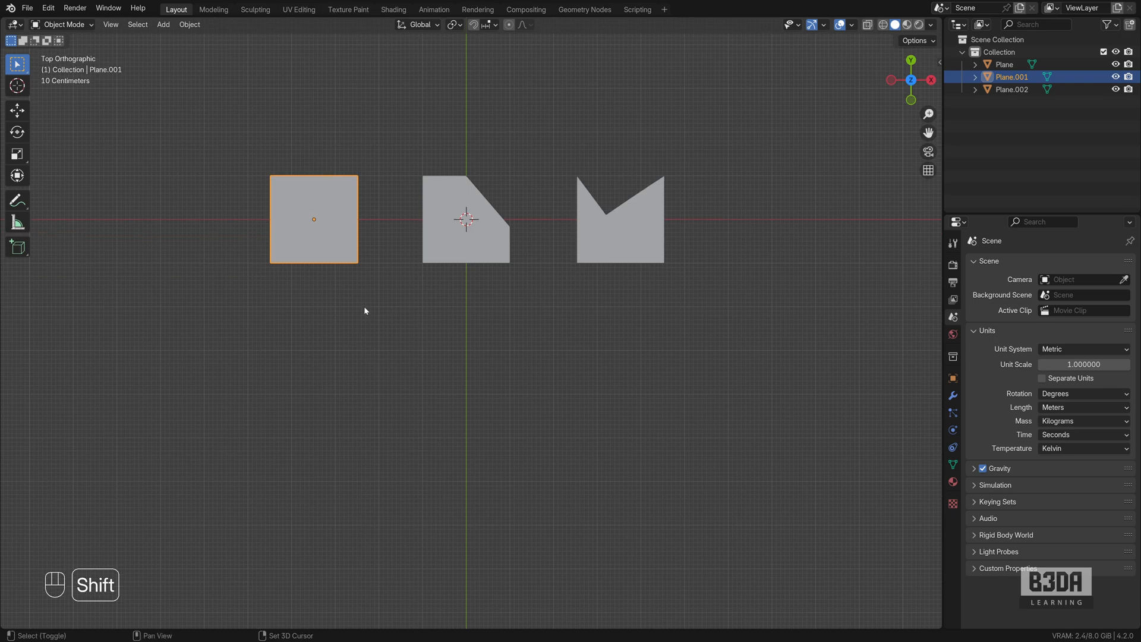
mouse_move(318, 256)
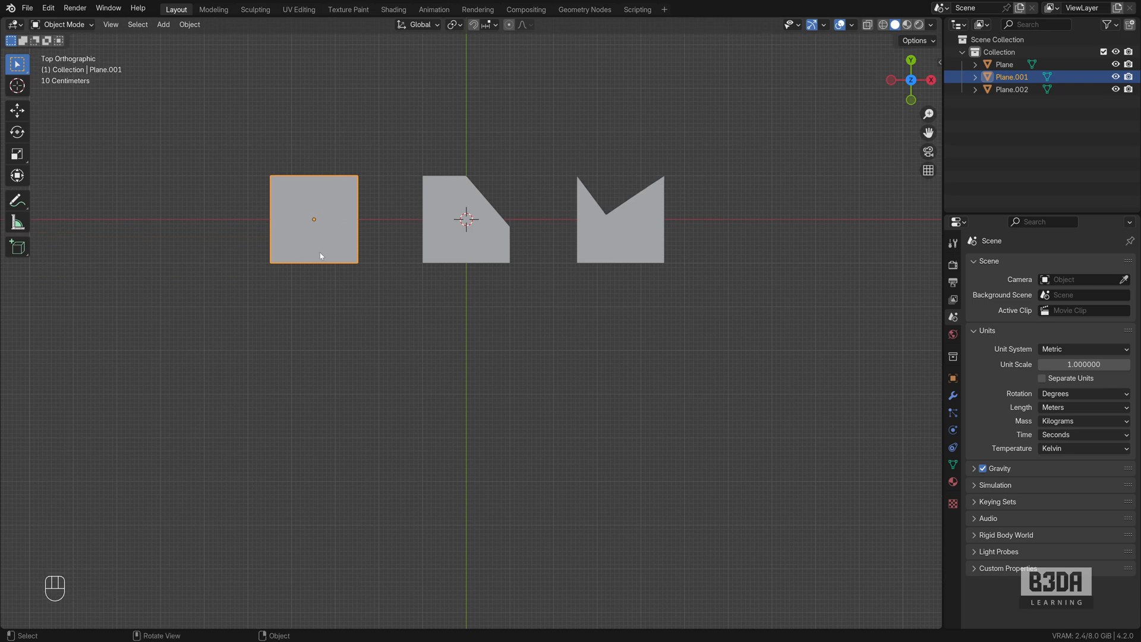
mouse_move(317, 235)
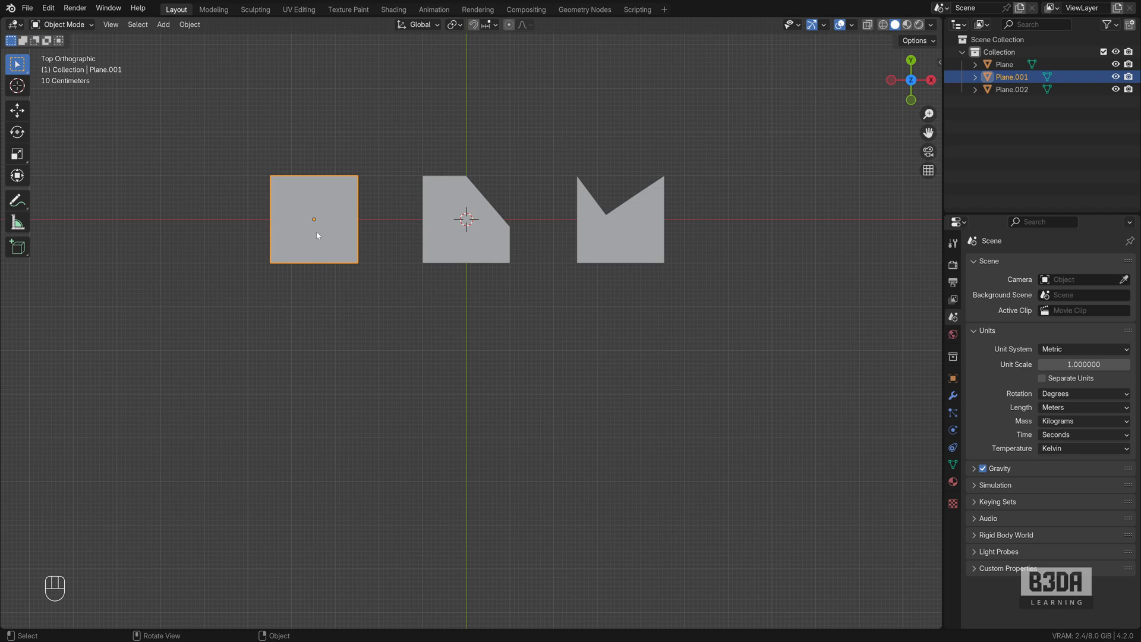
key(shift+d)
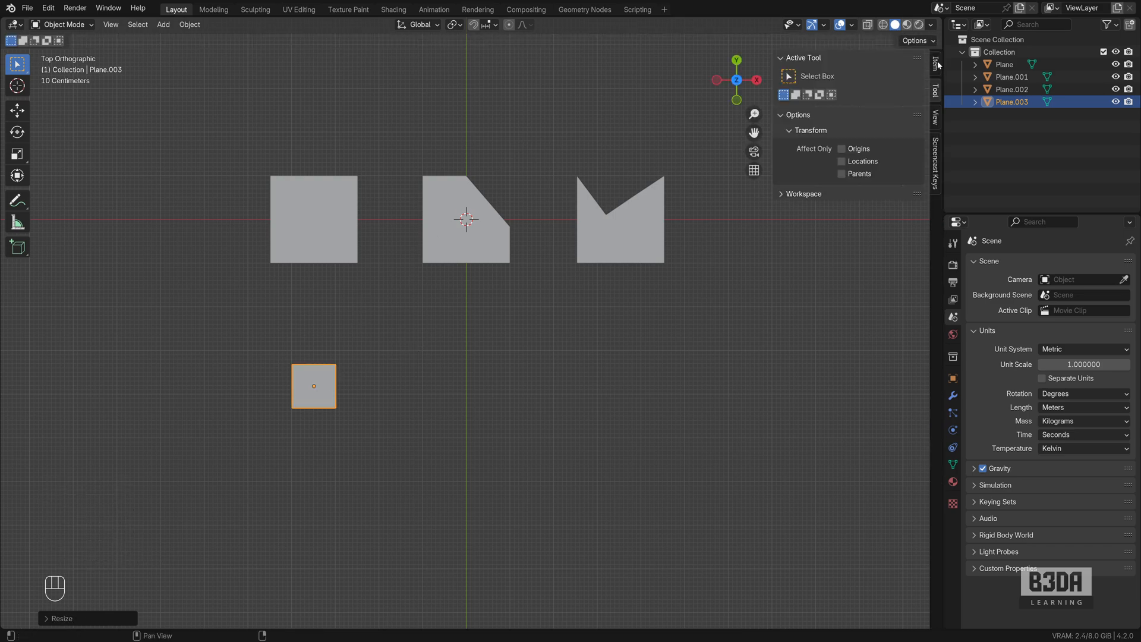
click(934, 69)
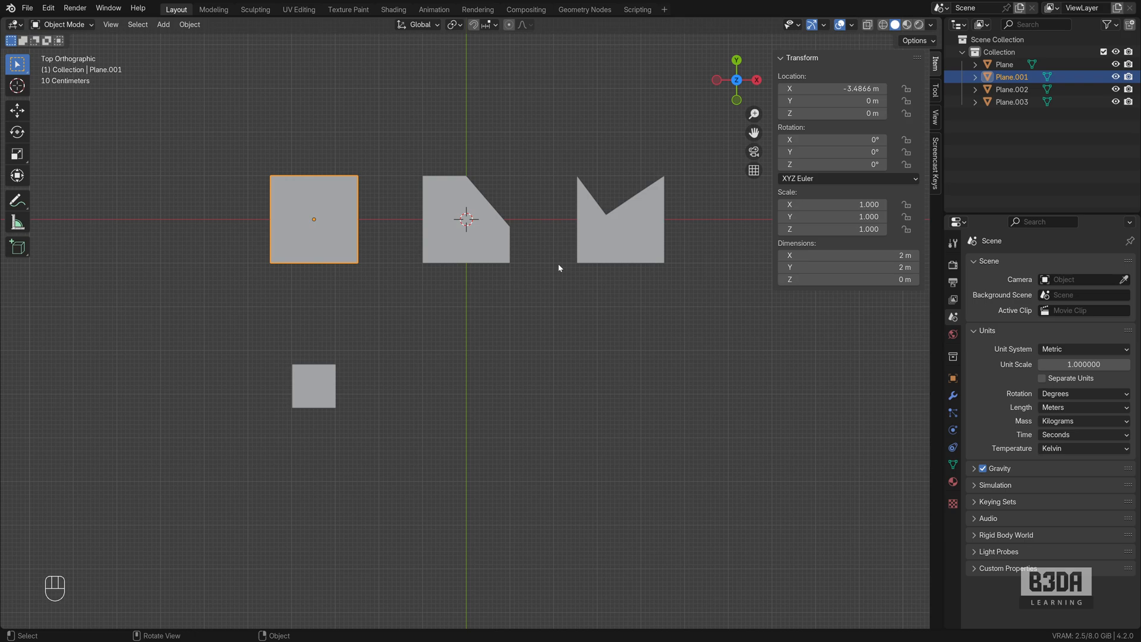
Compare both squares' top edges in Edit Mode, each reading Median Y 1 m, back in top view.
key(Tab)
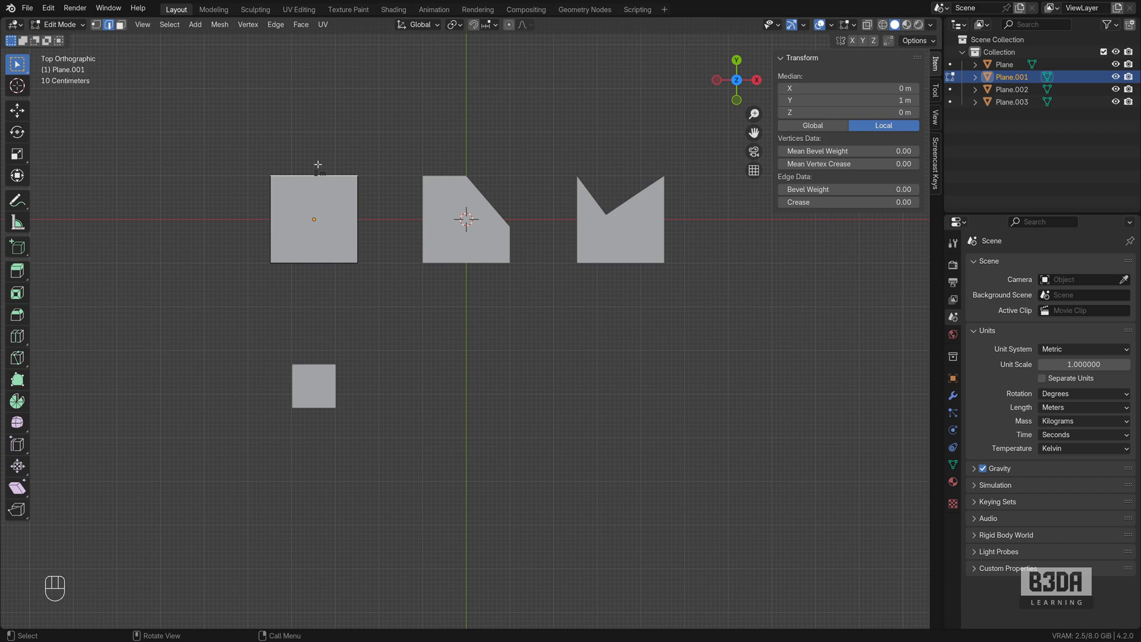
key(Tab)
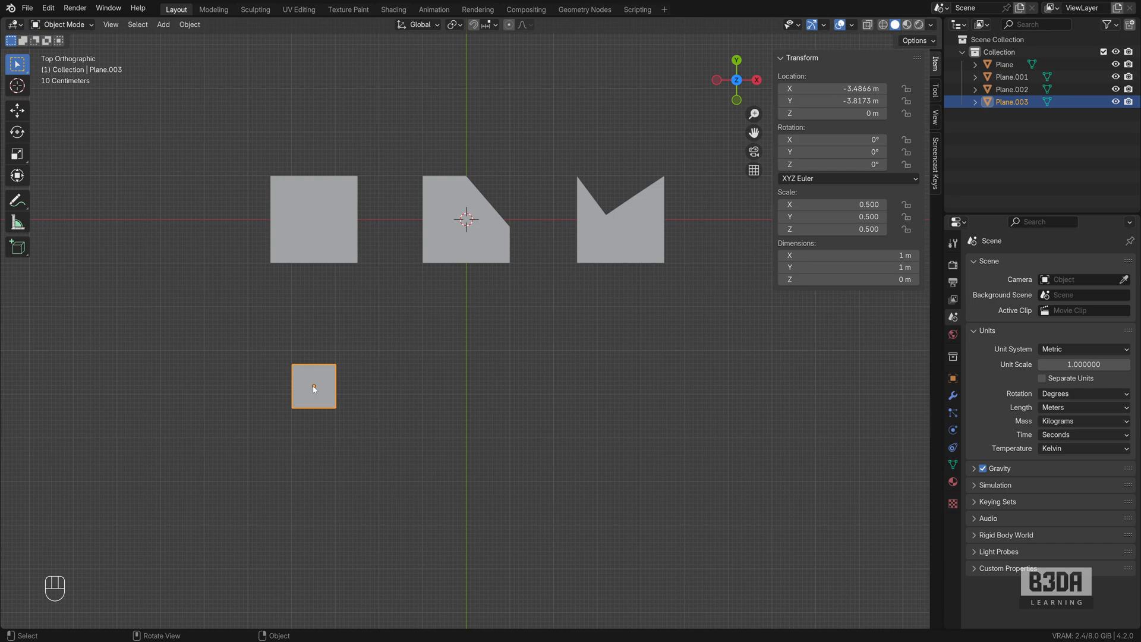
key(Tab)
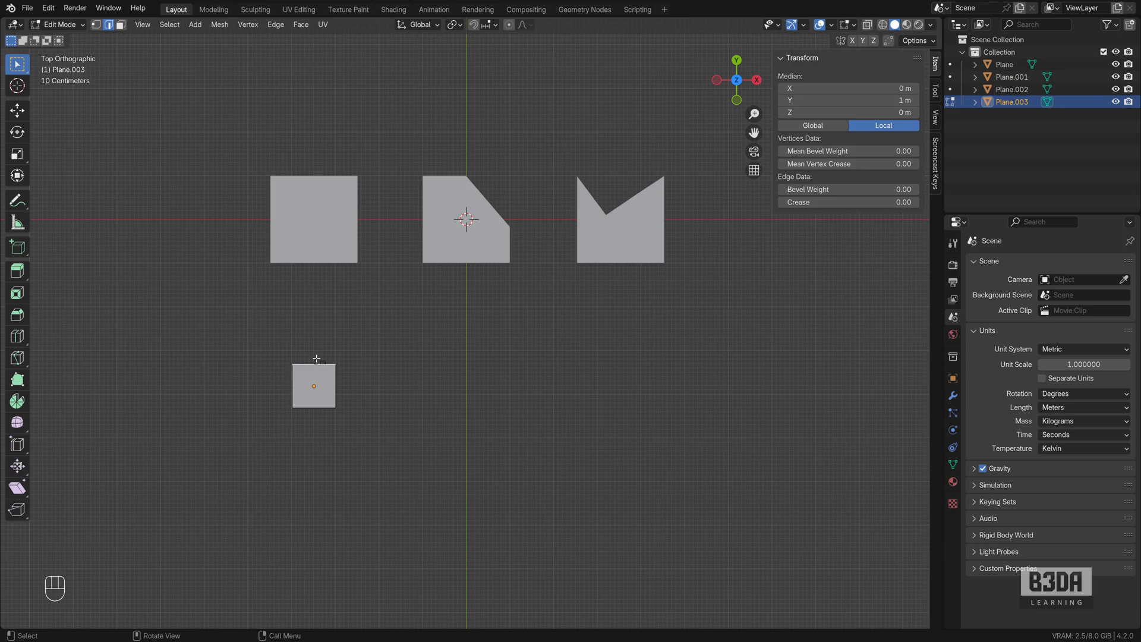
key(Tab)
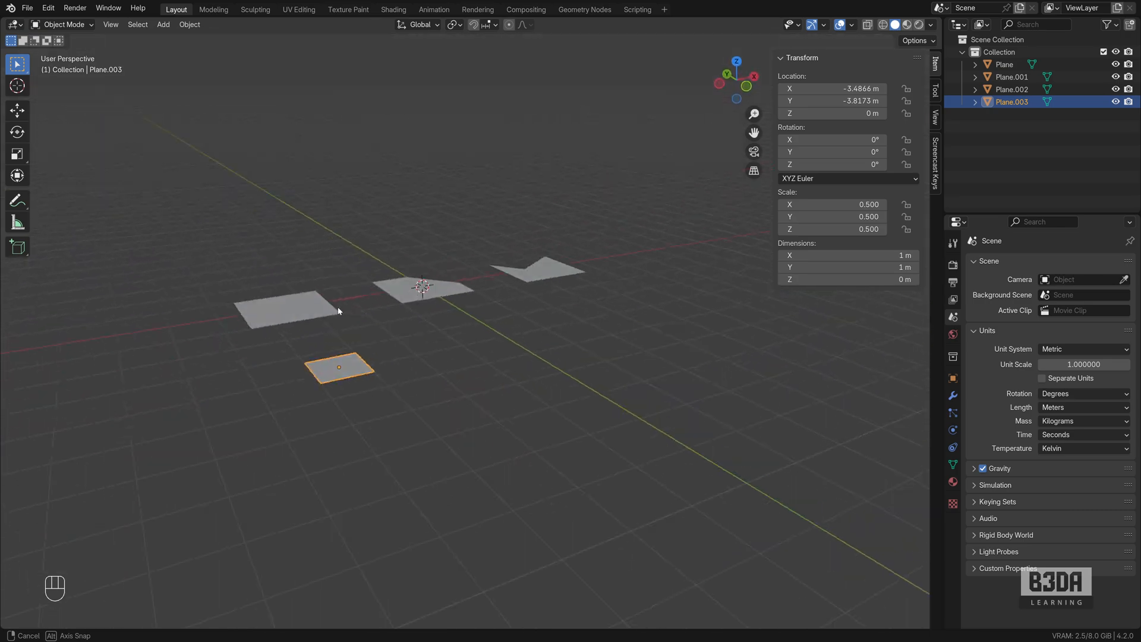
key(KP_7)
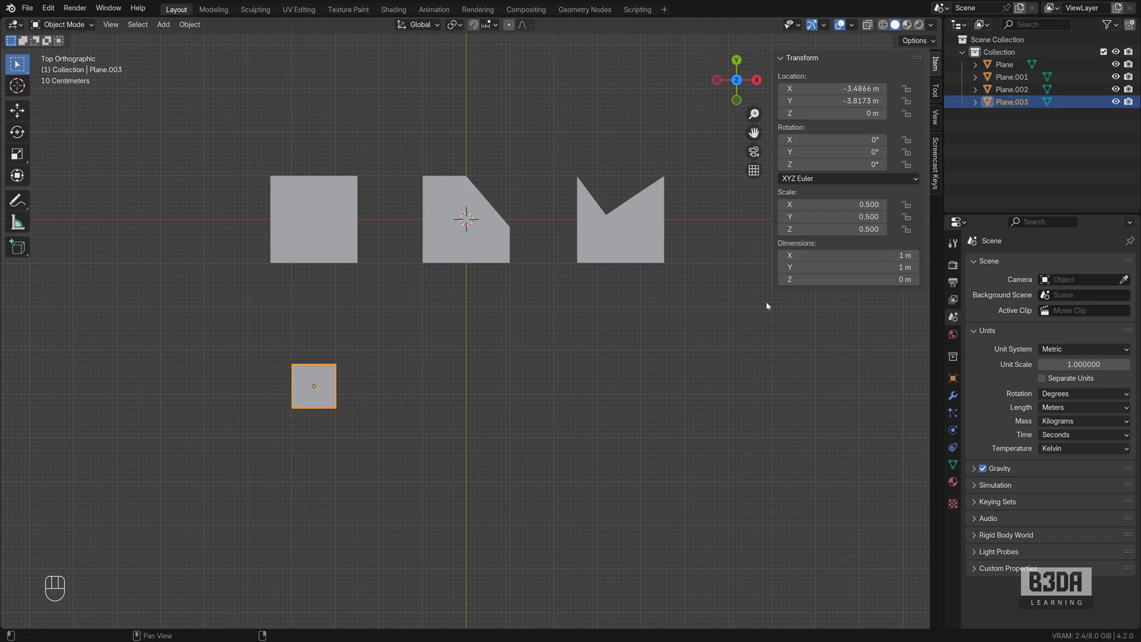
key(Tab)
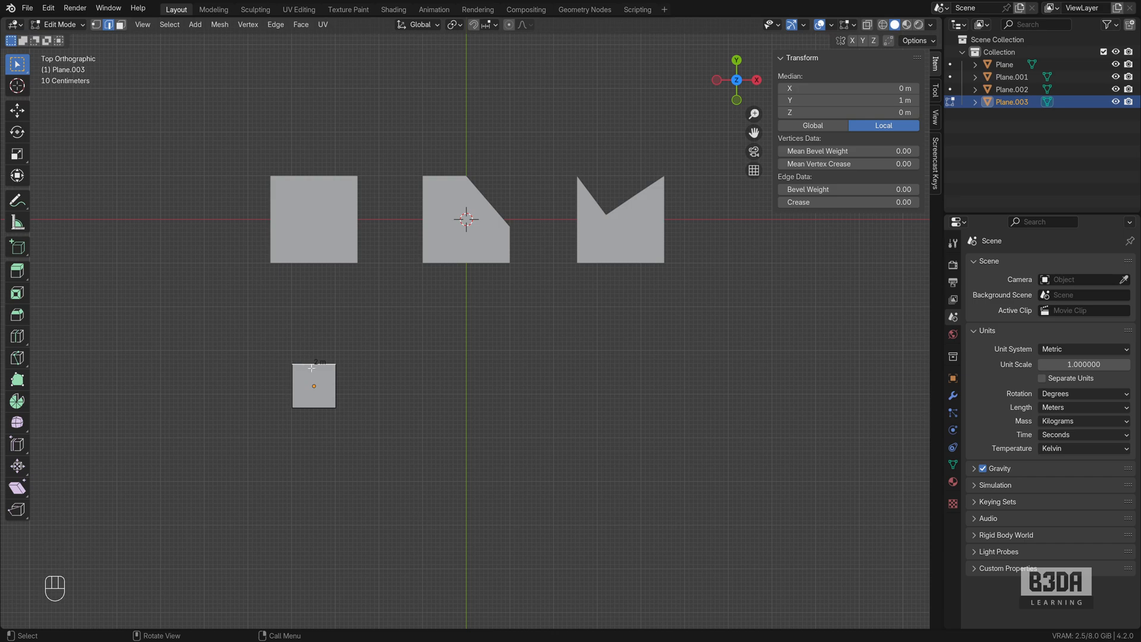
mouse_move(341, 301)
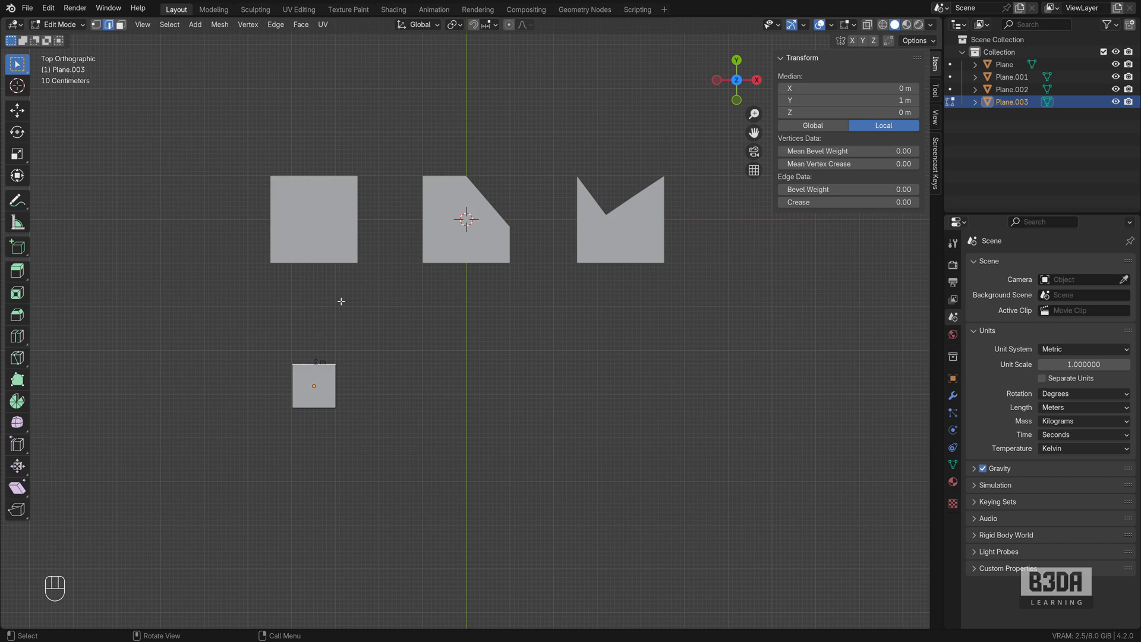
key(Tab)
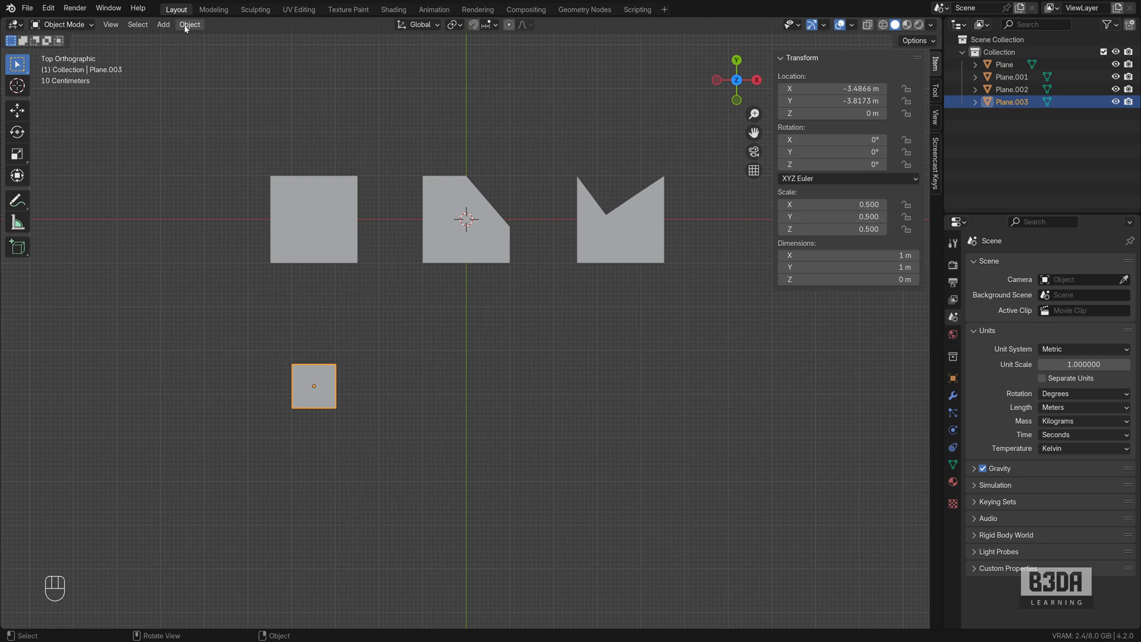
Apply Scale to the small square, then check its top edge values in Edit Mode.
click(189, 23)
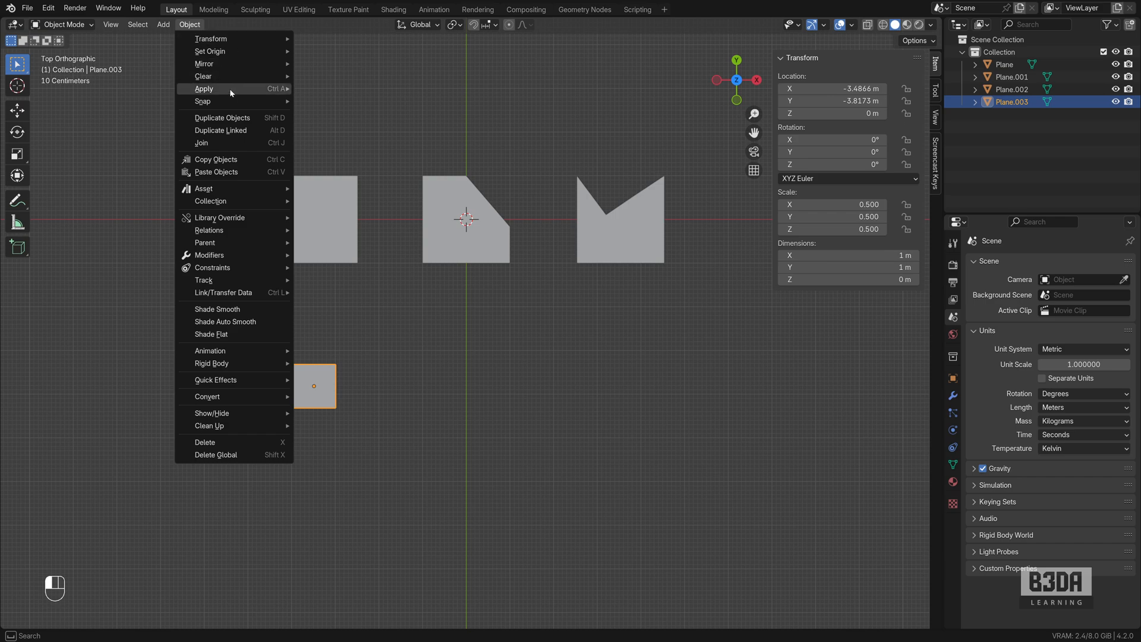
click(203, 89)
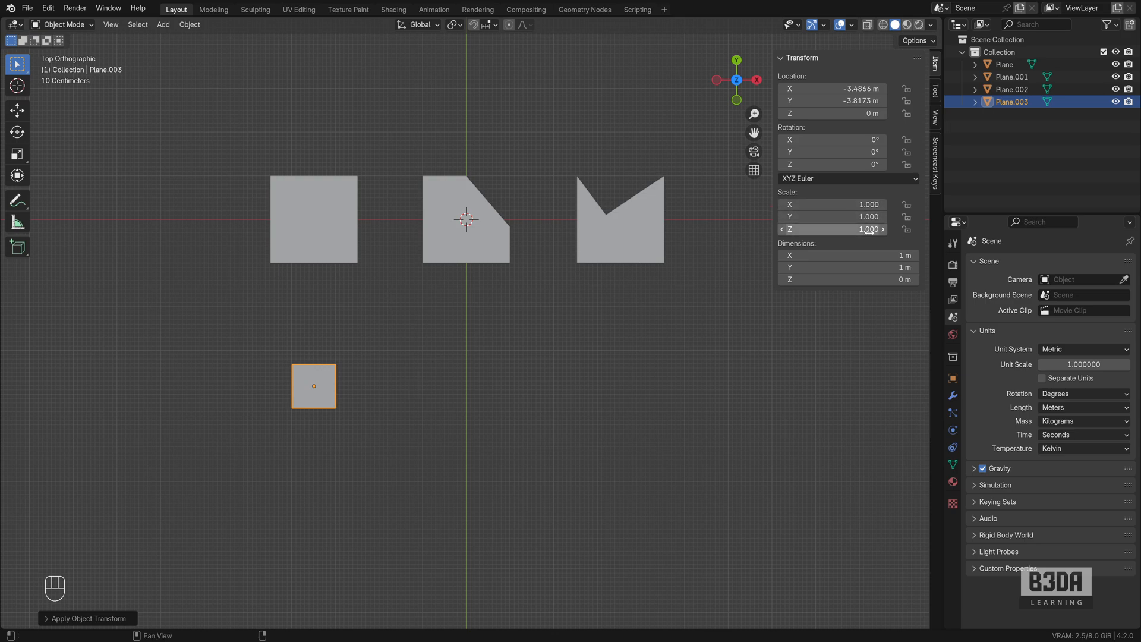
key(Tab)
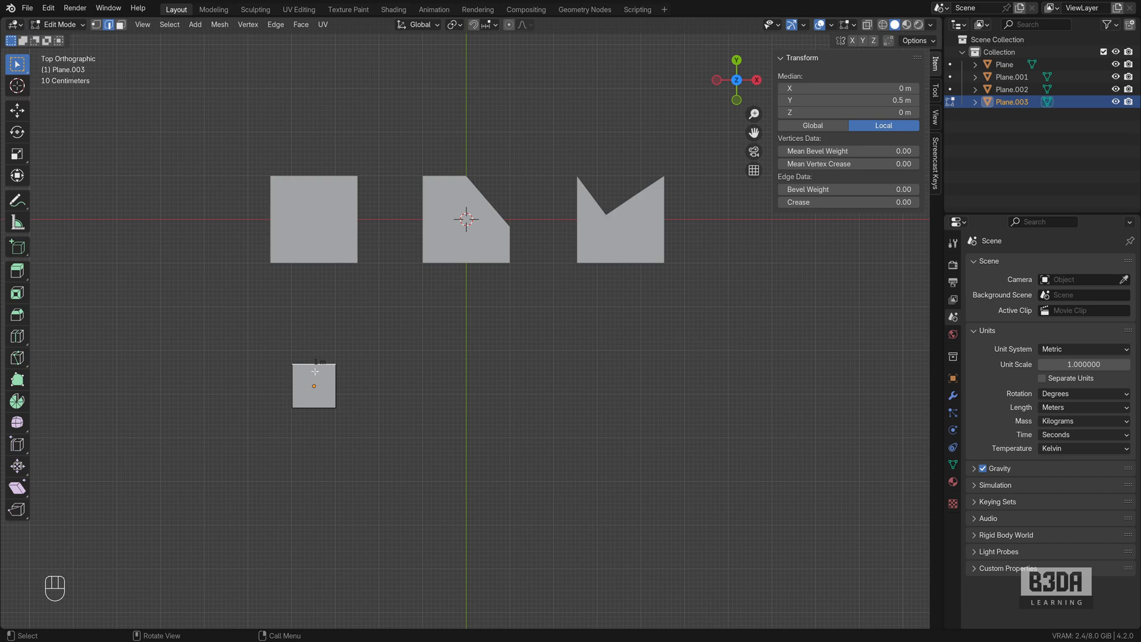
key(Tab)
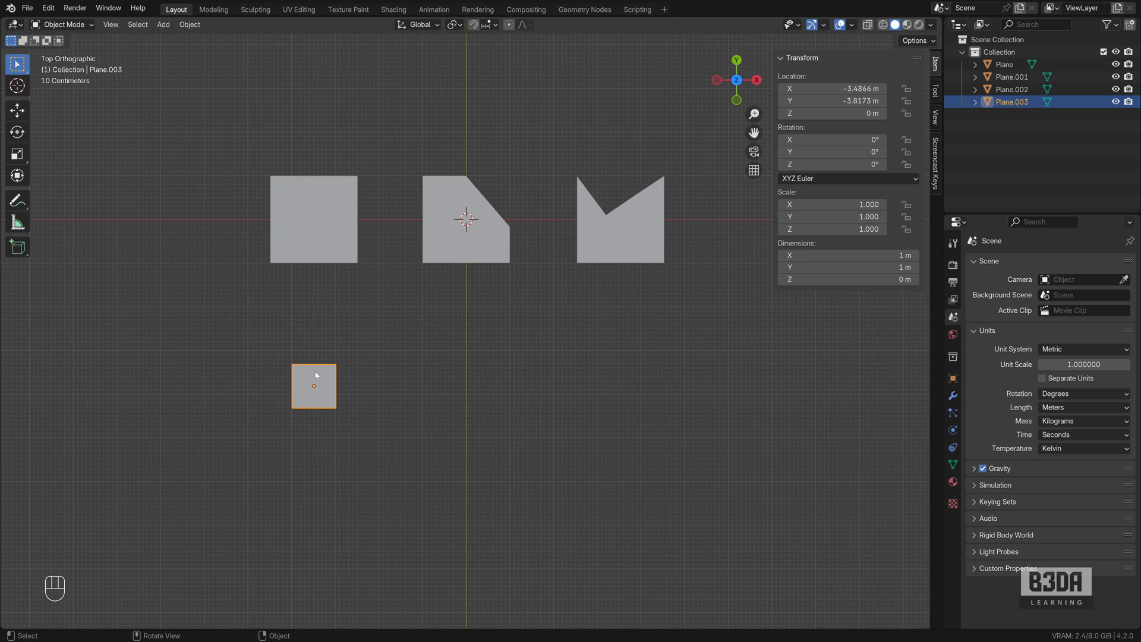
mouse_move(301, 373)
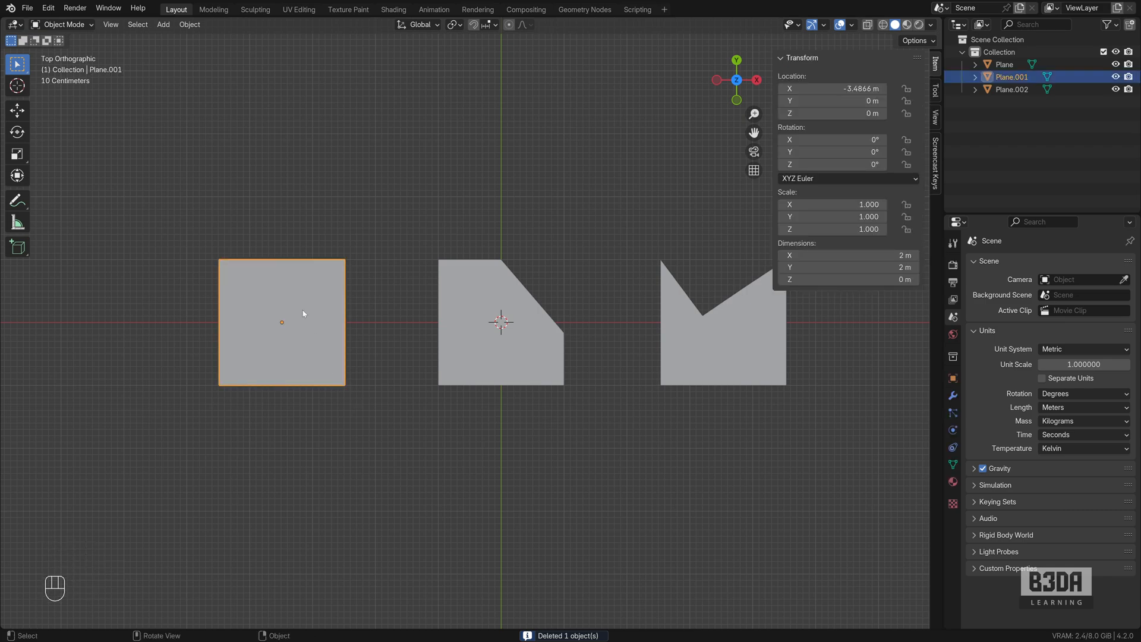
Show edge angle and face area readouts on the large square, then switch measurement overlays off.
key(Tab)
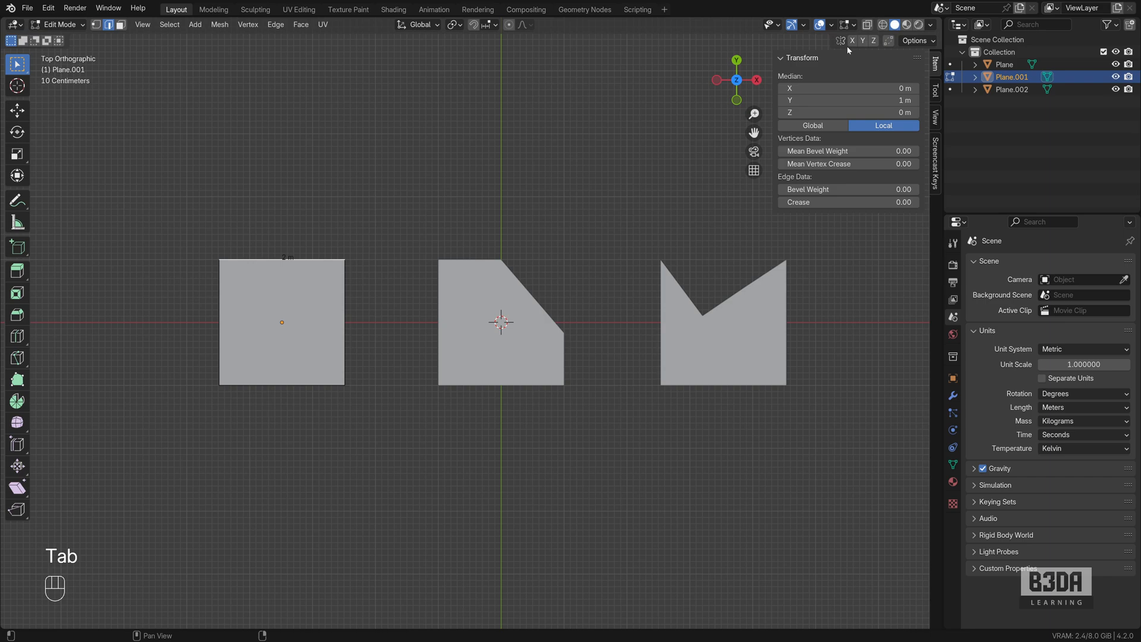
click(846, 25)
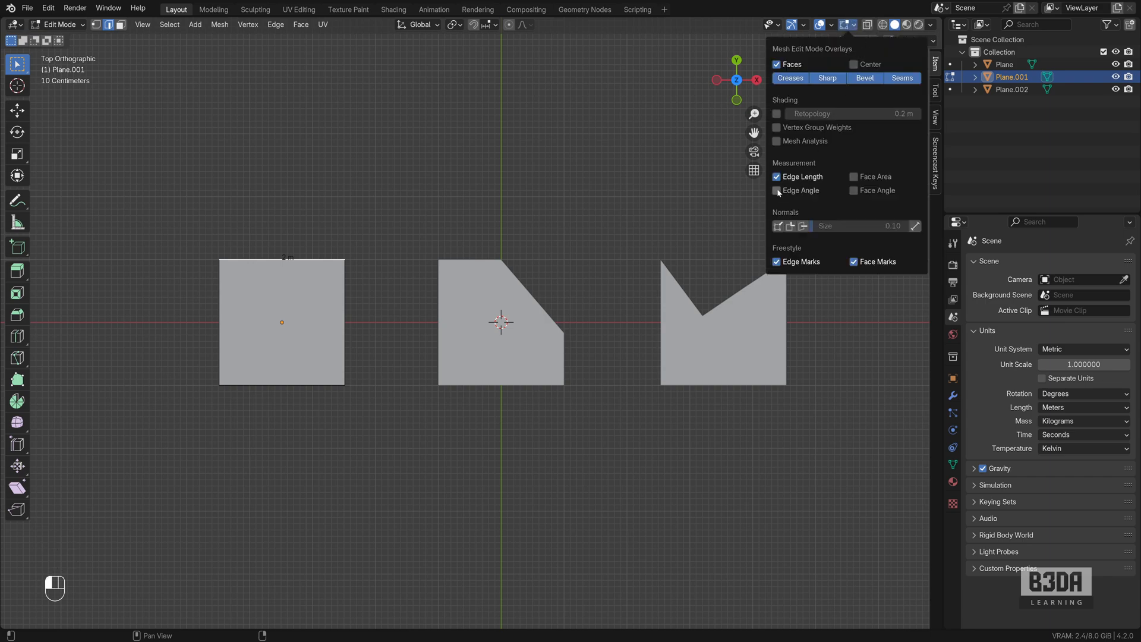
click(777, 190)
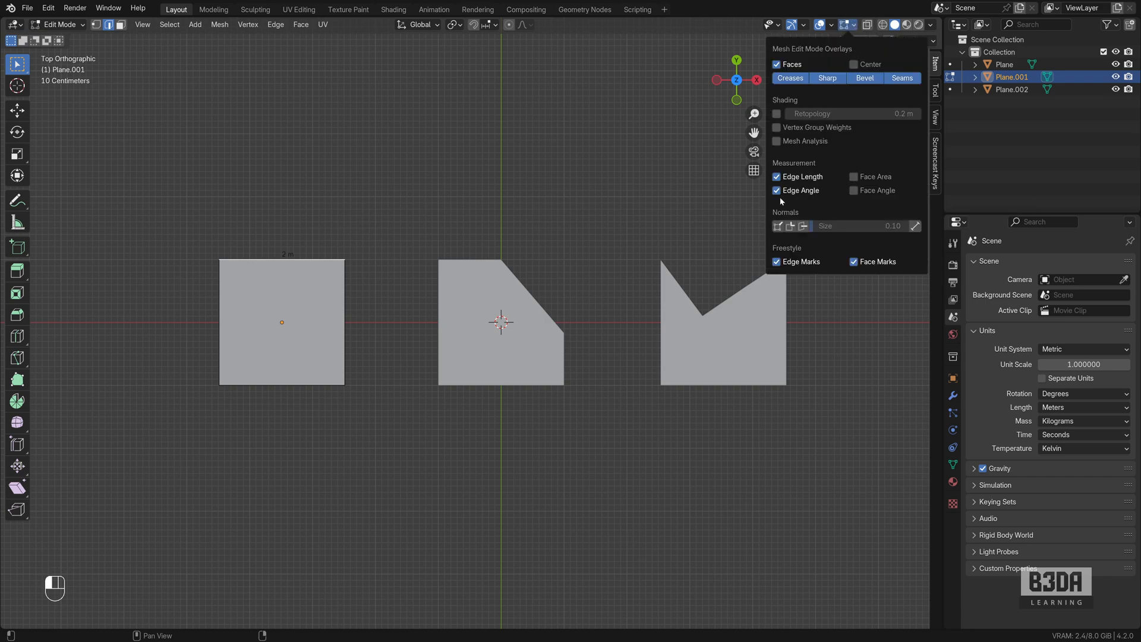
click(853, 177)
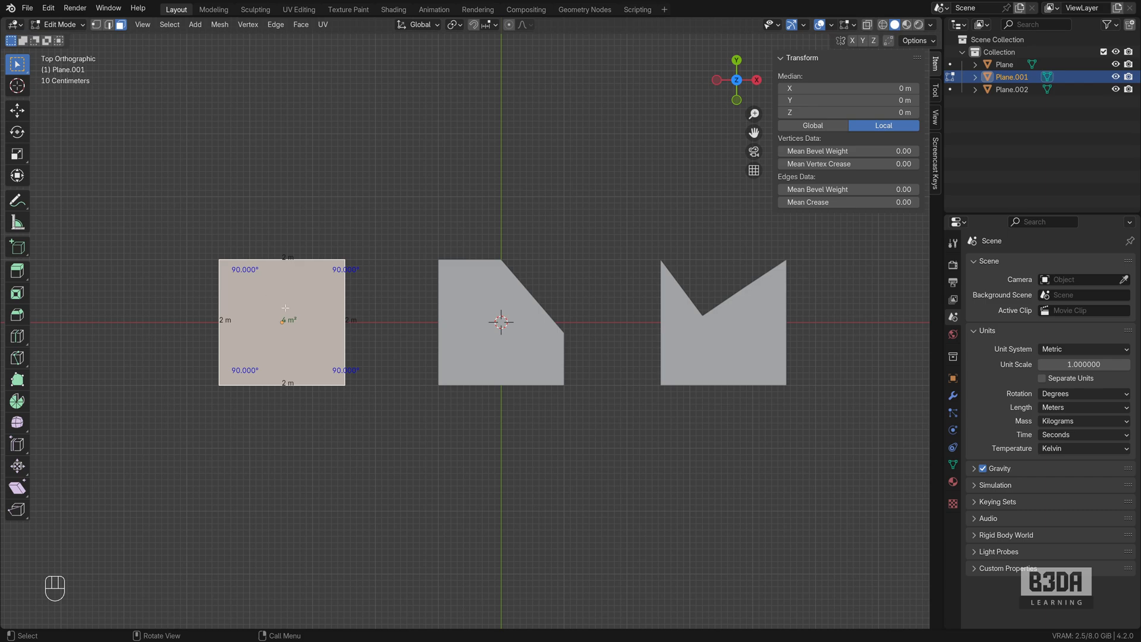
mouse_move(357, 308)
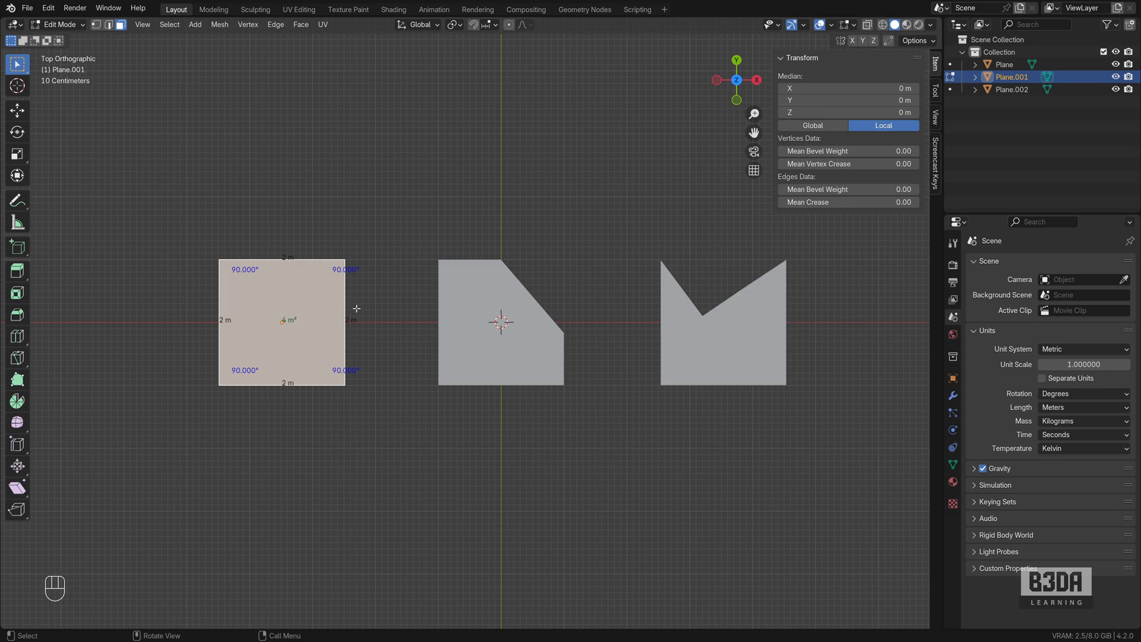
mouse_move(349, 383)
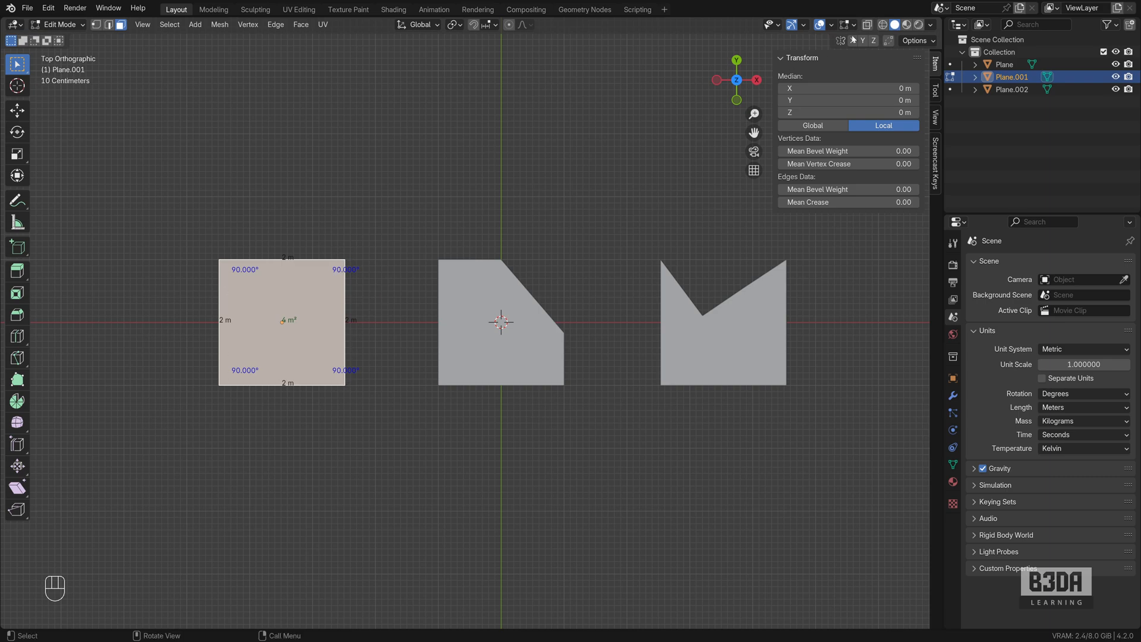
click(846, 24)
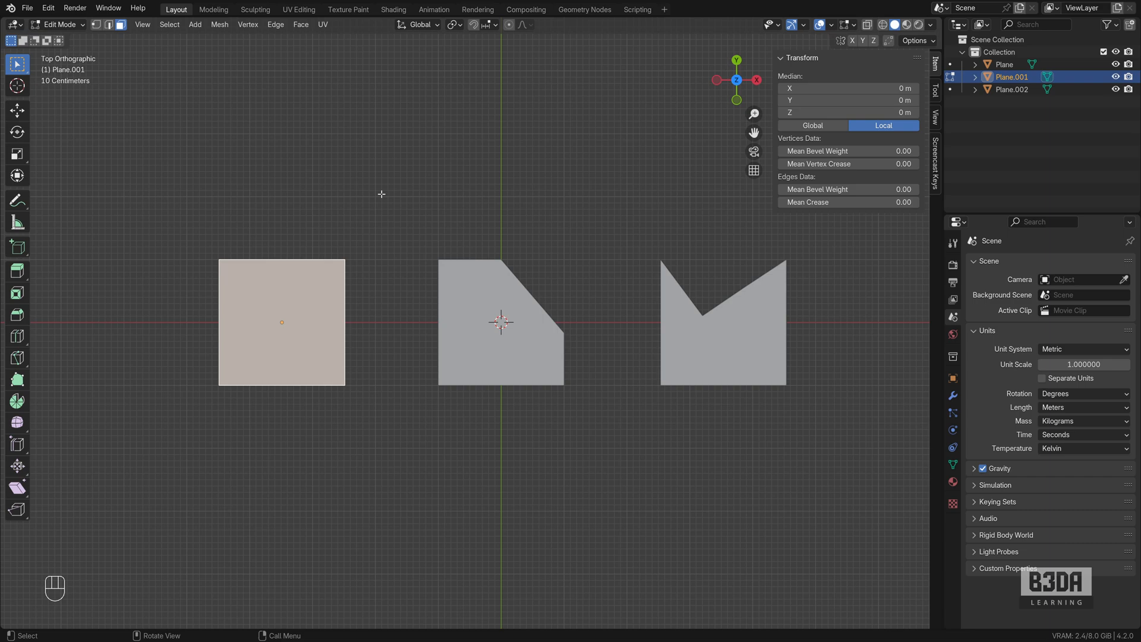
click(853, 25)
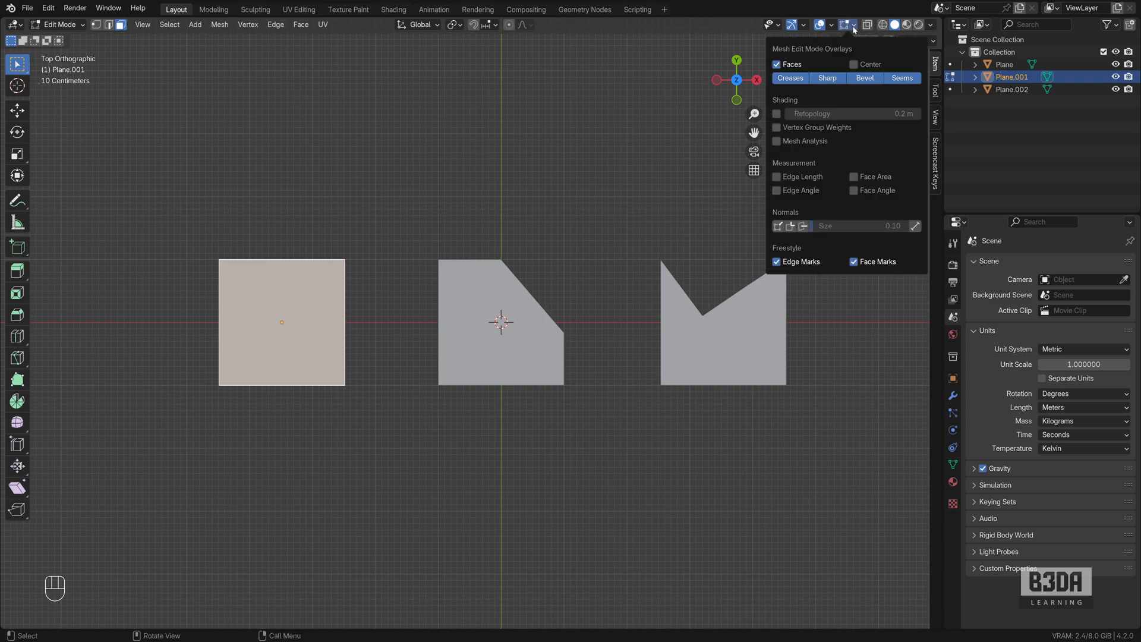
Draw trial Measure rulers above the shapes, bend one into a 141° angle, then delete it.
click(847, 25)
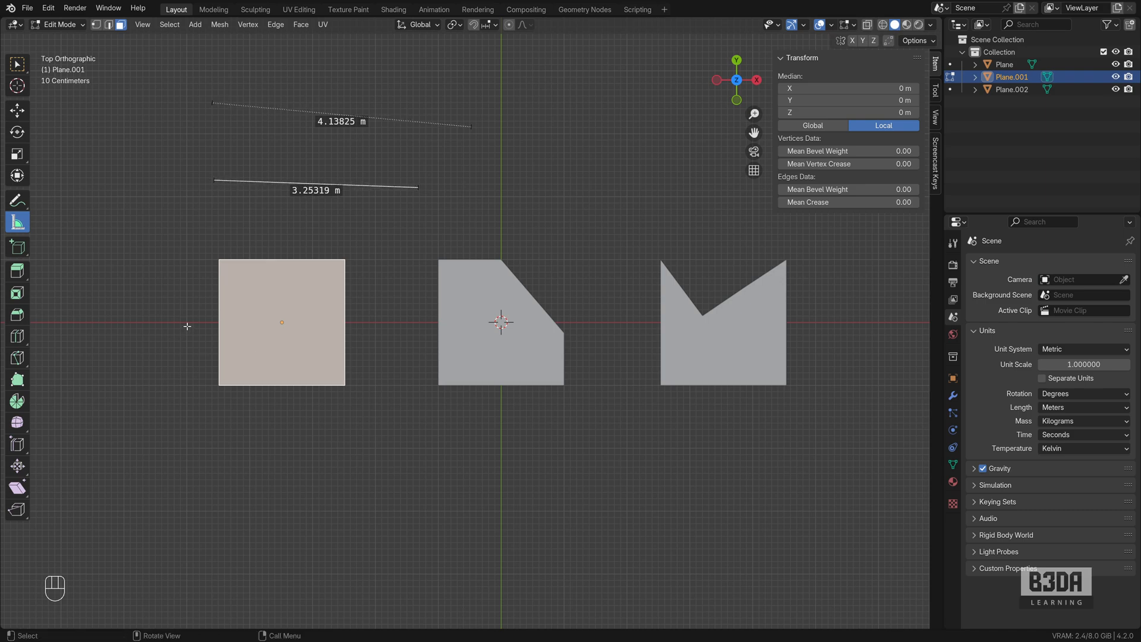
mouse_move(208, 180)
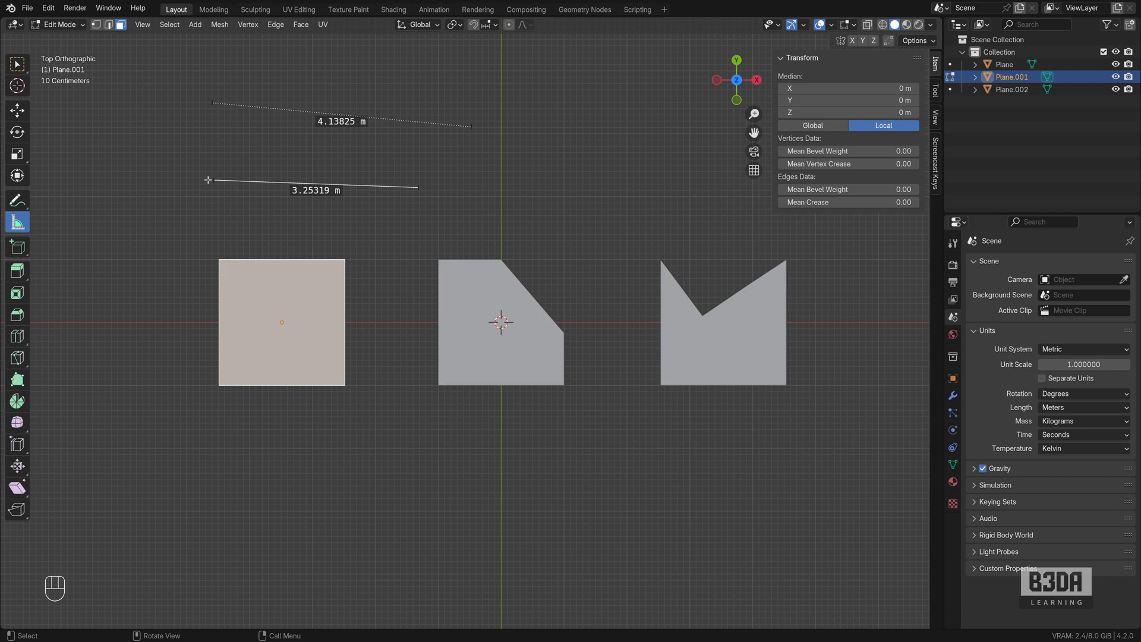
mouse_move(122, 124)
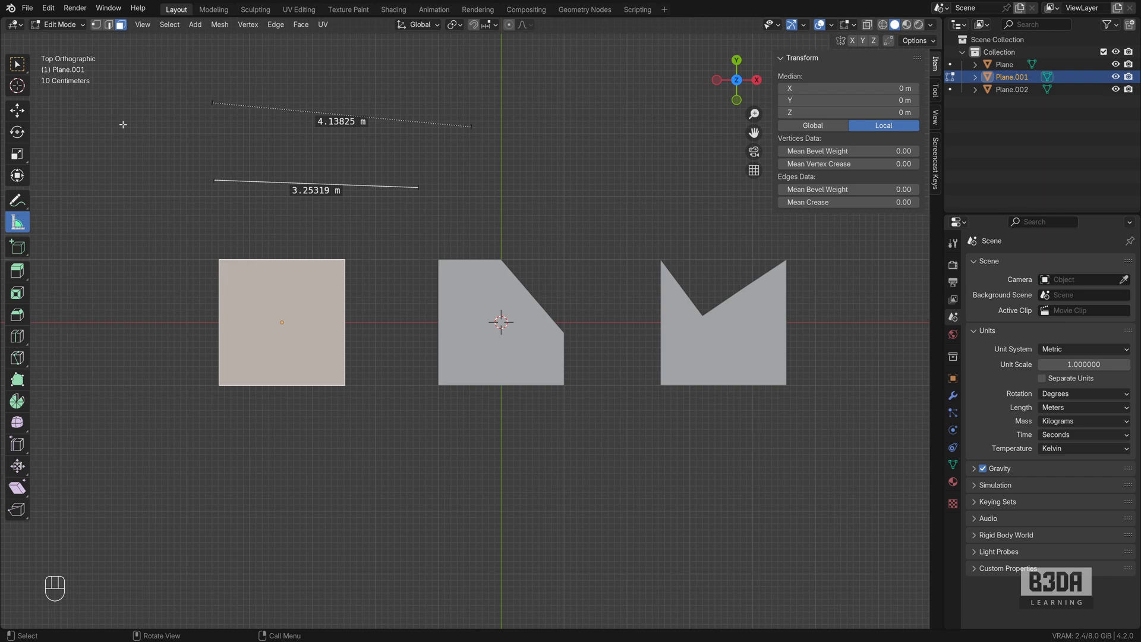
mouse_move(188, 137)
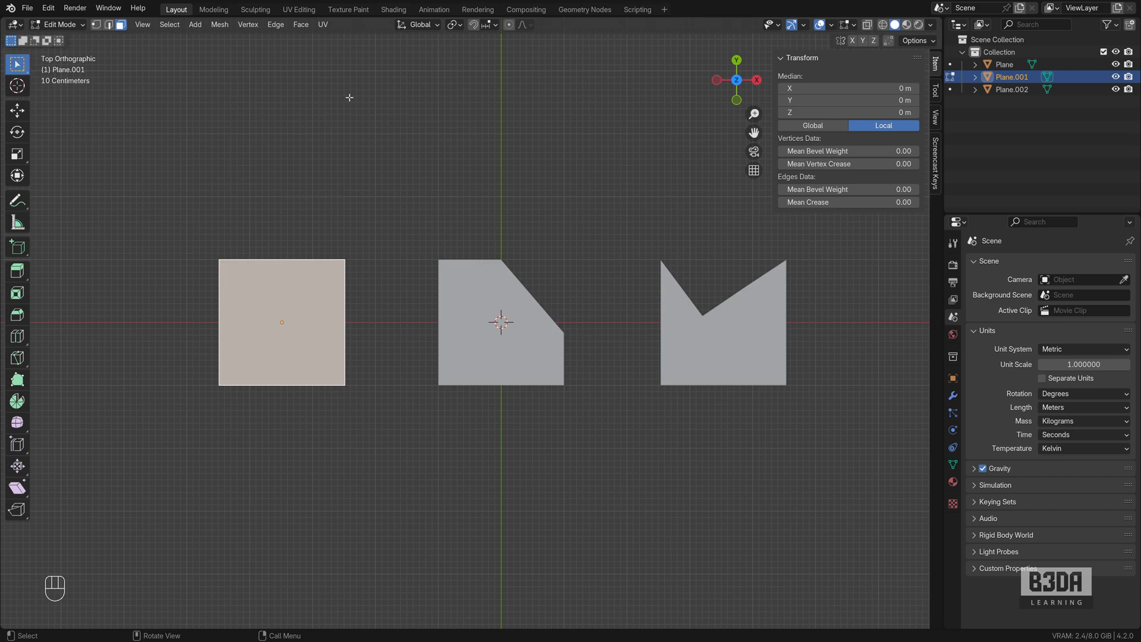
mouse_move(367, 177)
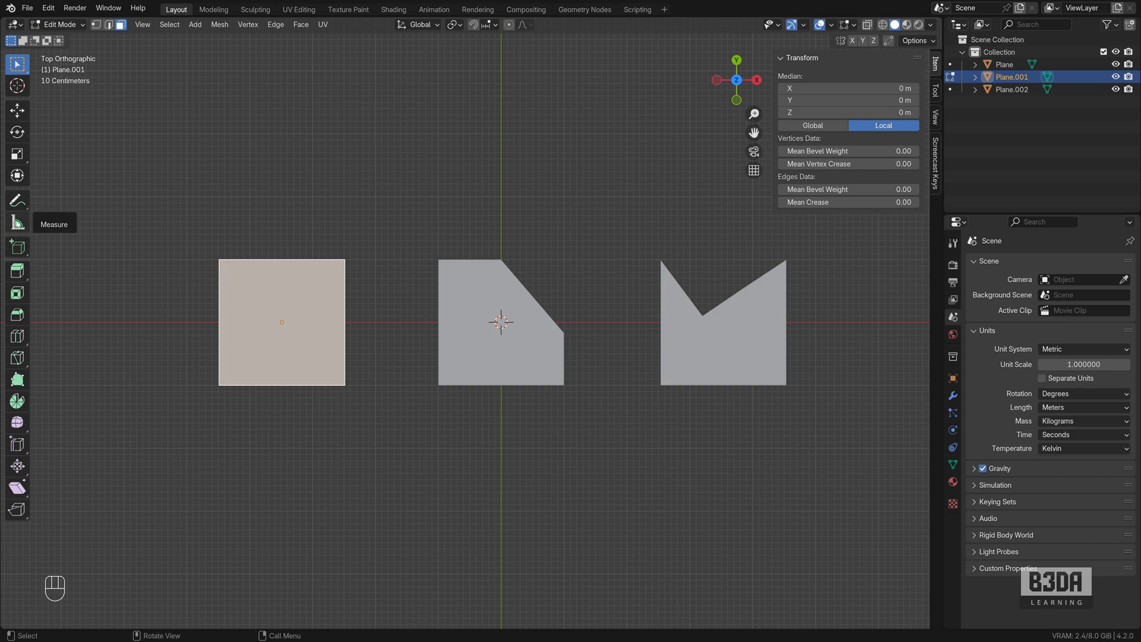
drag(214, 104, 470, 128)
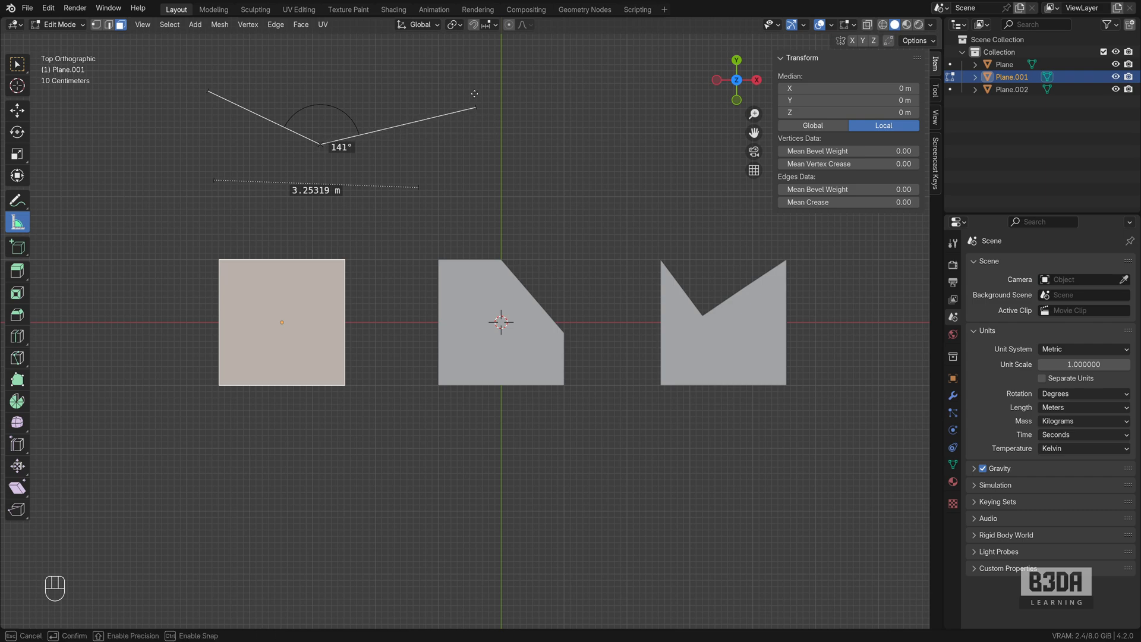
key(Delete)
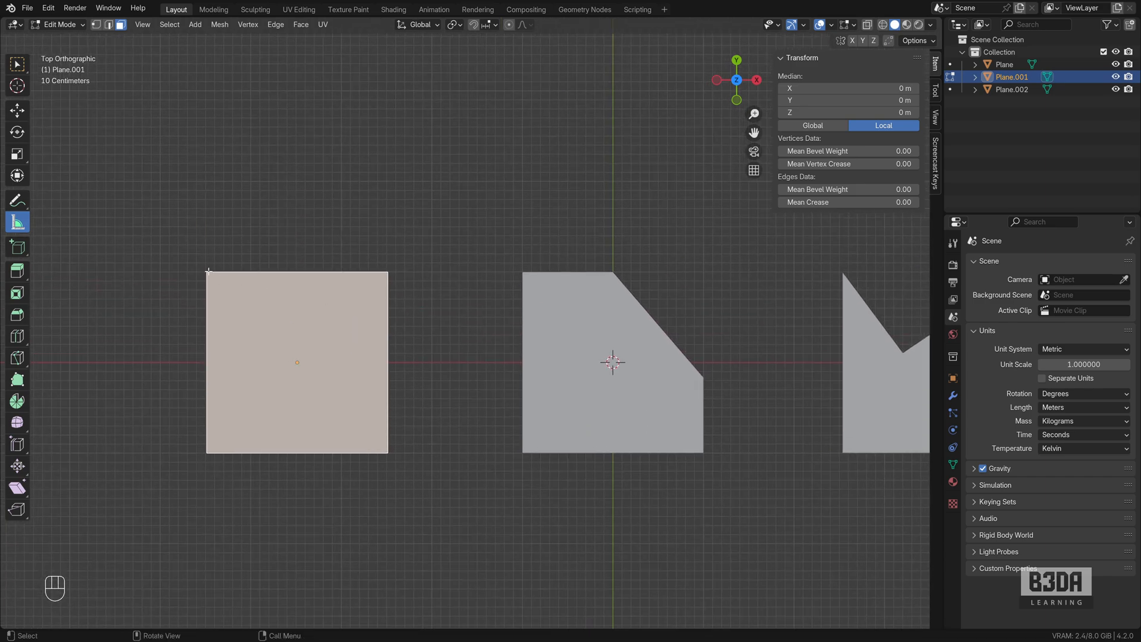
mouse_move(396, 273)
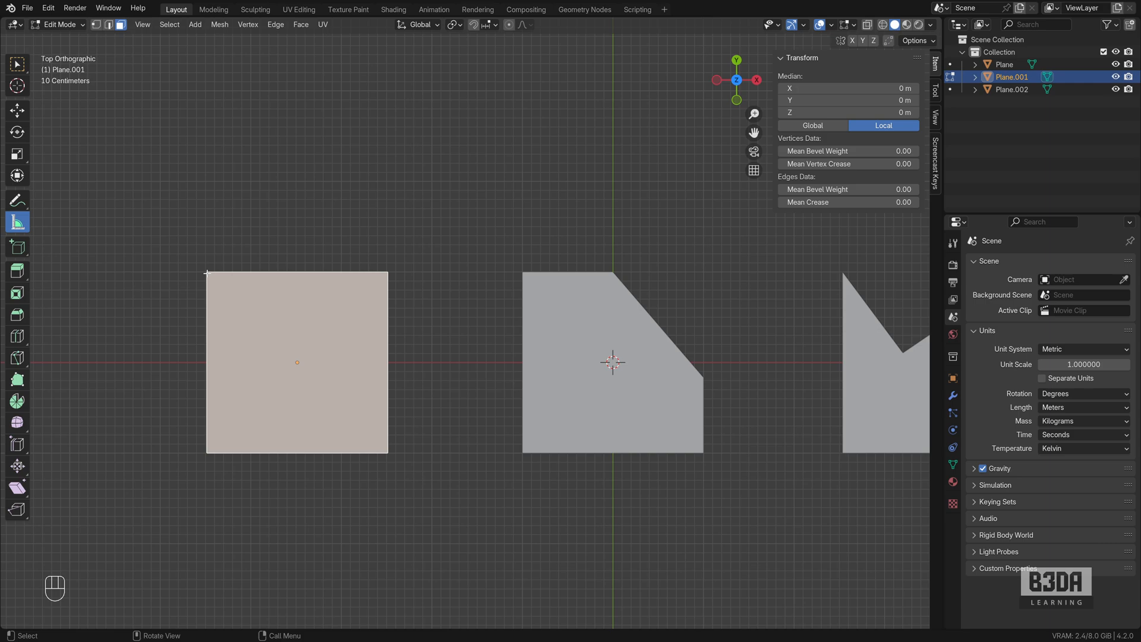
mouse_move(208, 180)
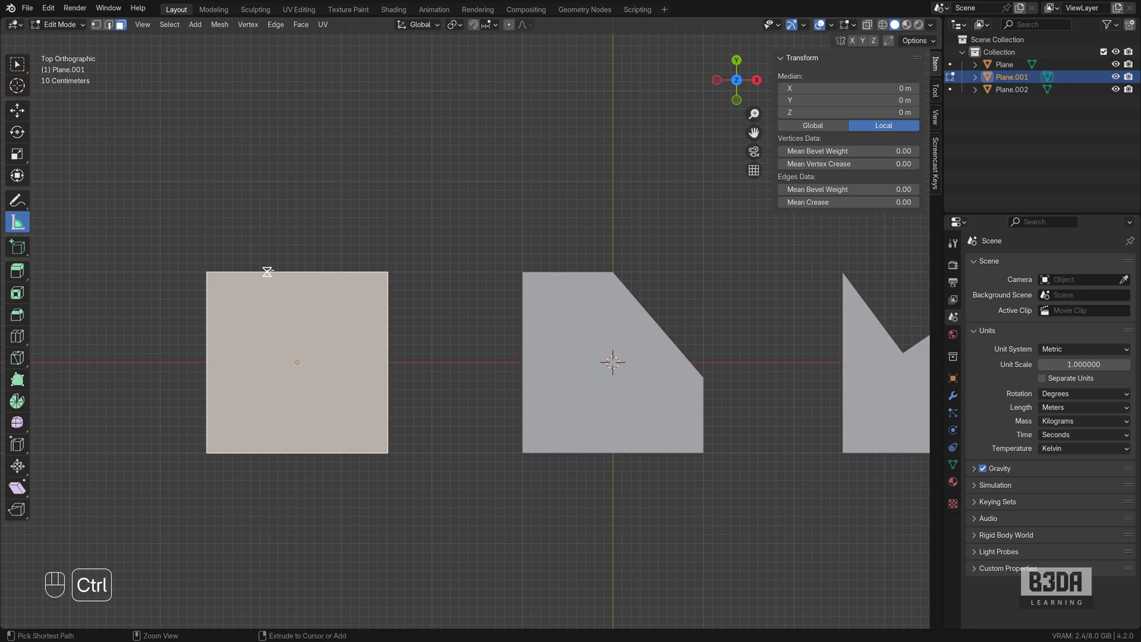
mouse_move(294, 272)
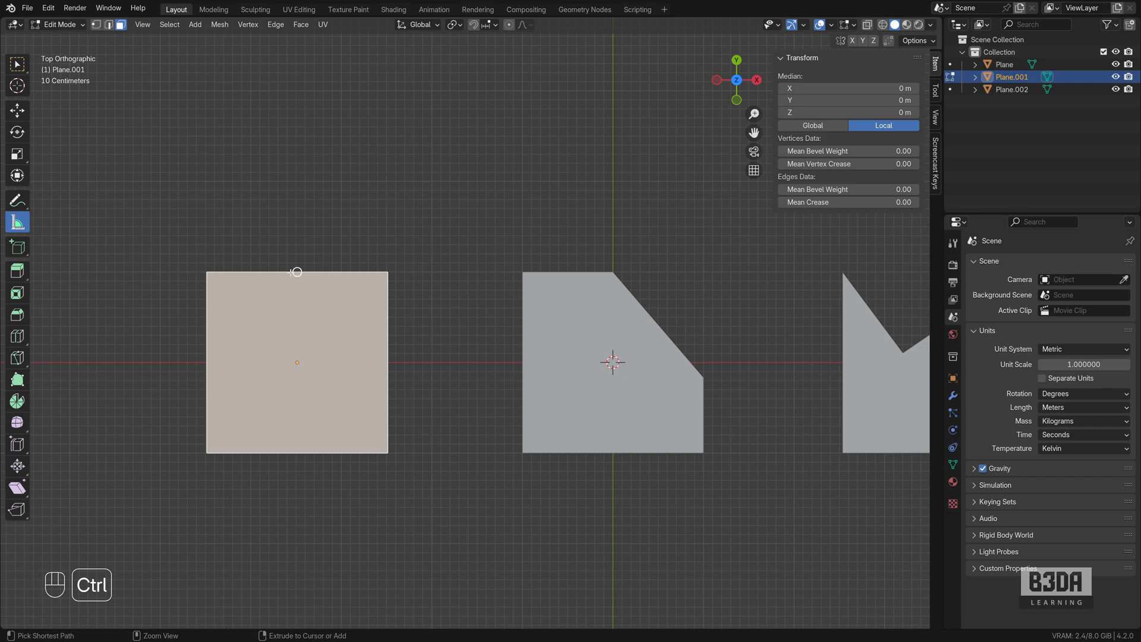
mouse_move(262, 299)
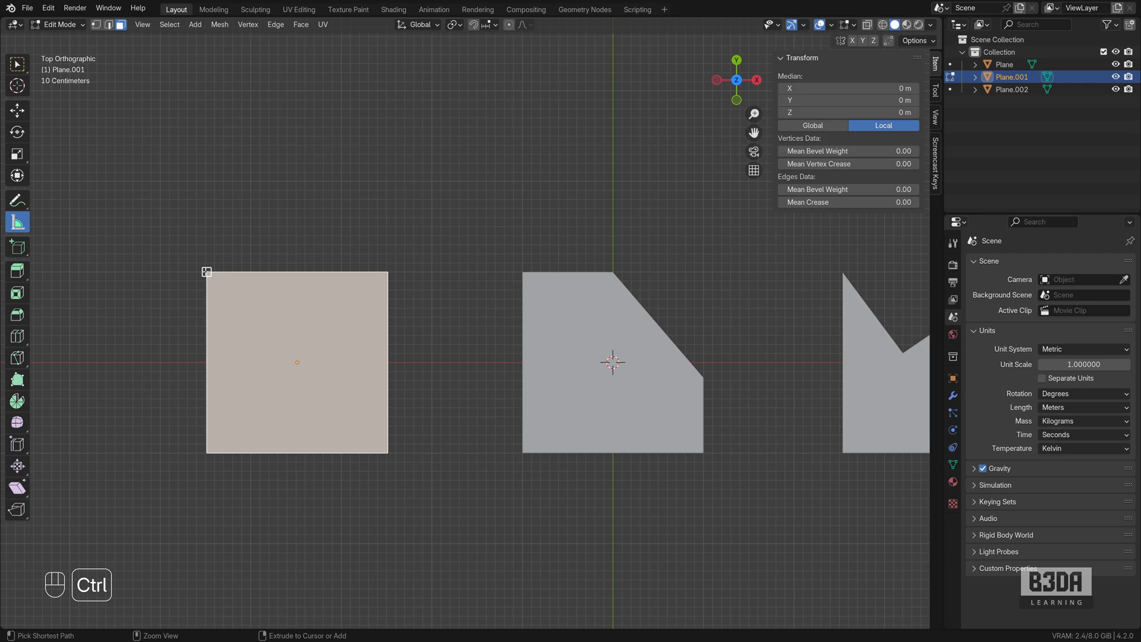
mouse_move(267, 280)
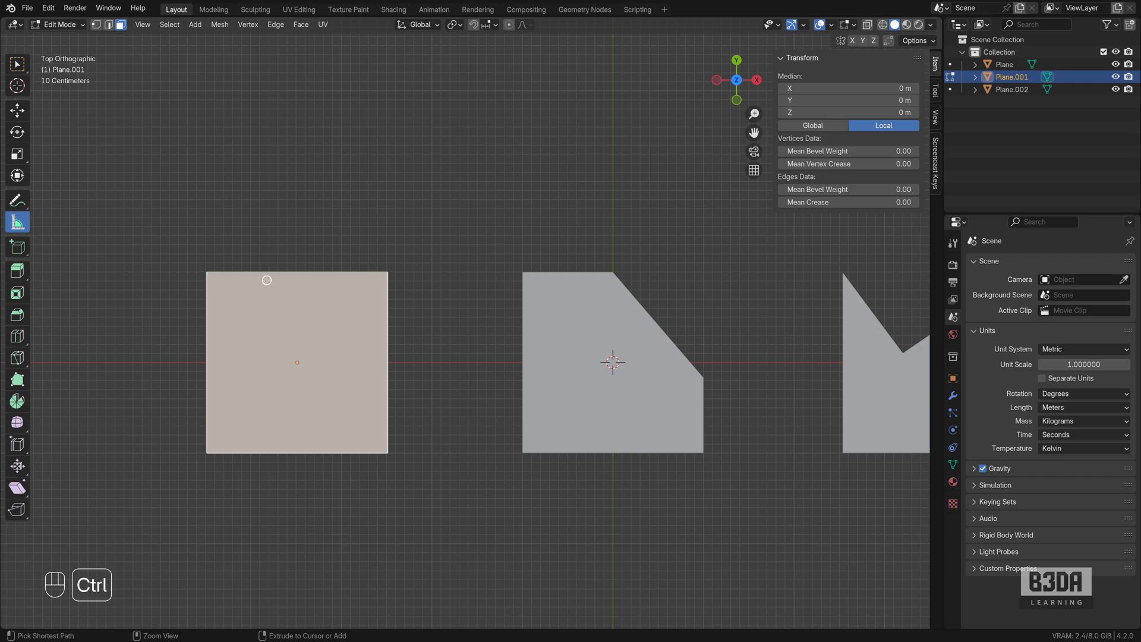
mouse_move(296, 272)
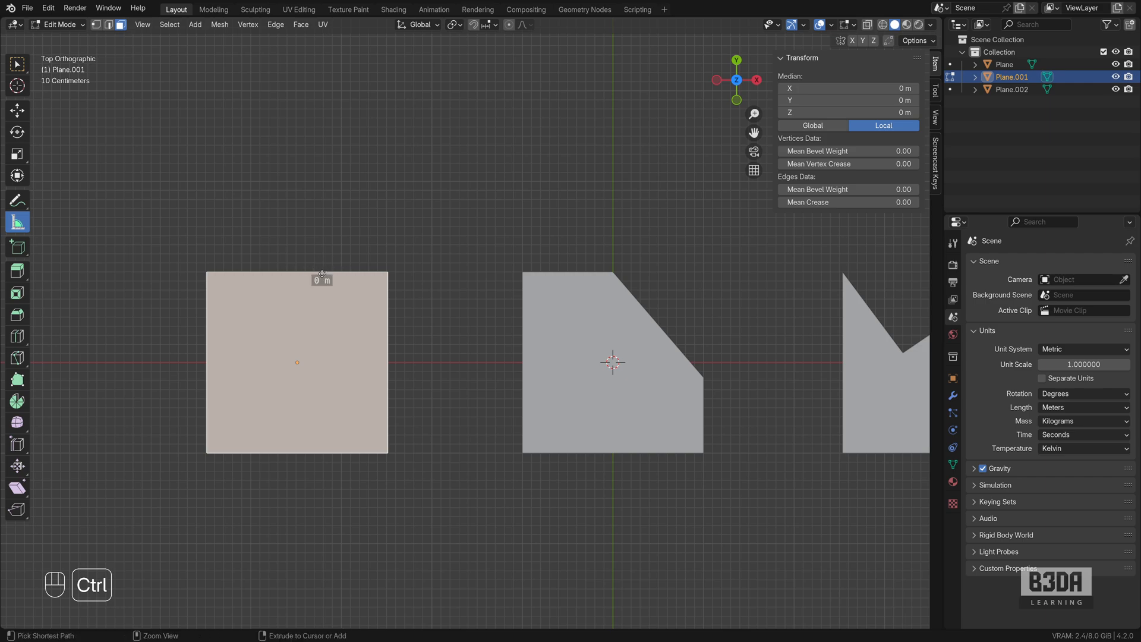
Snap a 2 m ruler to the square's top corners, then return to Object Mode with Measure.
key(Escape)
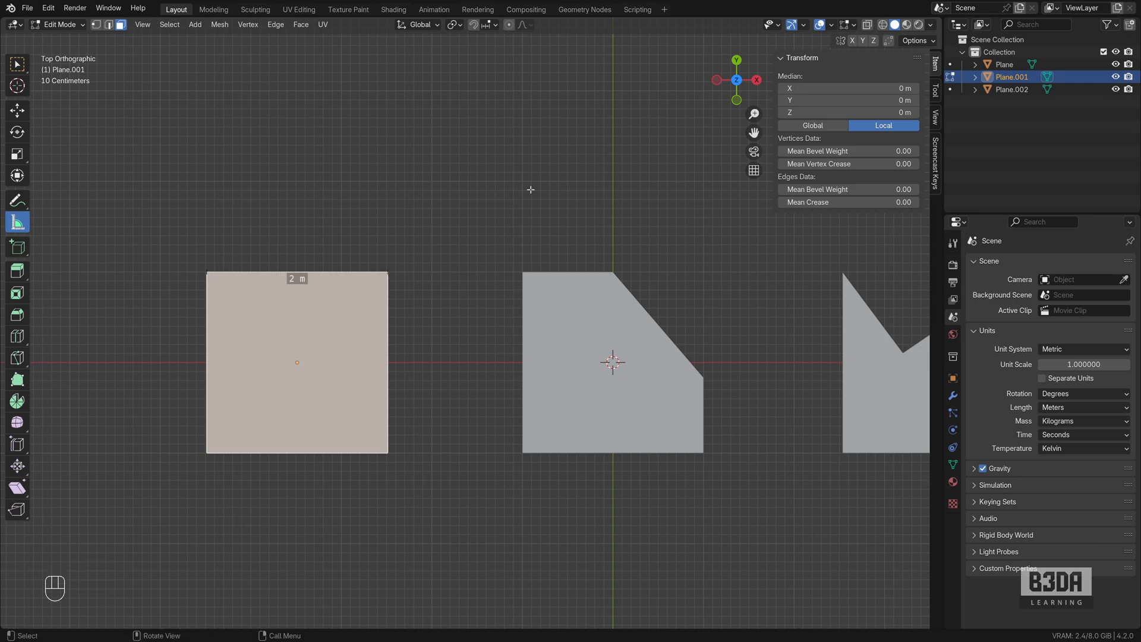
mouse_move(474, 197)
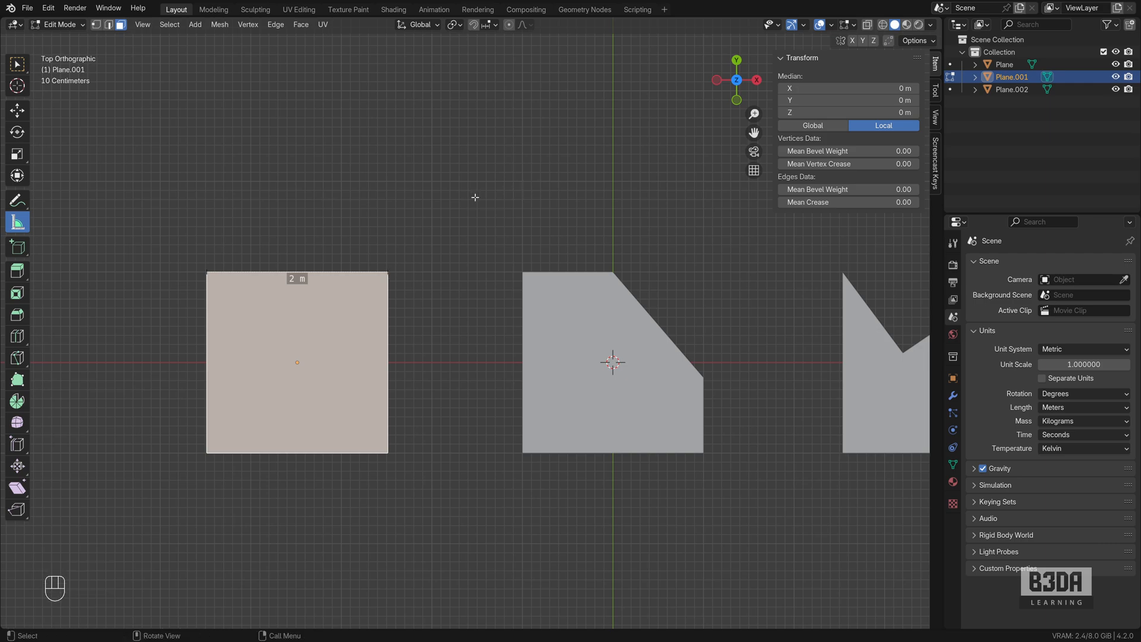
mouse_move(162, 156)
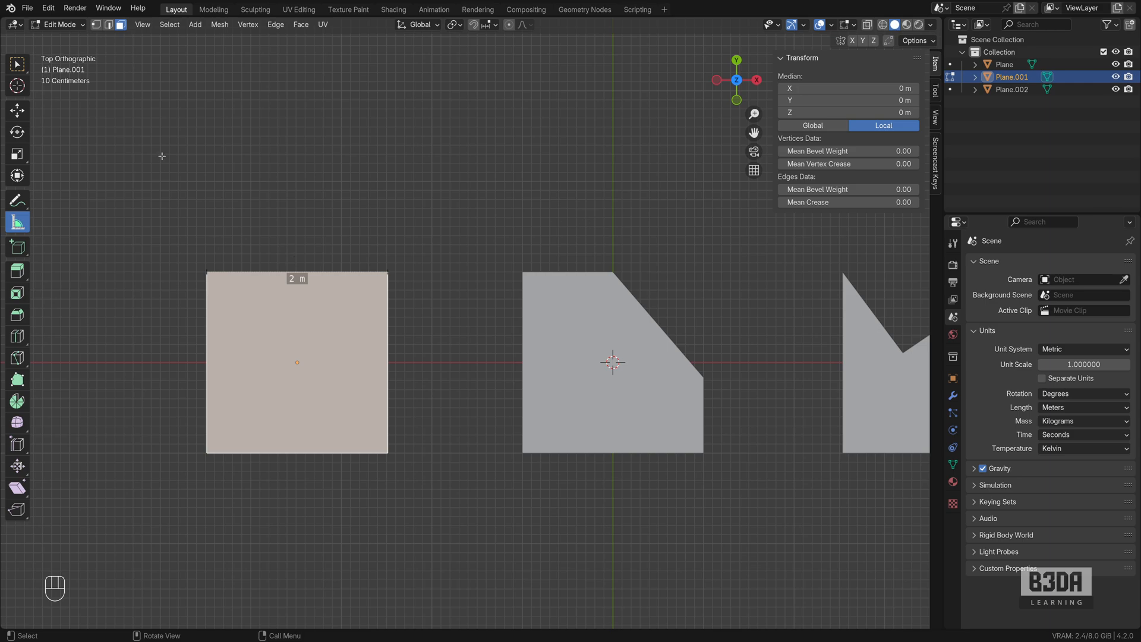
key(Tab)
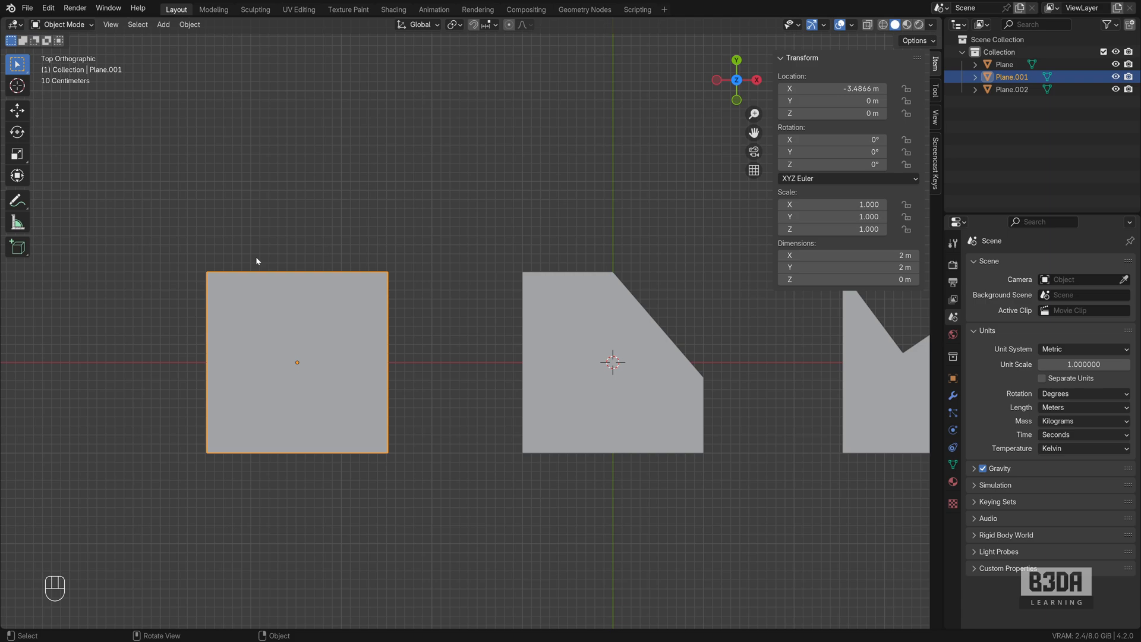
click(17, 222)
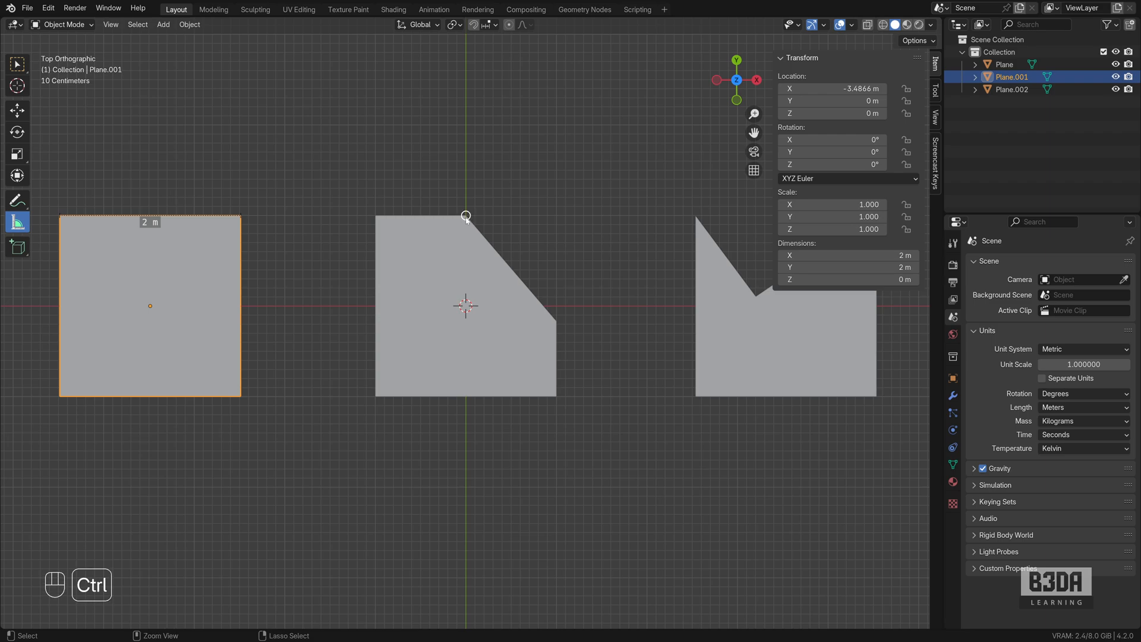
Measure the middle shape's slanted edge with a ruler reading 1.53577 m.
drag(466, 215, 556, 321)
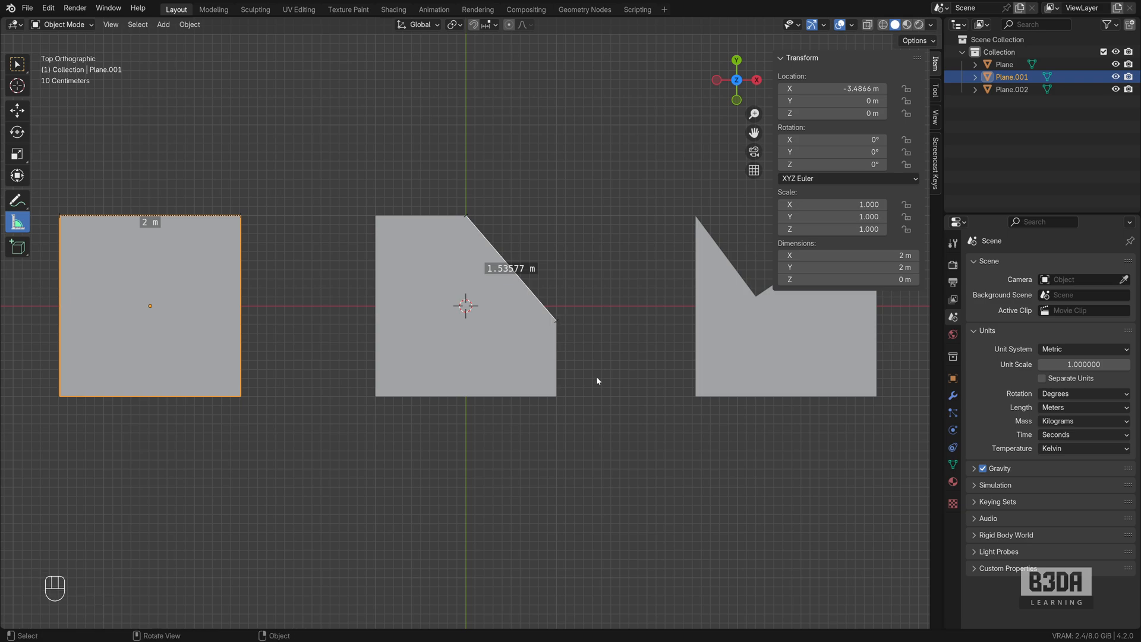
mouse_move(549, 312)
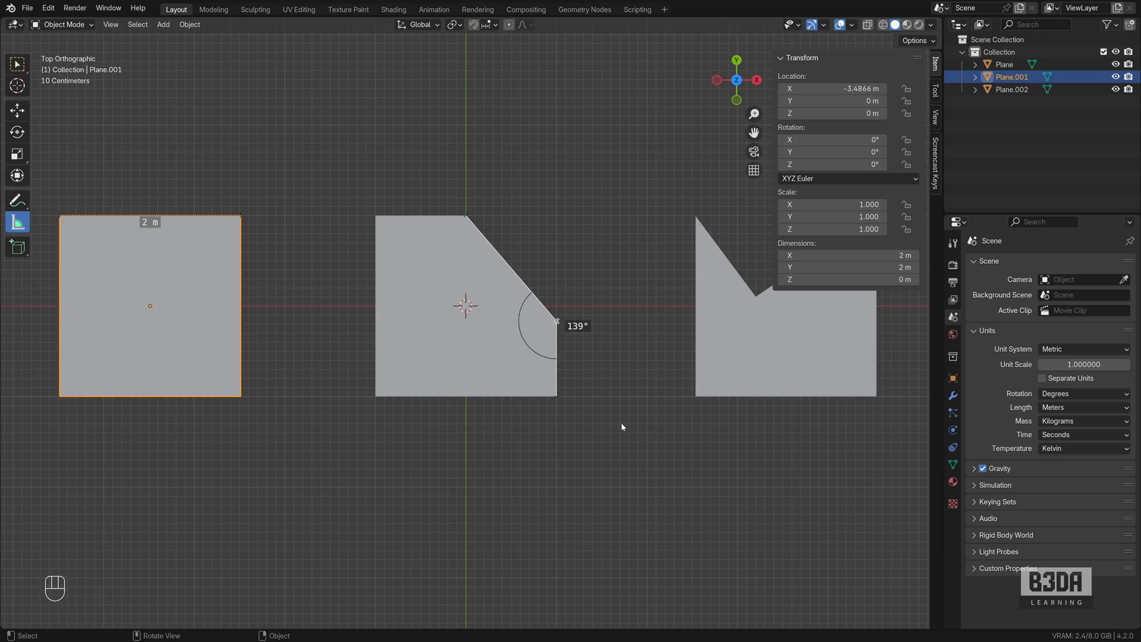
mouse_move(375, 229)
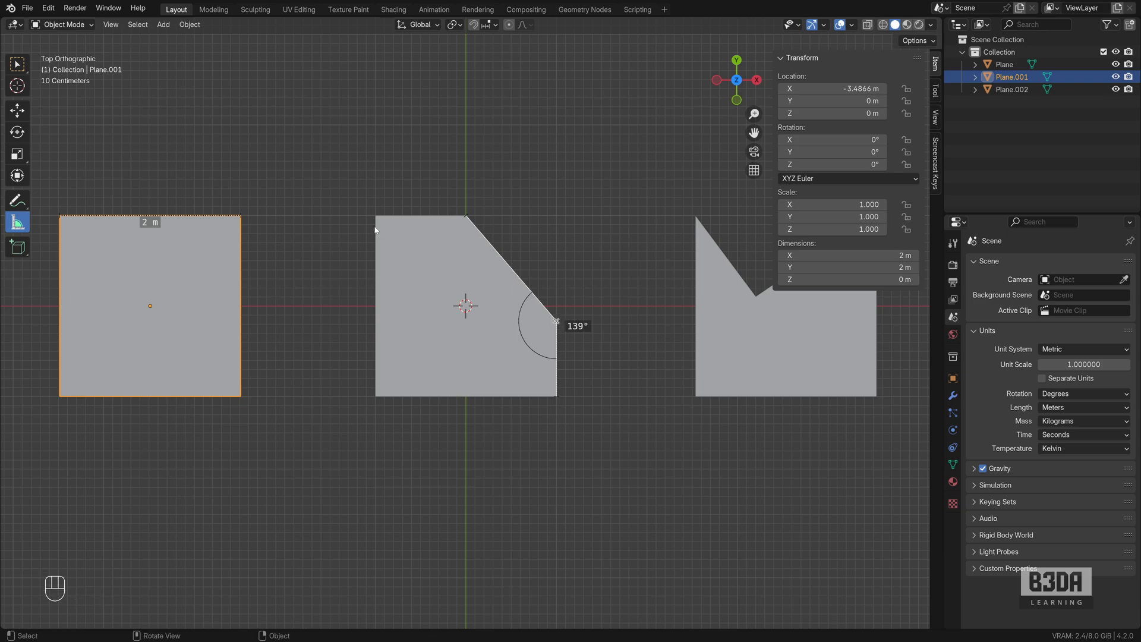
mouse_move(376, 221)
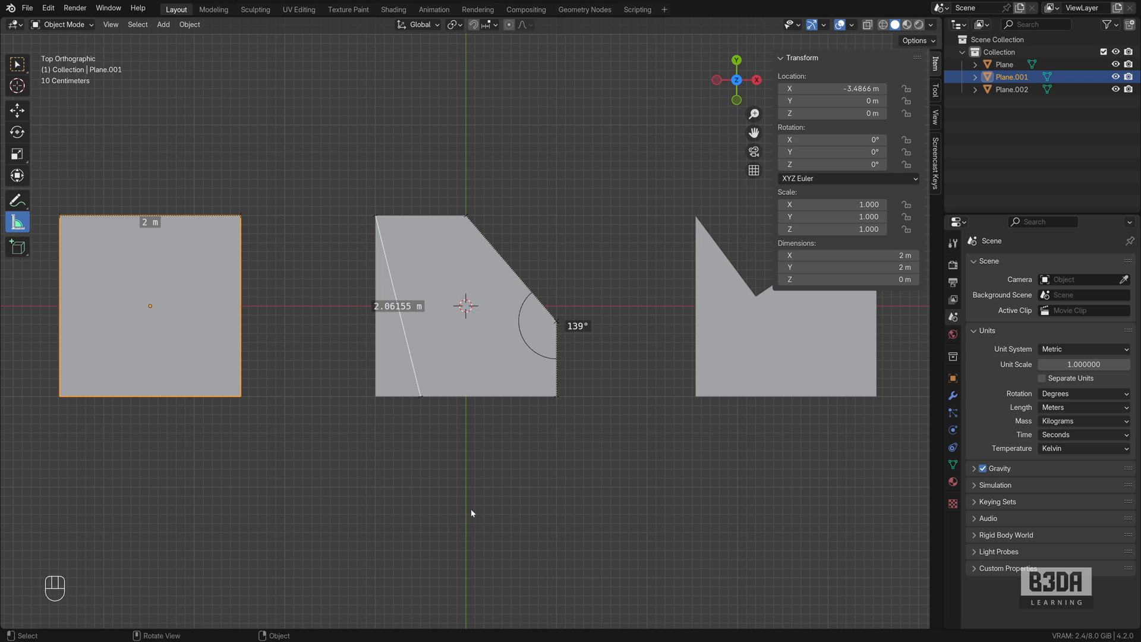
mouse_move(451, 501)
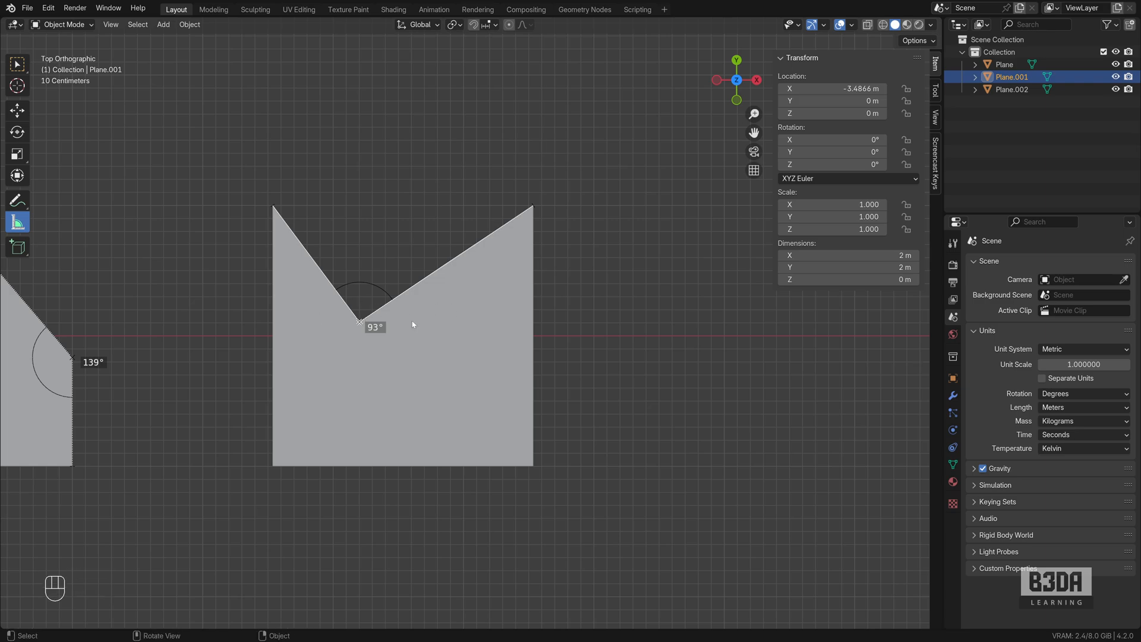
mouse_move(395, 308)
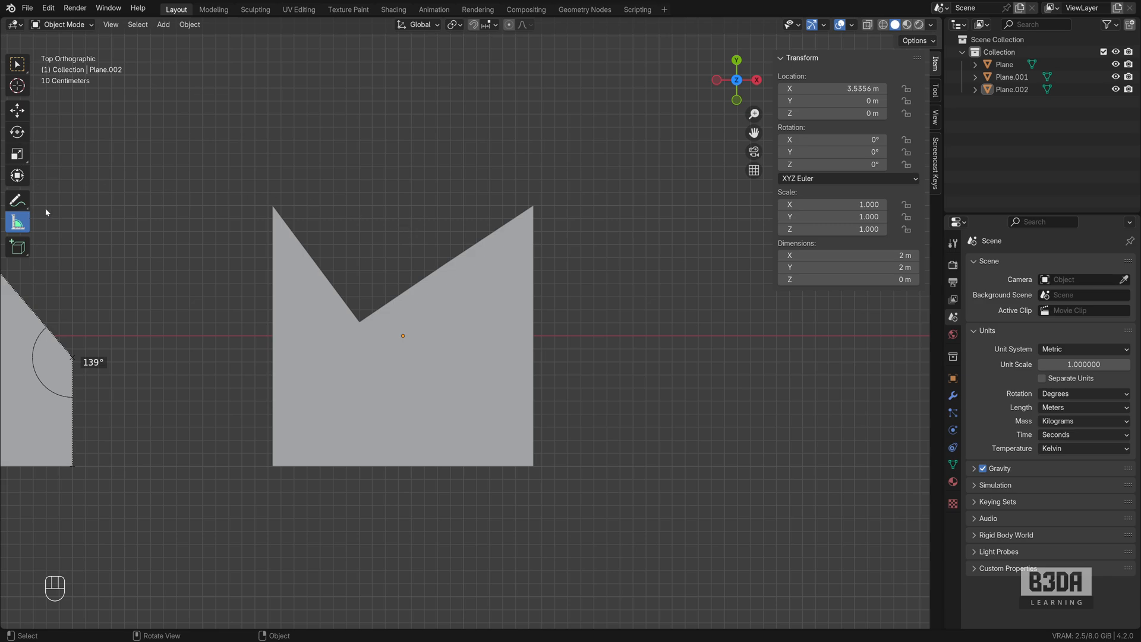
click(328, 328)
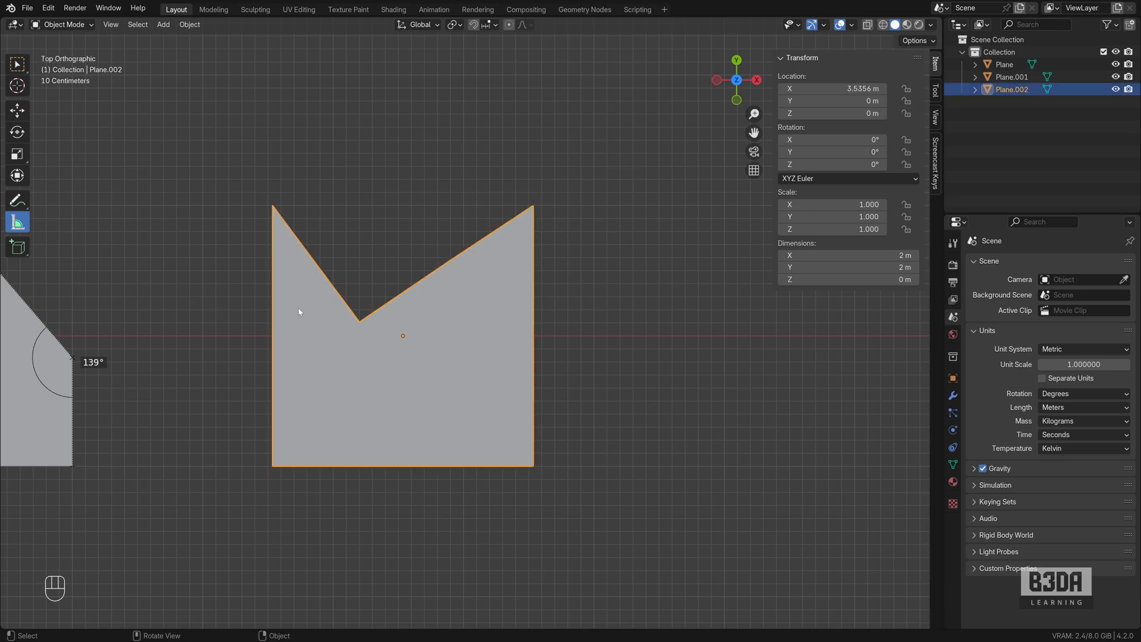
key(Tab)
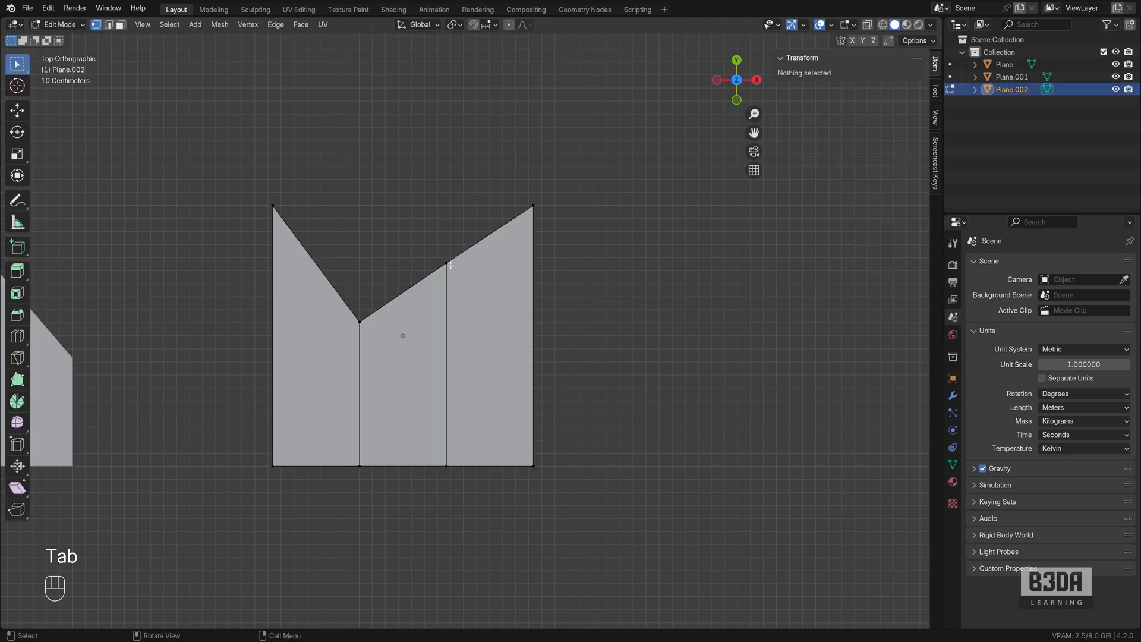
mouse_move(373, 264)
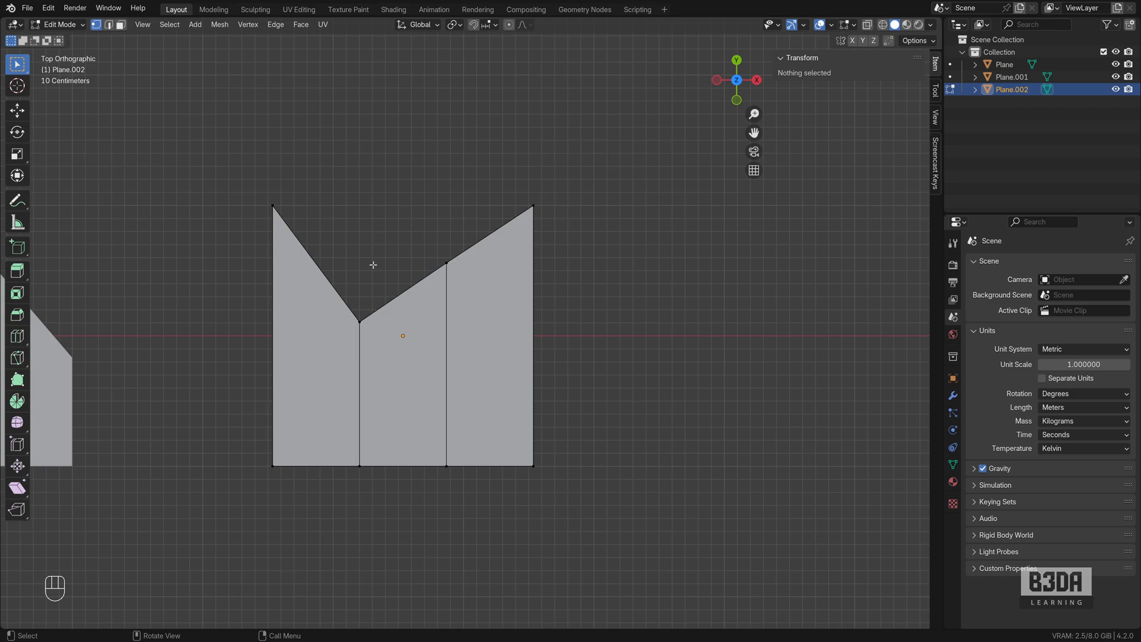
mouse_move(334, 301)
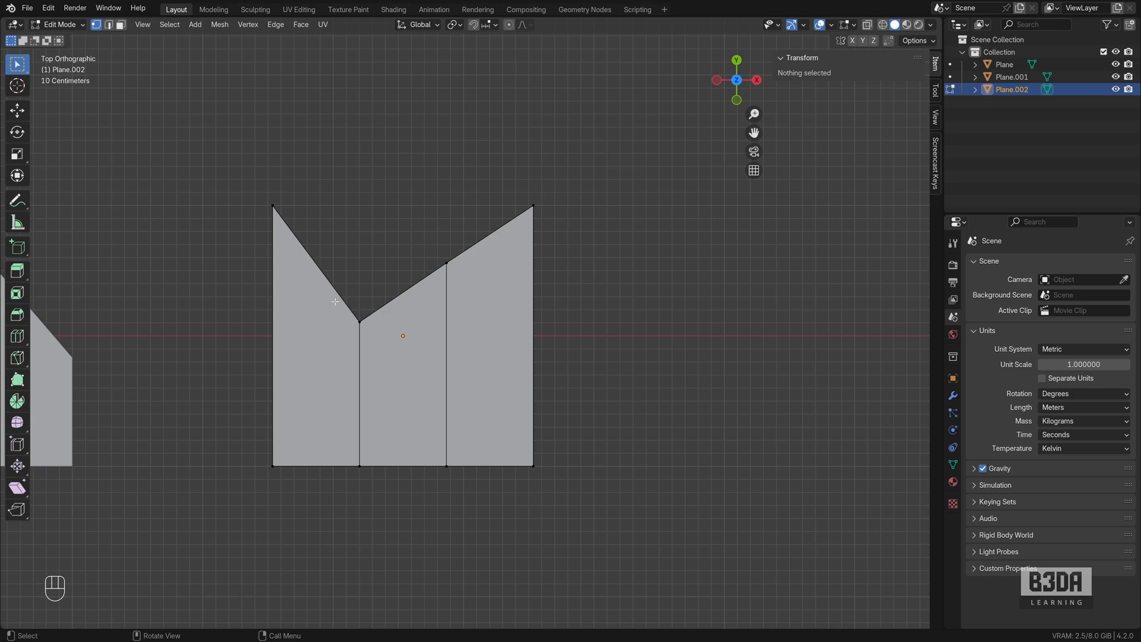
mouse_move(361, 308)
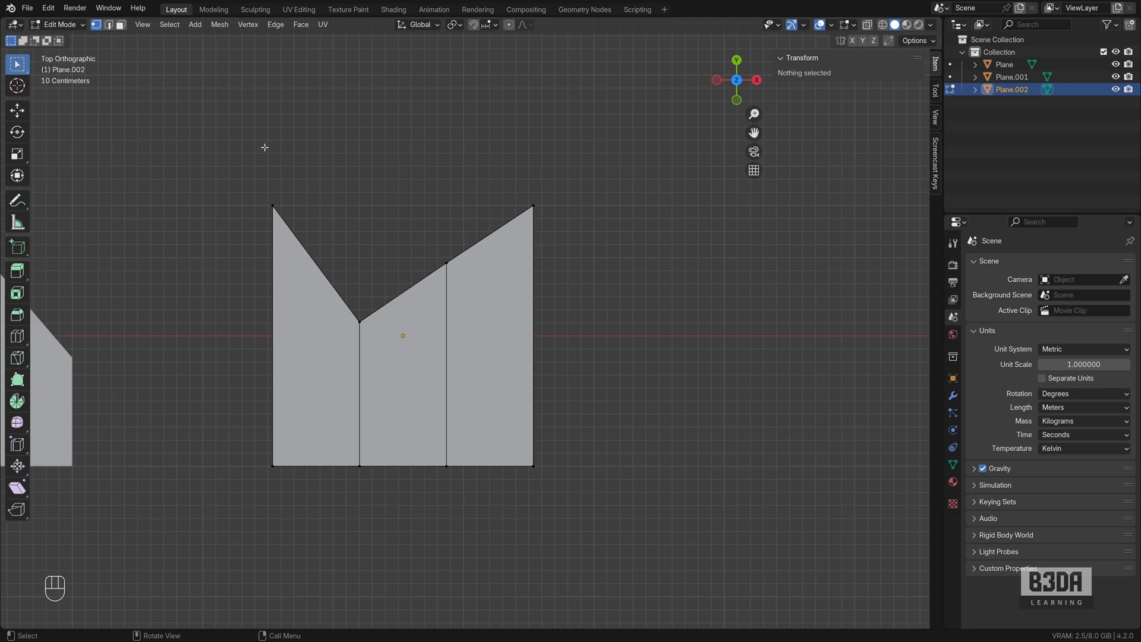
click(17, 221)
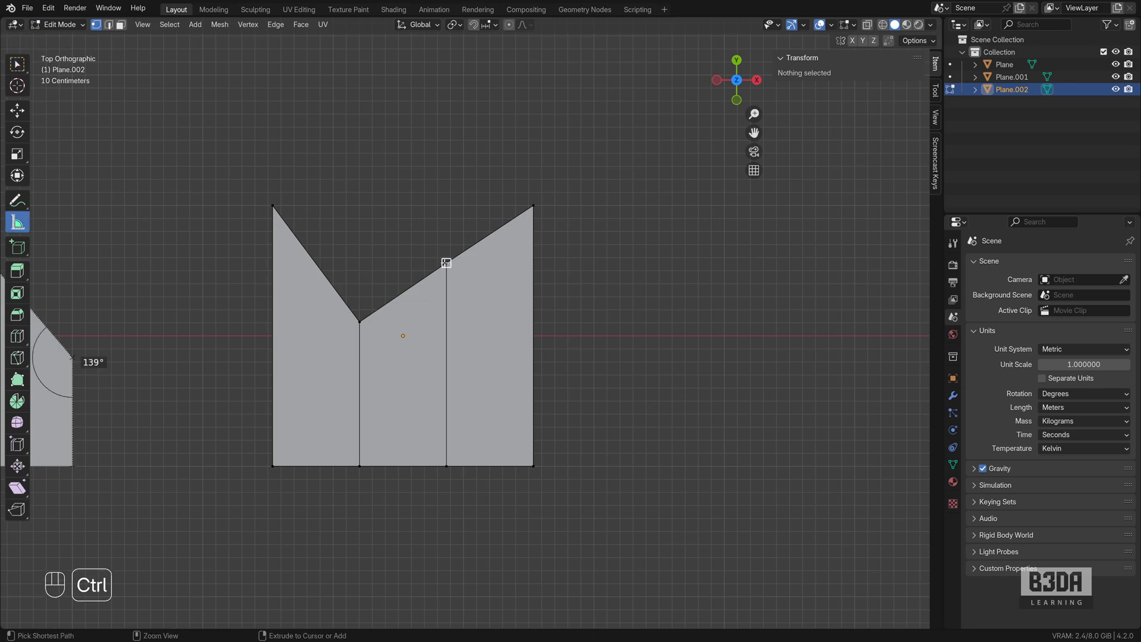
key(Tab)
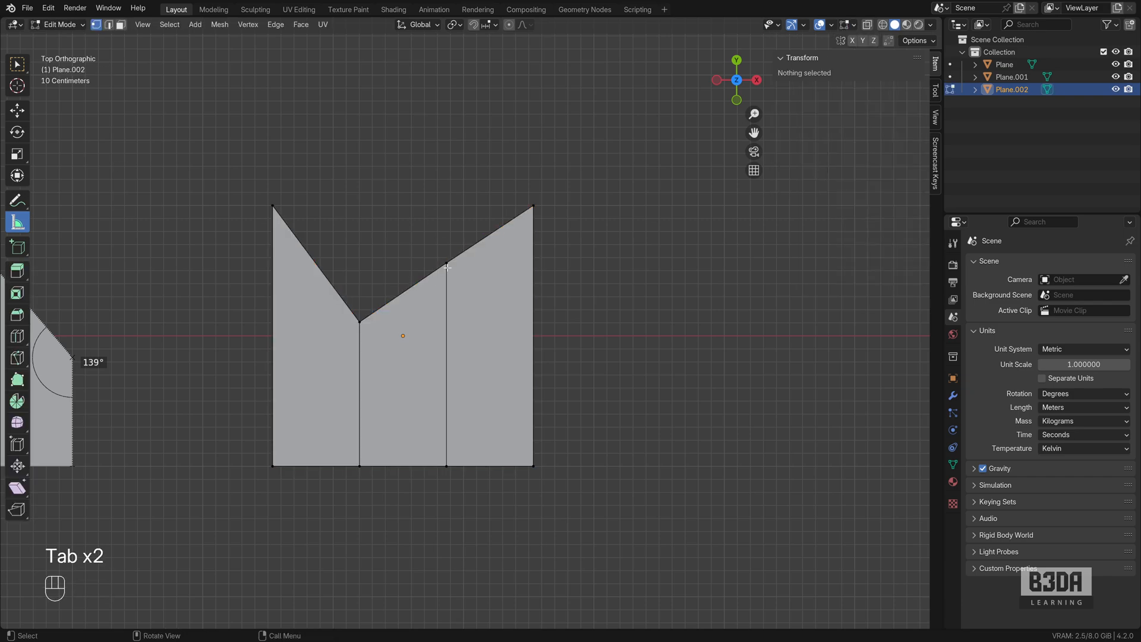
key(Tab)
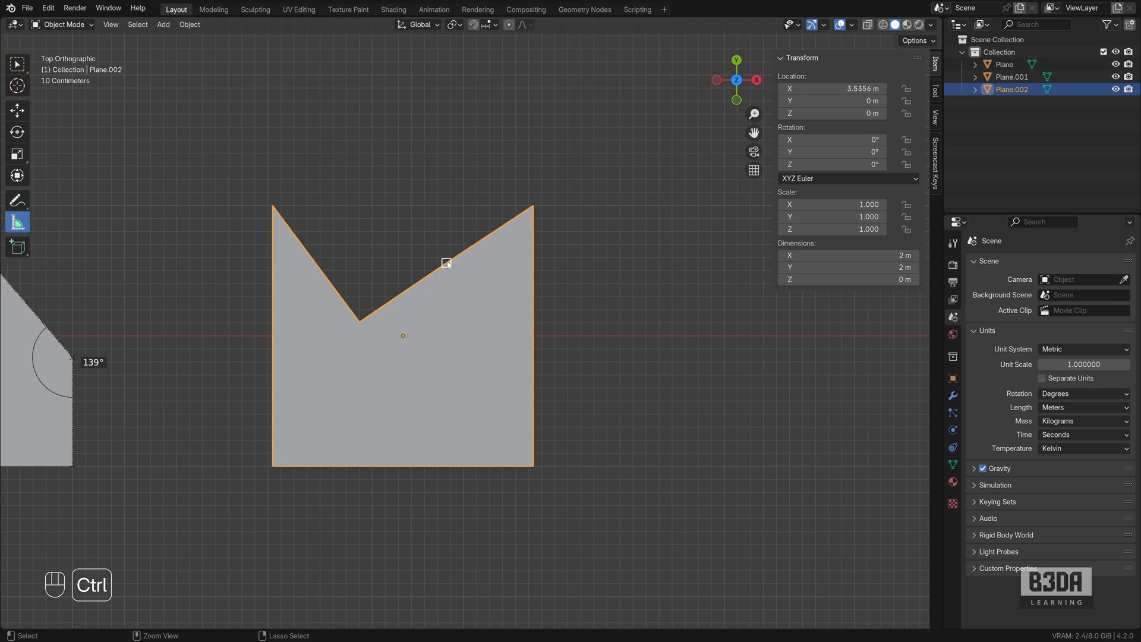
drag(447, 263, 347, 254)
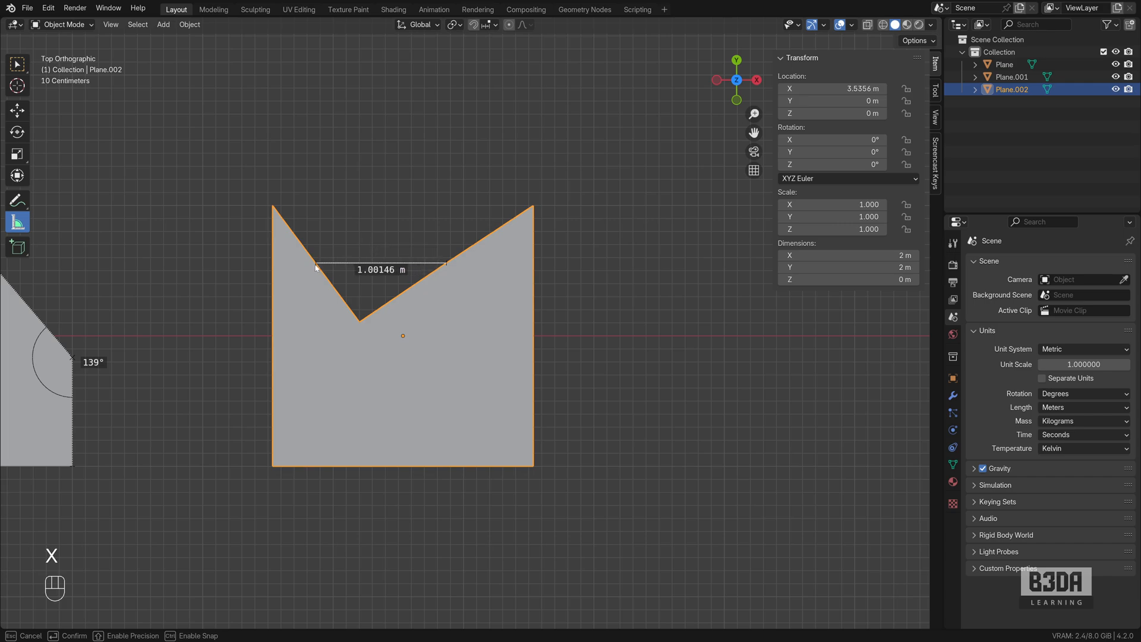
key(ctrl)
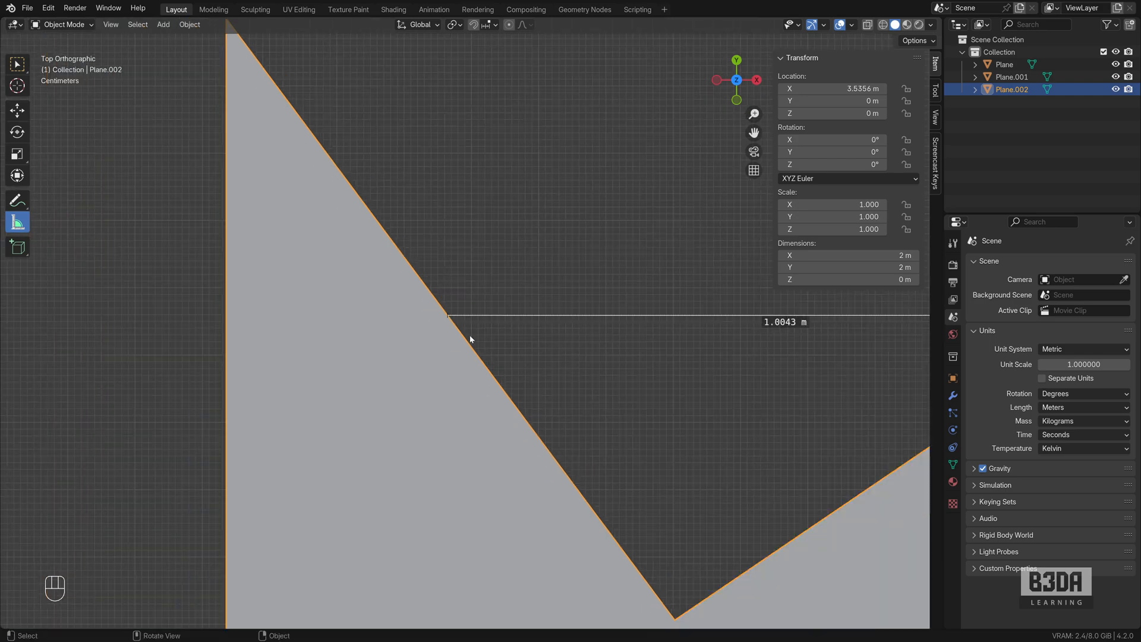
scroll(down, 3)
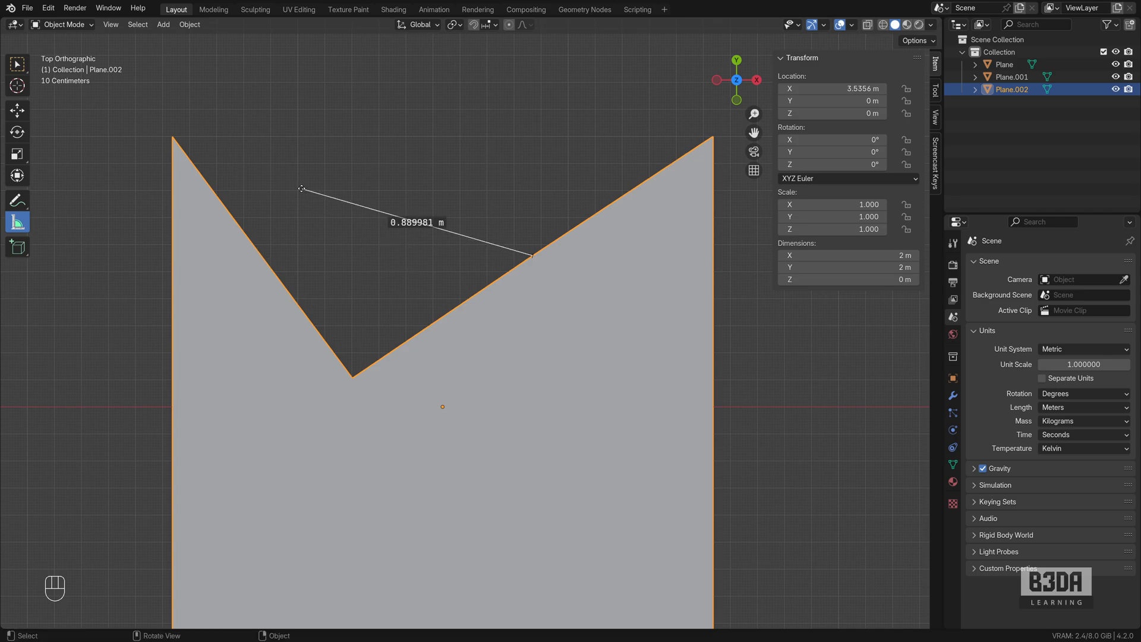
key(Delete)
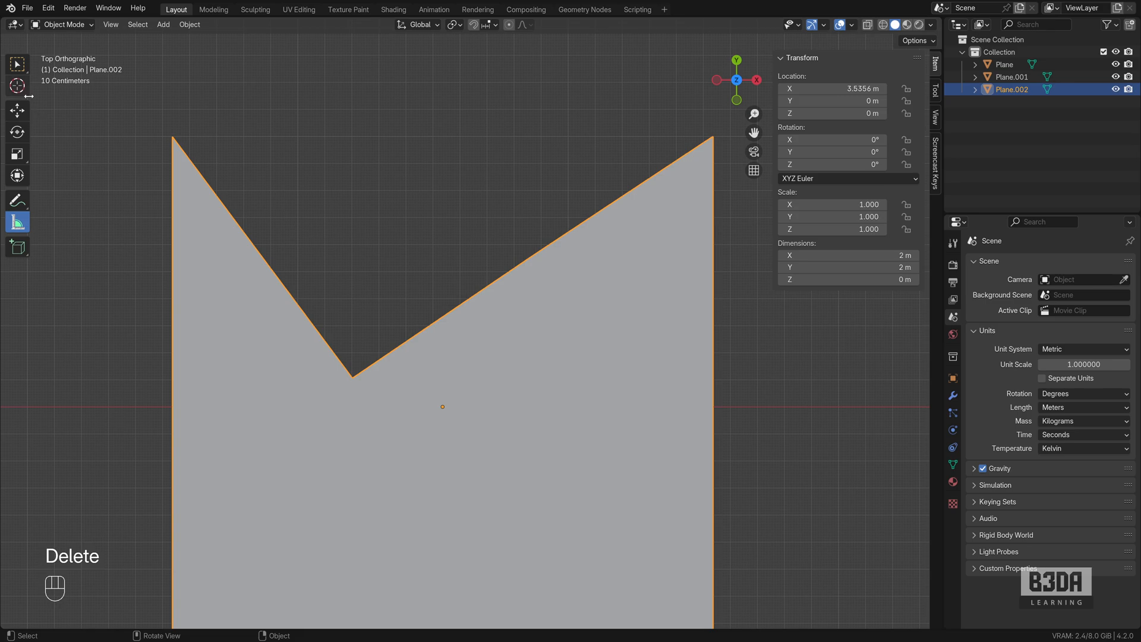
mouse_move(17, 85)
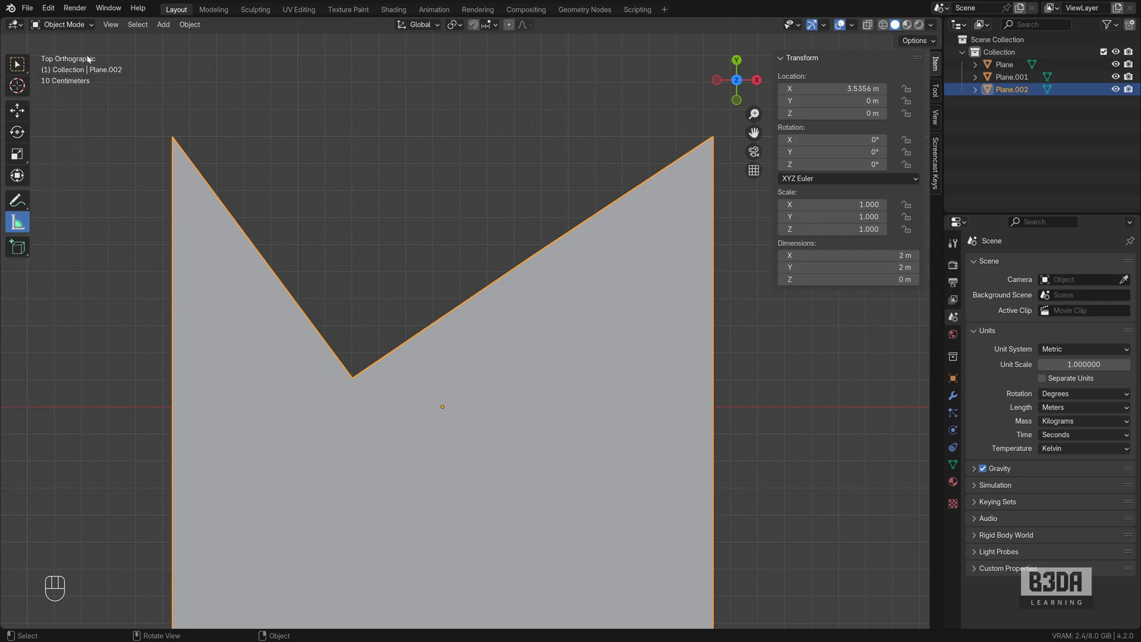
In Edit Mode, select the inner edge's top vertex and enable Auto Merge with Split Edges & Faces.
key(Tab)
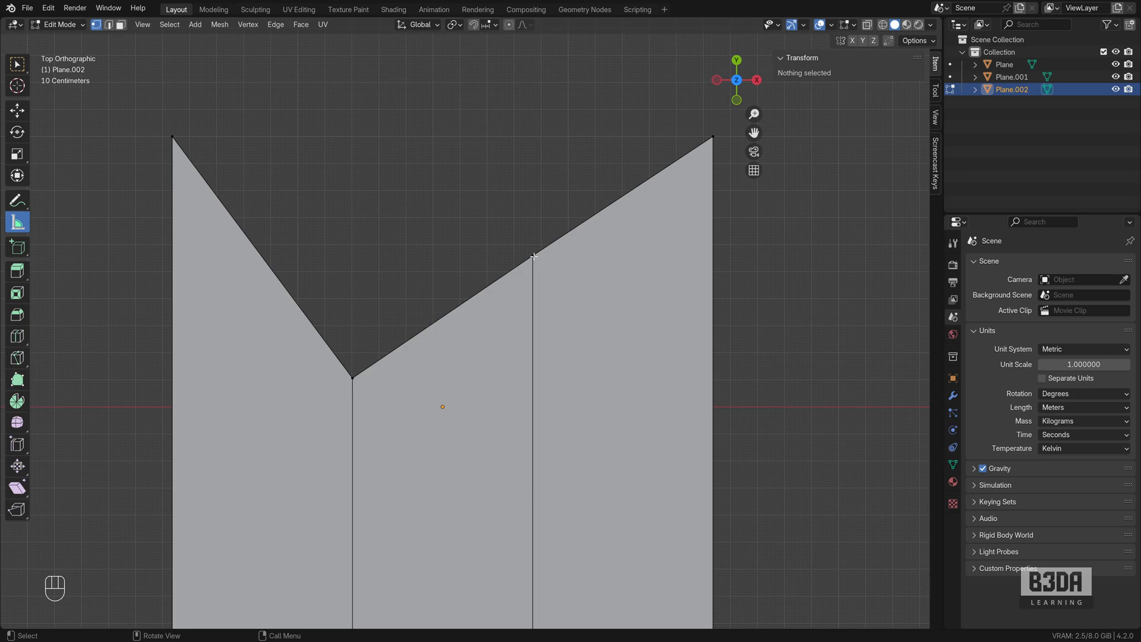
click(534, 253)
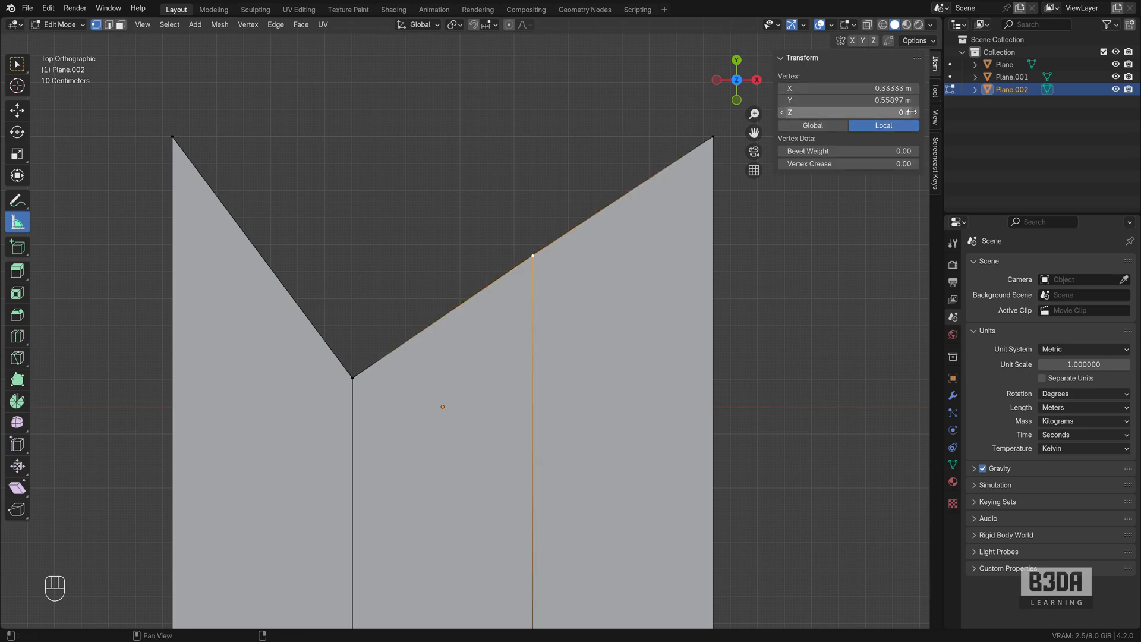
click(934, 93)
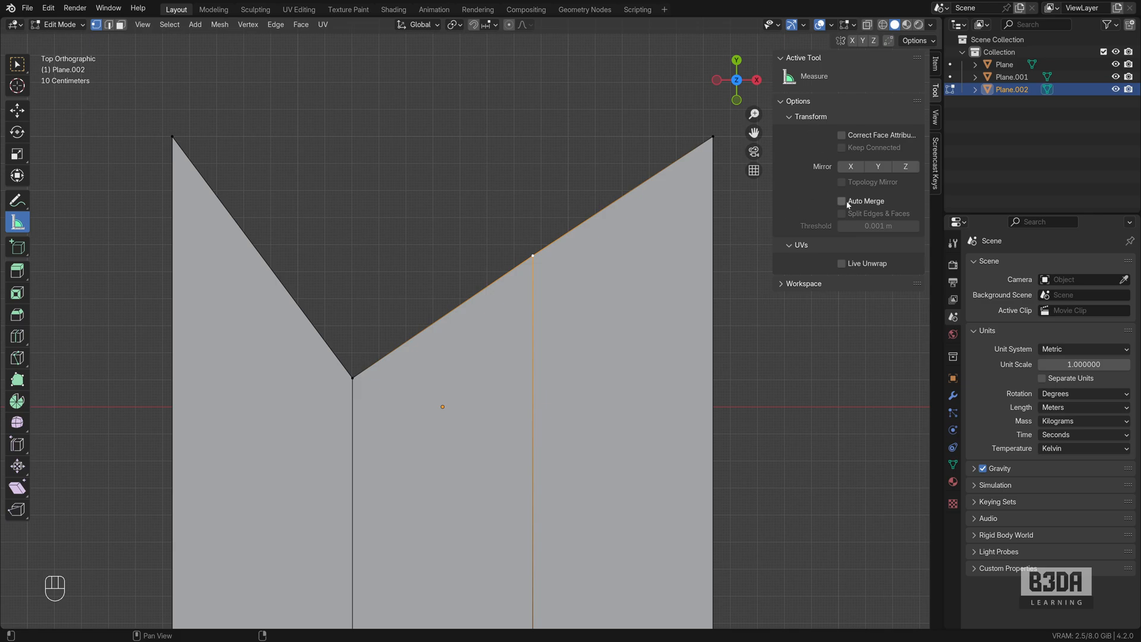
click(842, 200)
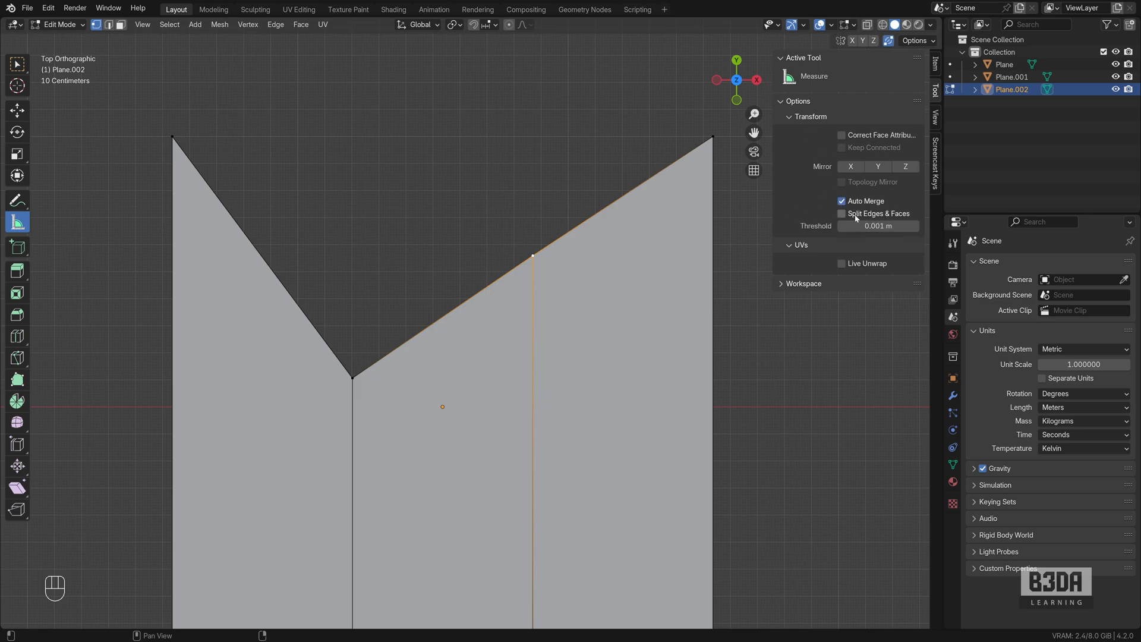
click(842, 213)
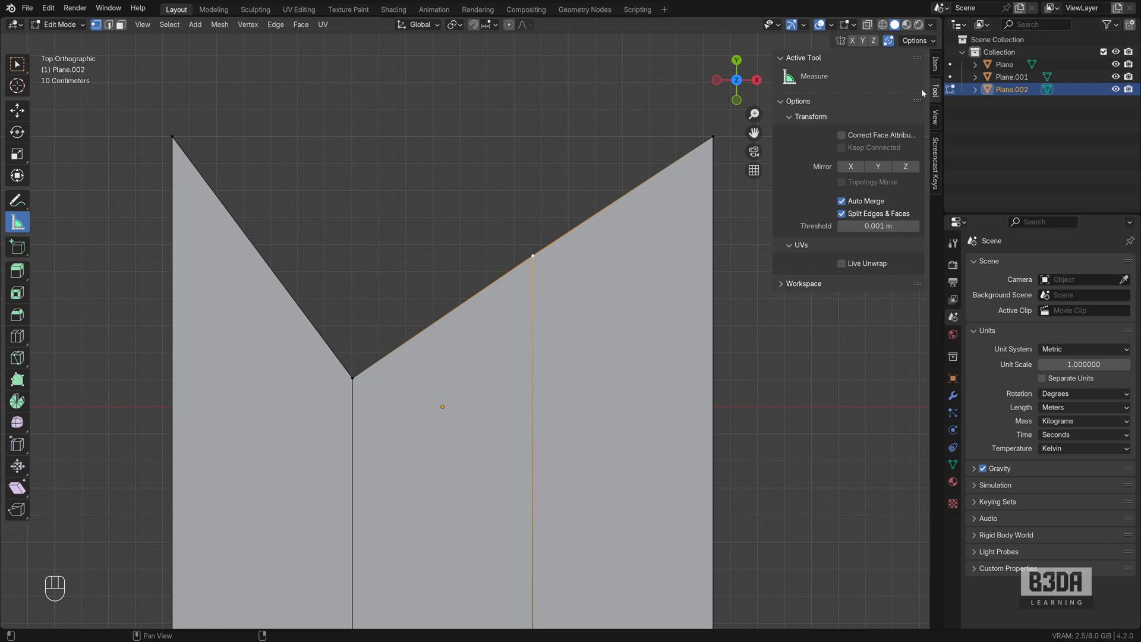
mouse_move(921, 96)
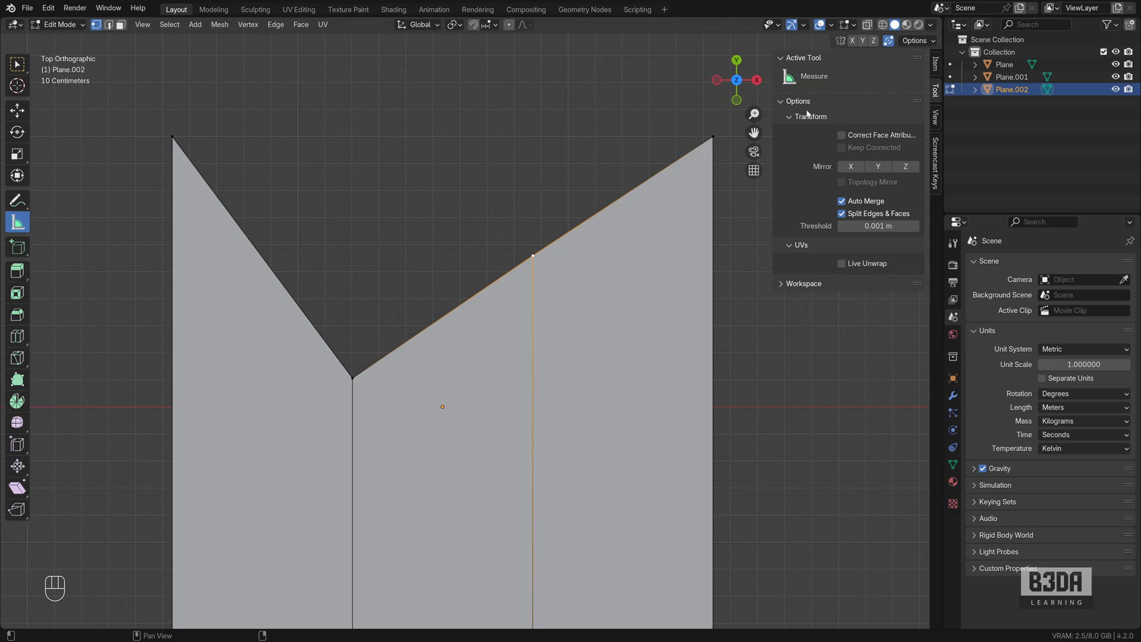
mouse_move(531, 259)
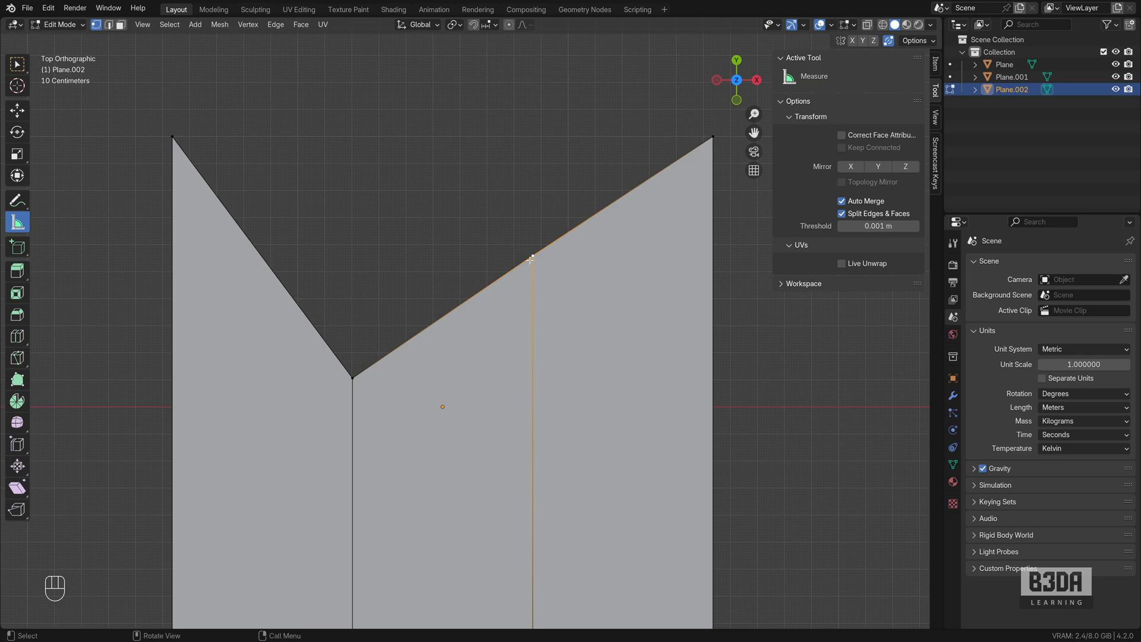
Extrude an X-locked edge from the top vertex and zoom out to check the 1.00441 m ruler.
key(e)
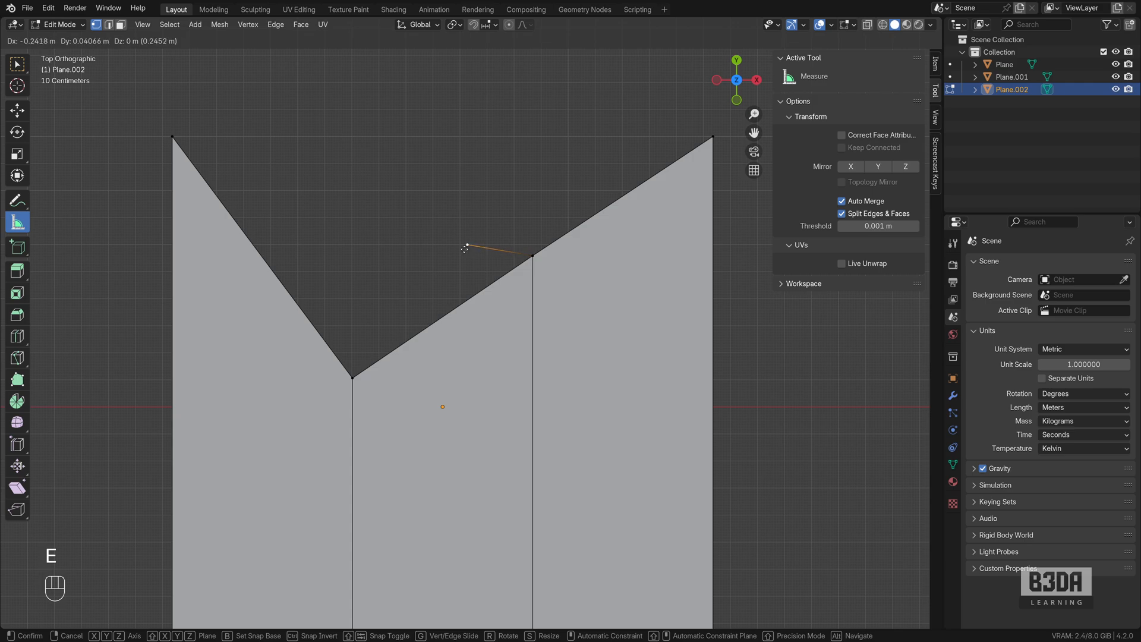
key(x)
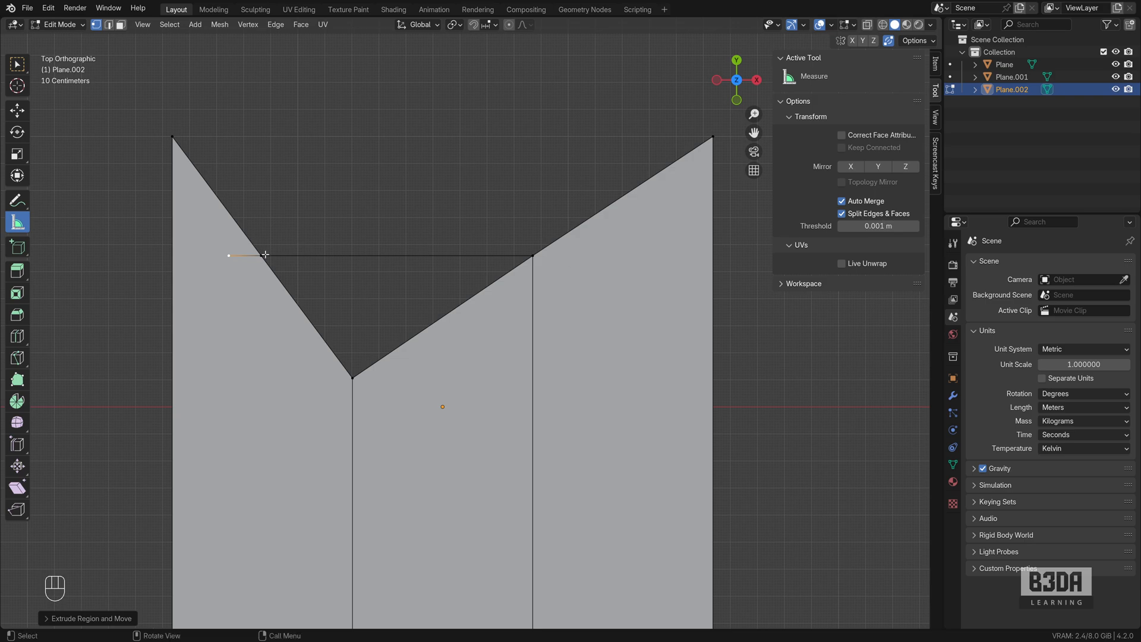
mouse_move(263, 254)
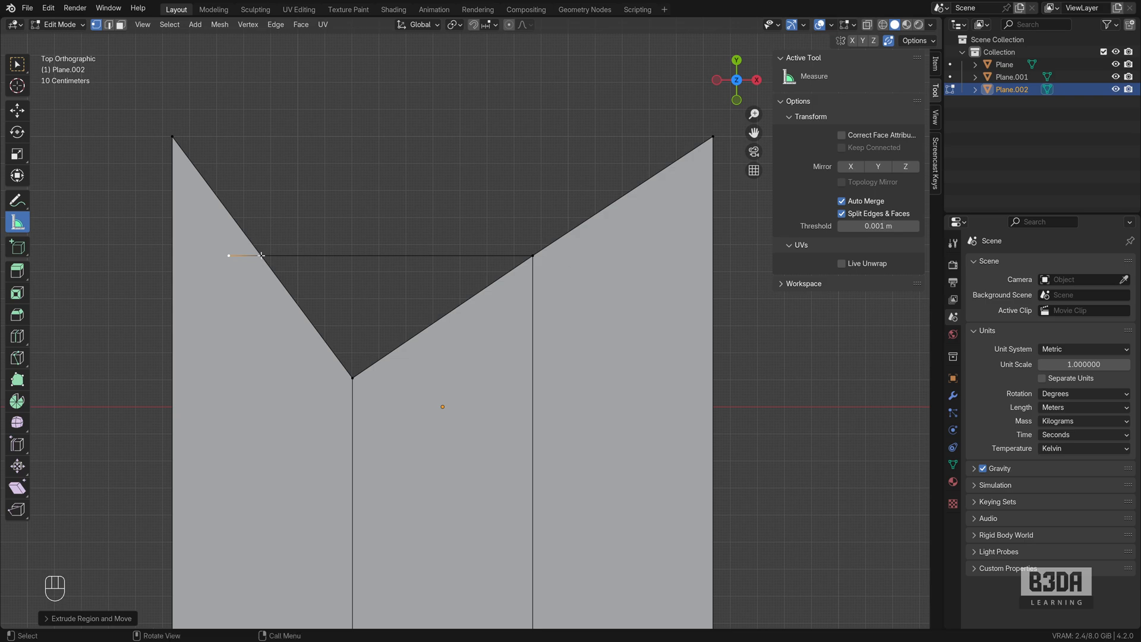
mouse_move(114, 174)
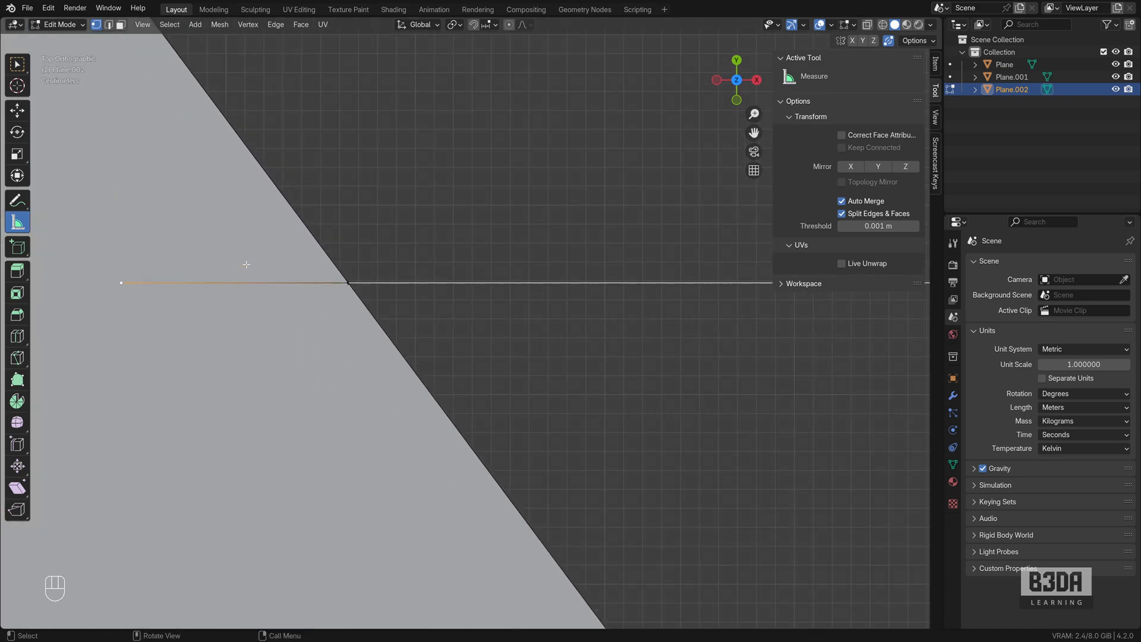
scroll(down, 3)
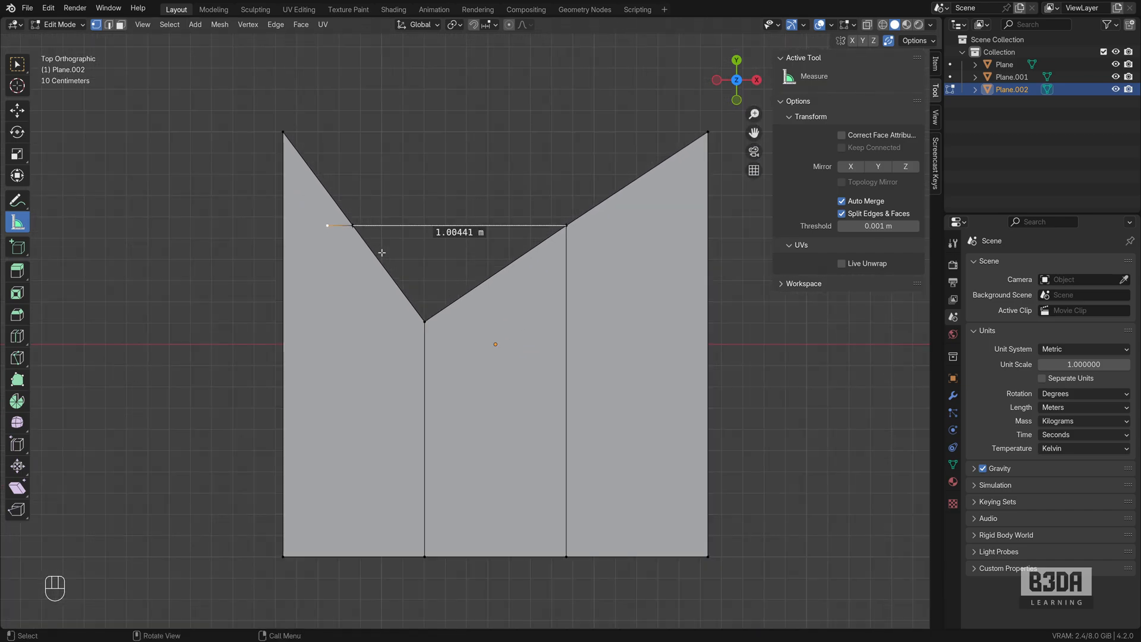